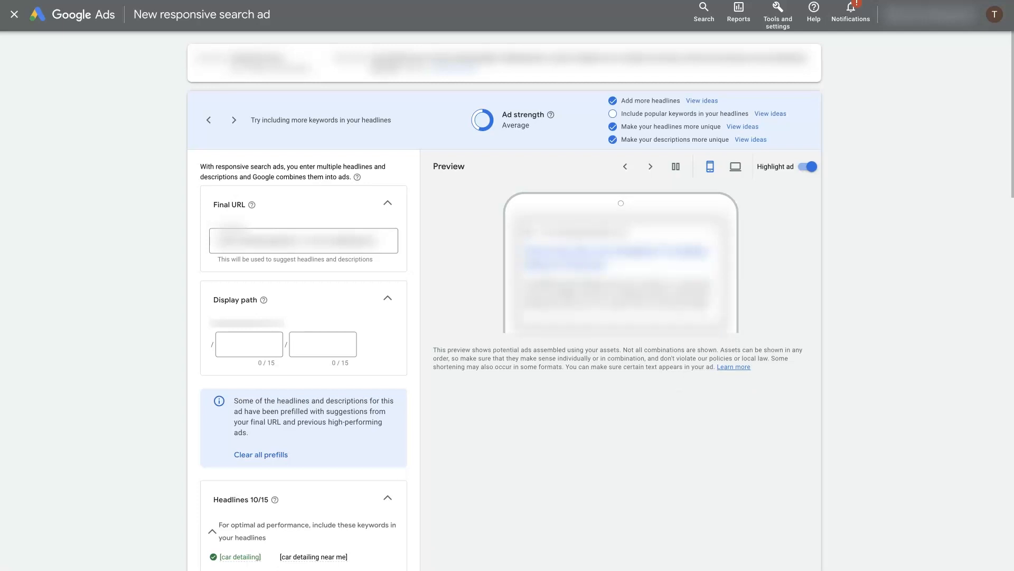
pyautogui.moveTo(842, 244)
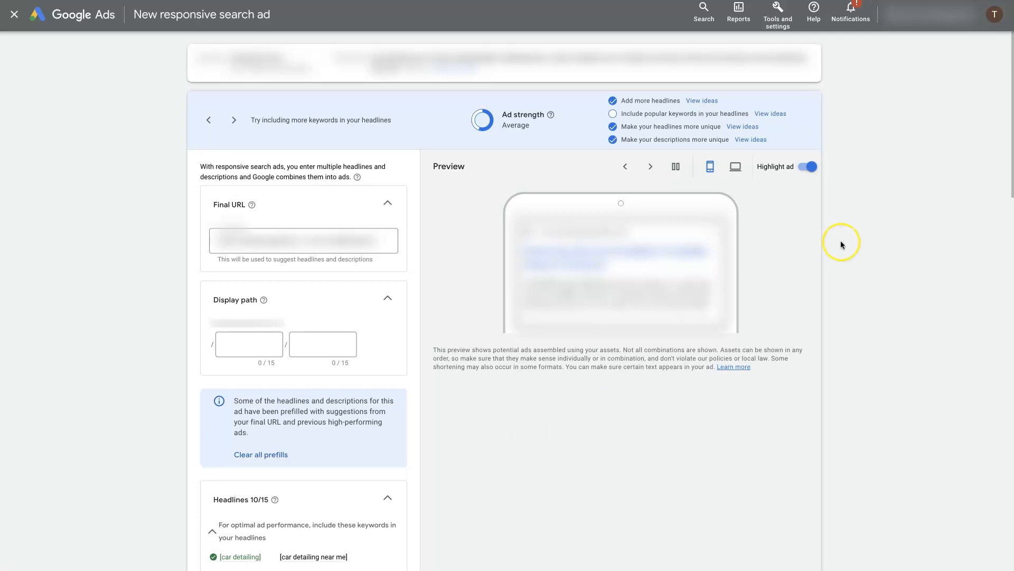
pyautogui.moveTo(935, 351)
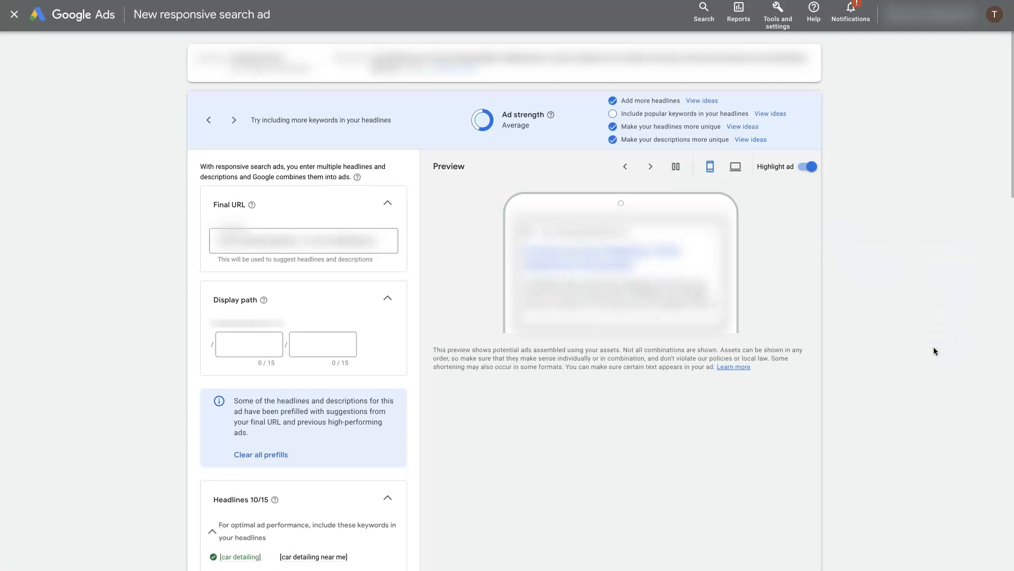
# - Close the unfinished ad and open the + new-ad options on the Ads list
pyautogui.click(651, 167)
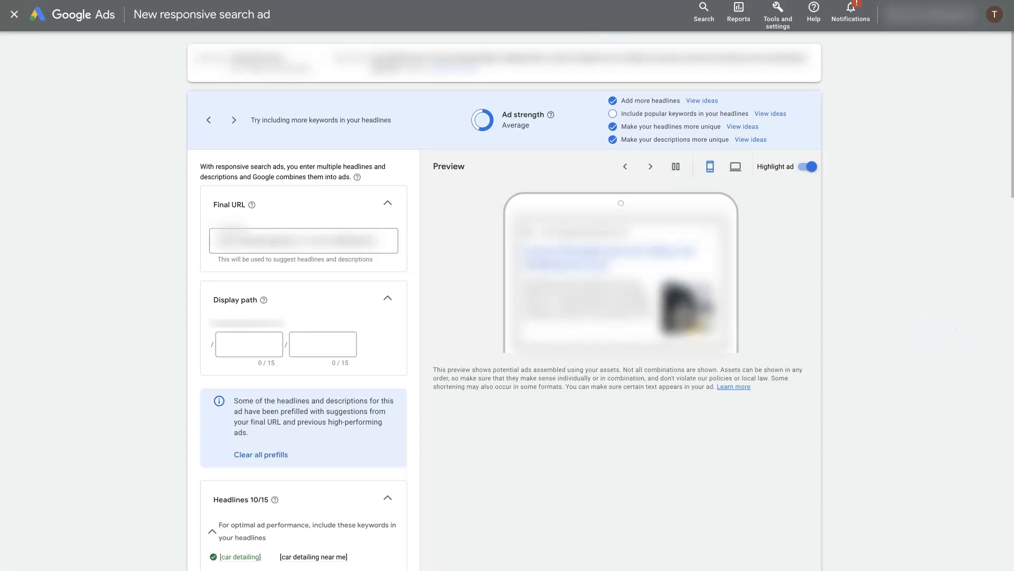
pyautogui.click(13, 14)
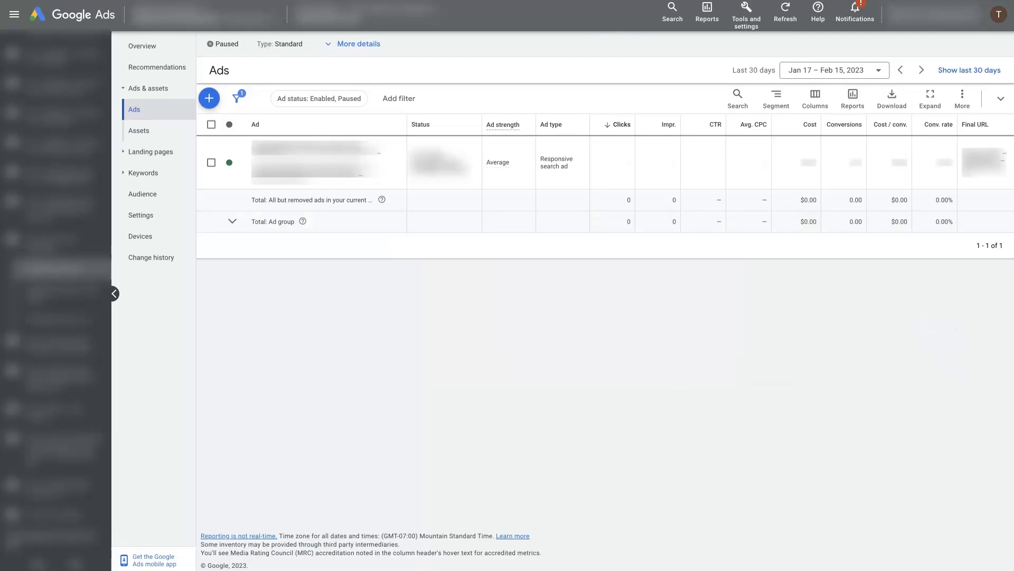
pyautogui.moveTo(29, 266)
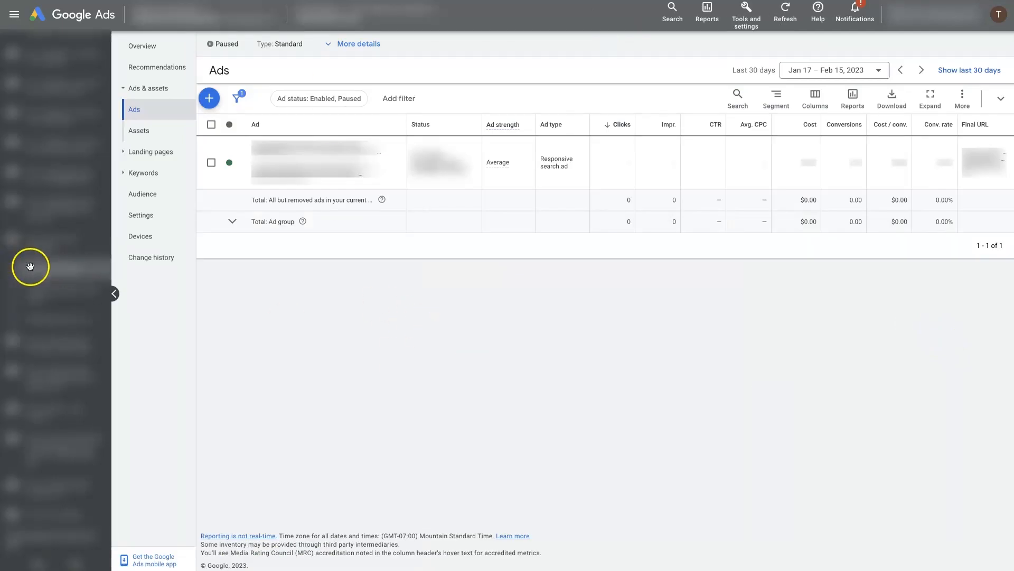
pyautogui.moveTo(64, 263)
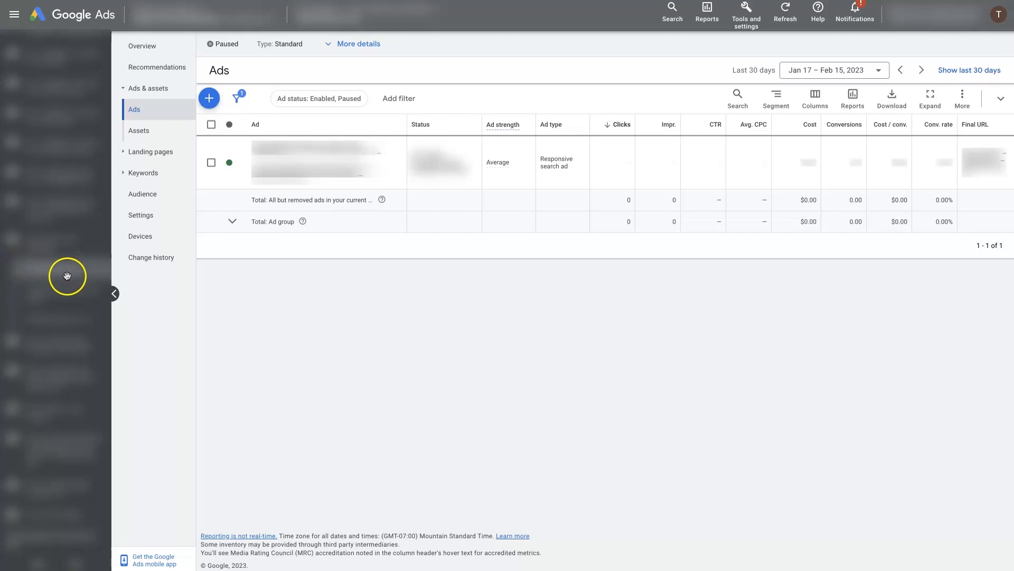
pyautogui.moveTo(290, 188)
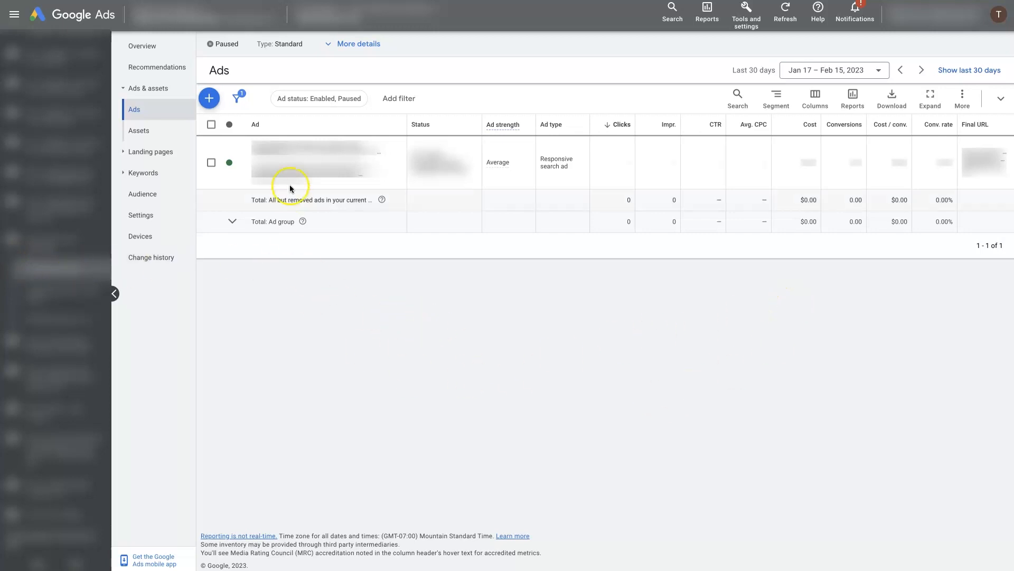
pyautogui.moveTo(513, 167)
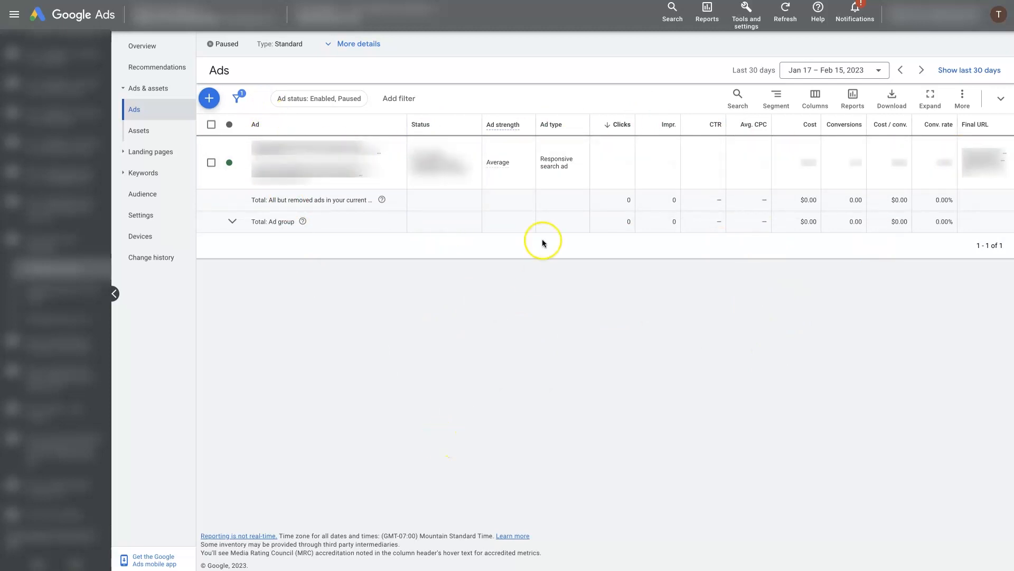
pyautogui.moveTo(339, 337)
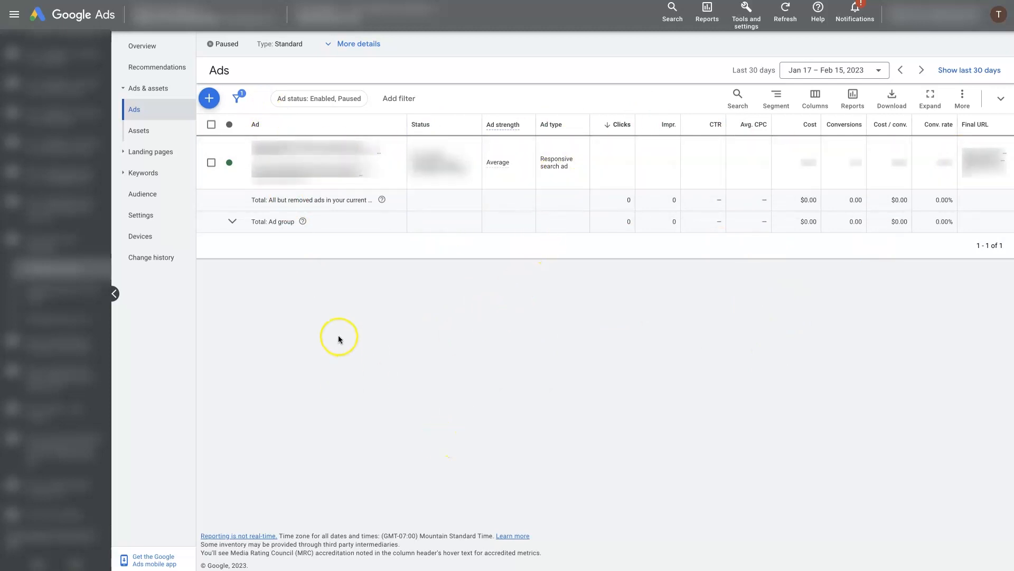
pyautogui.moveTo(342, 328)
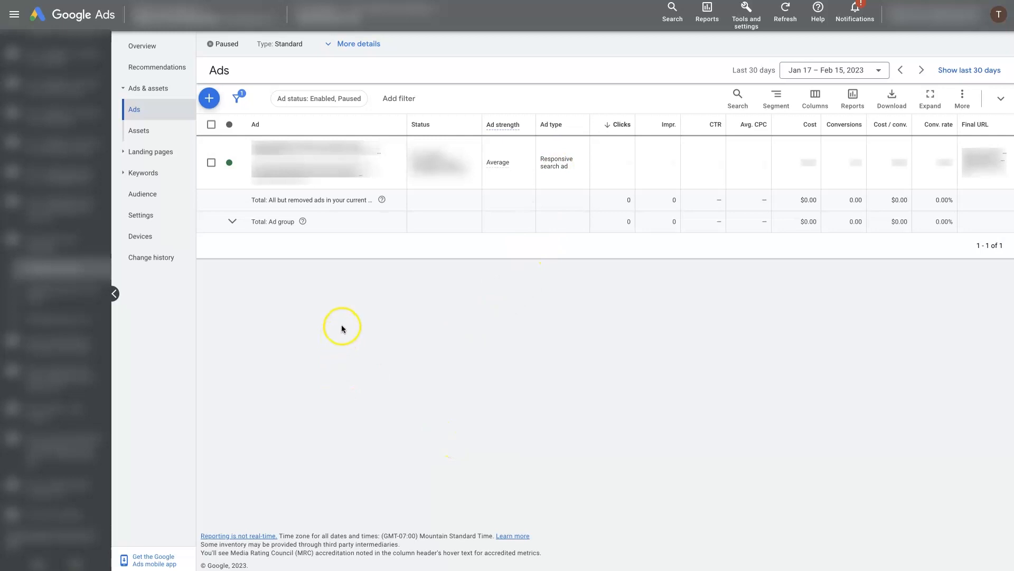
pyautogui.moveTo(208, 99)
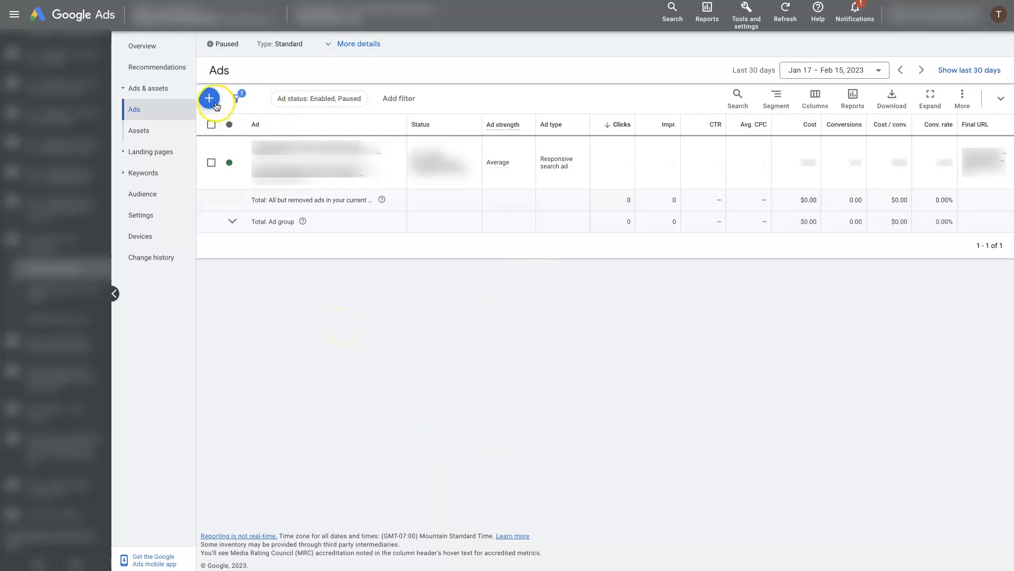
pyautogui.moveTo(628, 124)
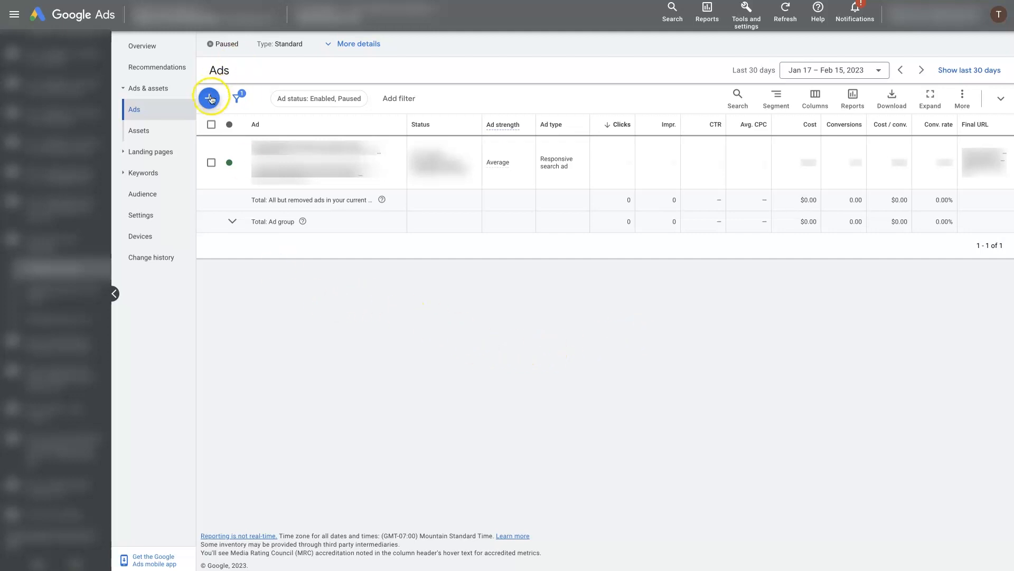
pyautogui.click(210, 98)
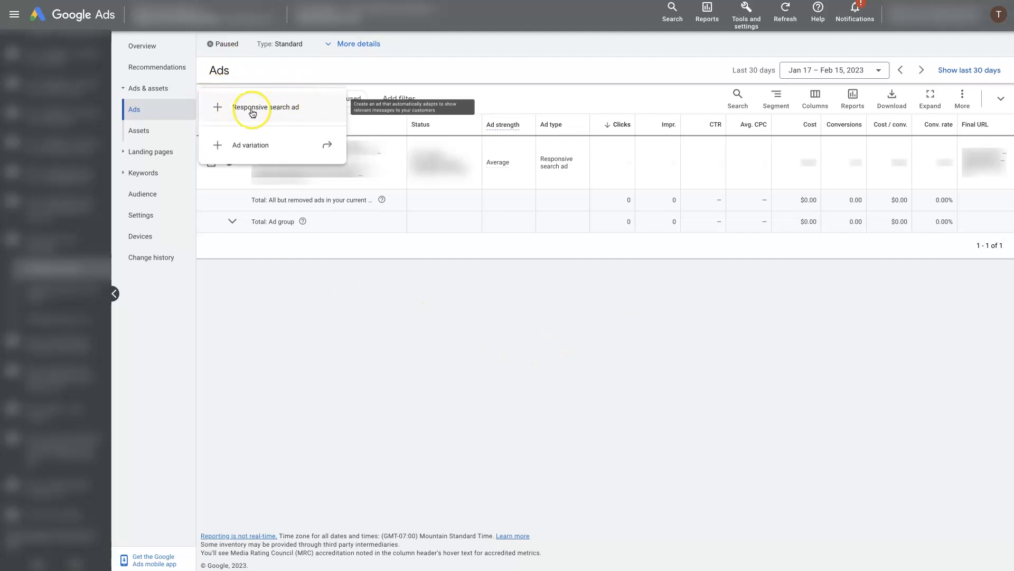
pyautogui.moveTo(264, 107)
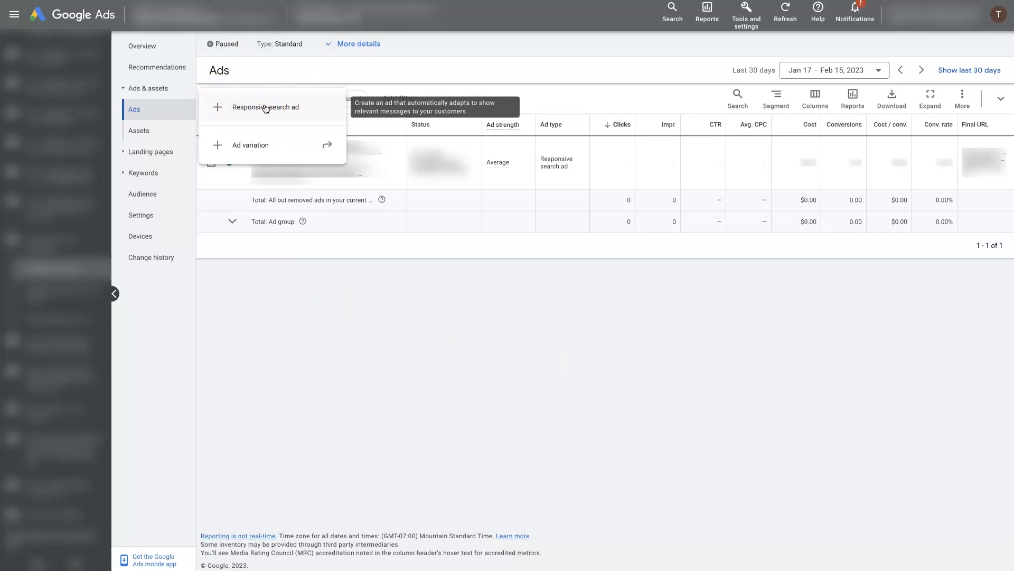
pyautogui.moveTo(266, 108)
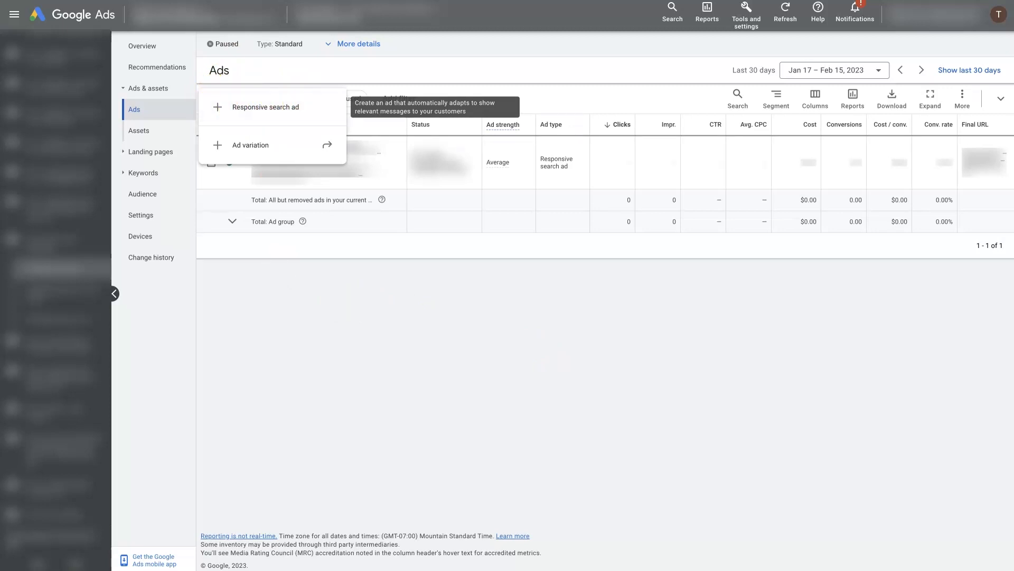
# - Create a responsive search ad and scroll to its Display path and Headlines sections
pyautogui.click(265, 107)
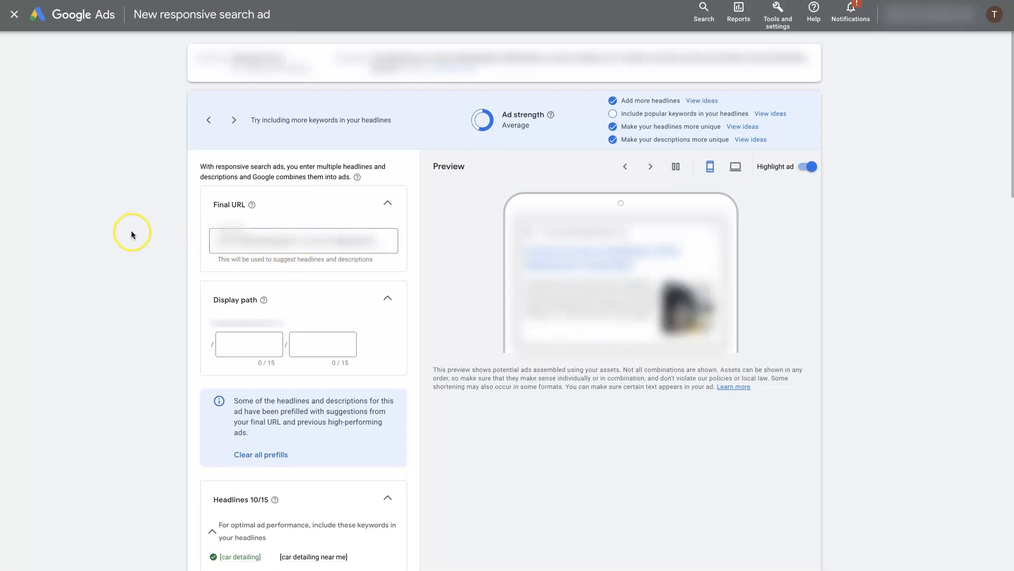
pyautogui.moveTo(131, 233)
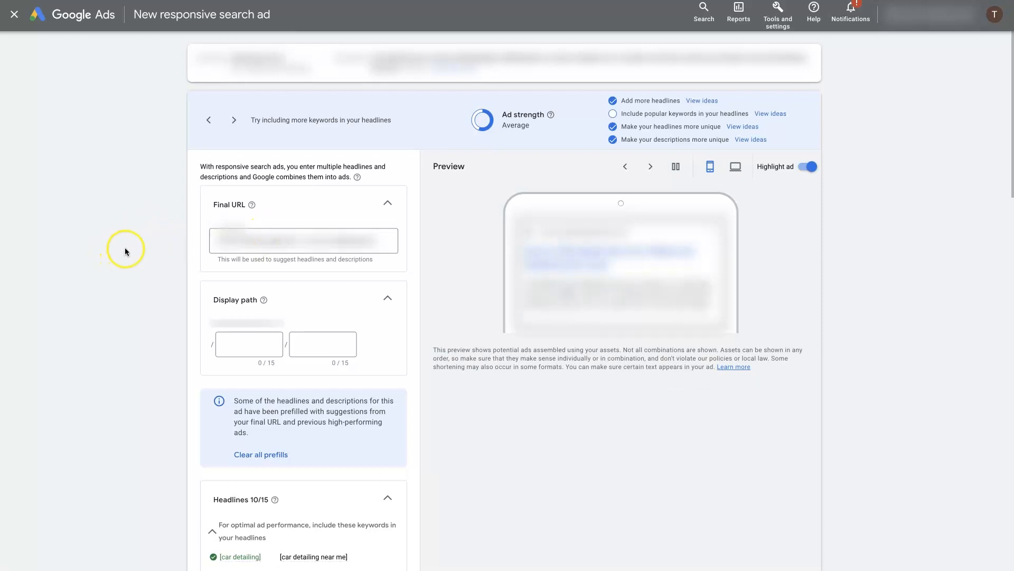
pyautogui.scroll(-3)
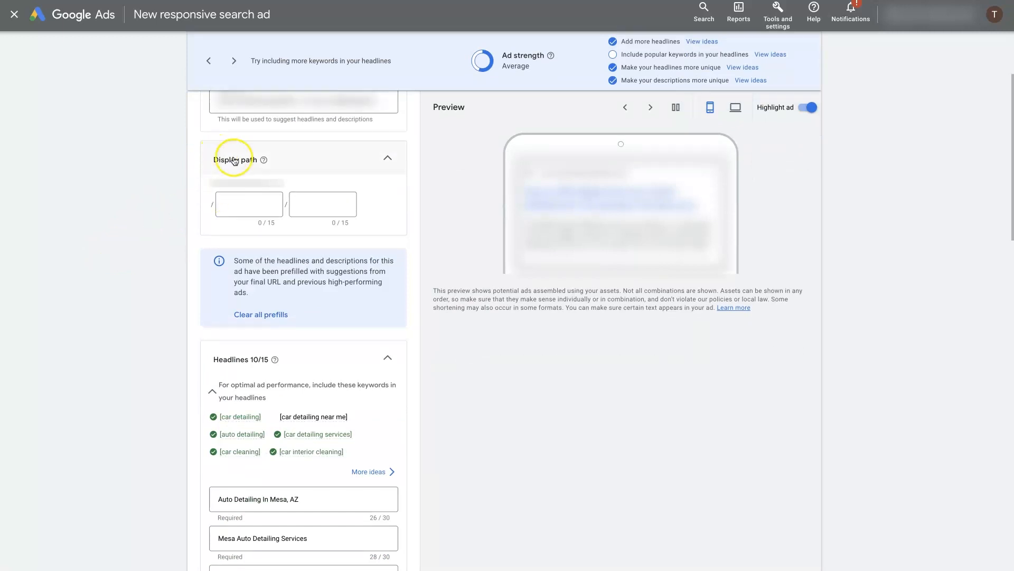
pyautogui.moveTo(135, 203)
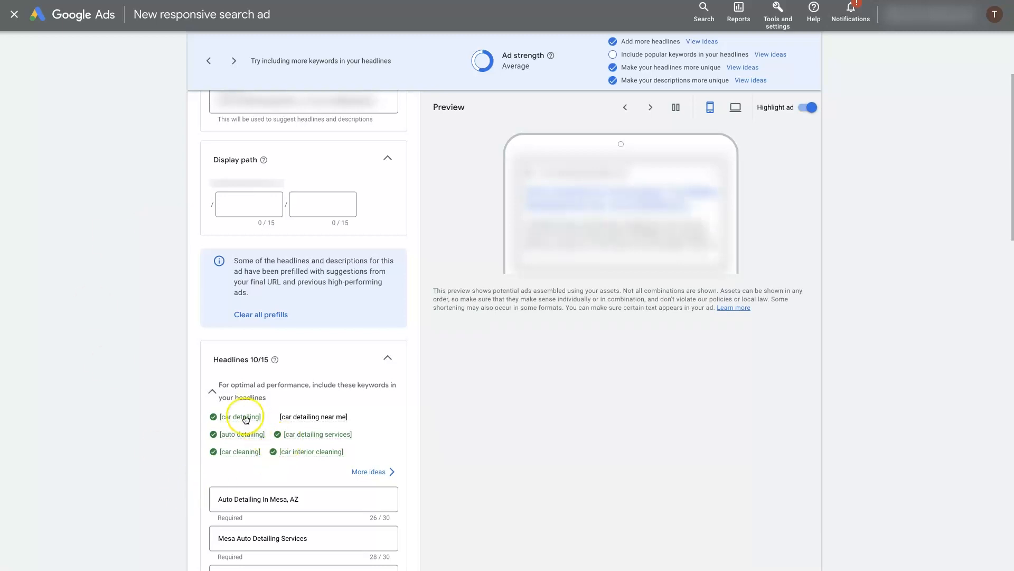
pyautogui.moveTo(146, 369)
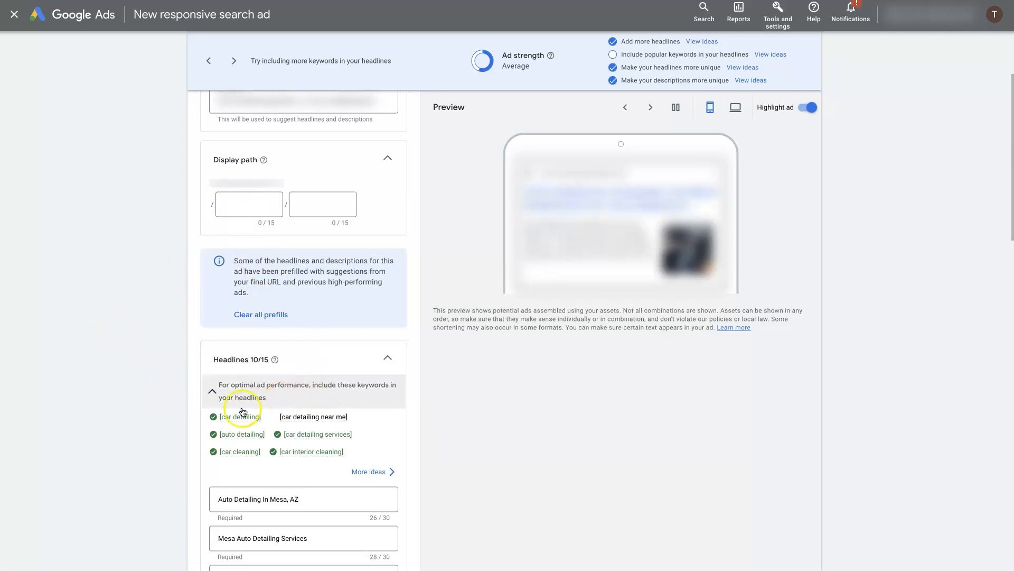
pyautogui.moveTo(127, 201)
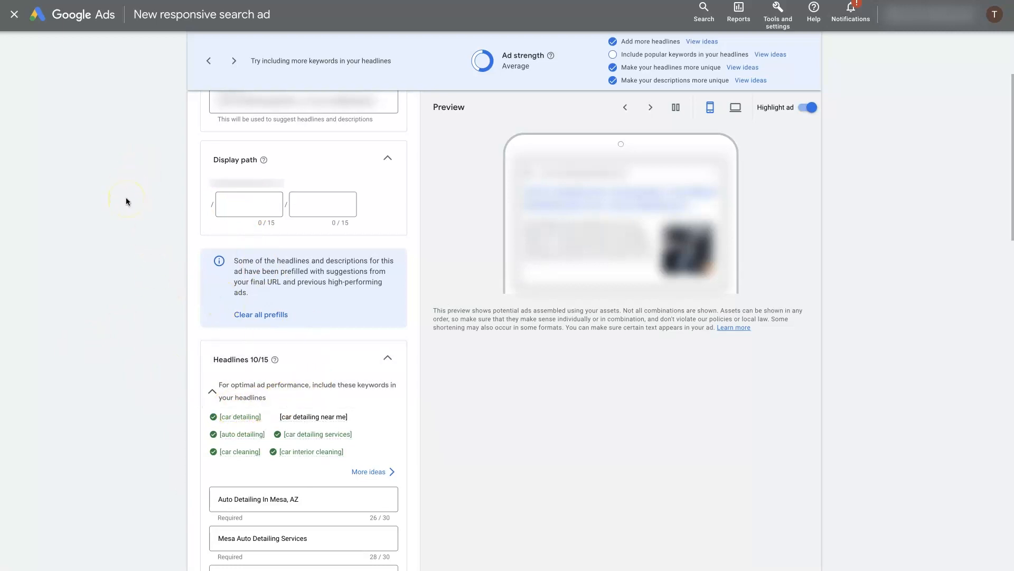
pyautogui.click(249, 205)
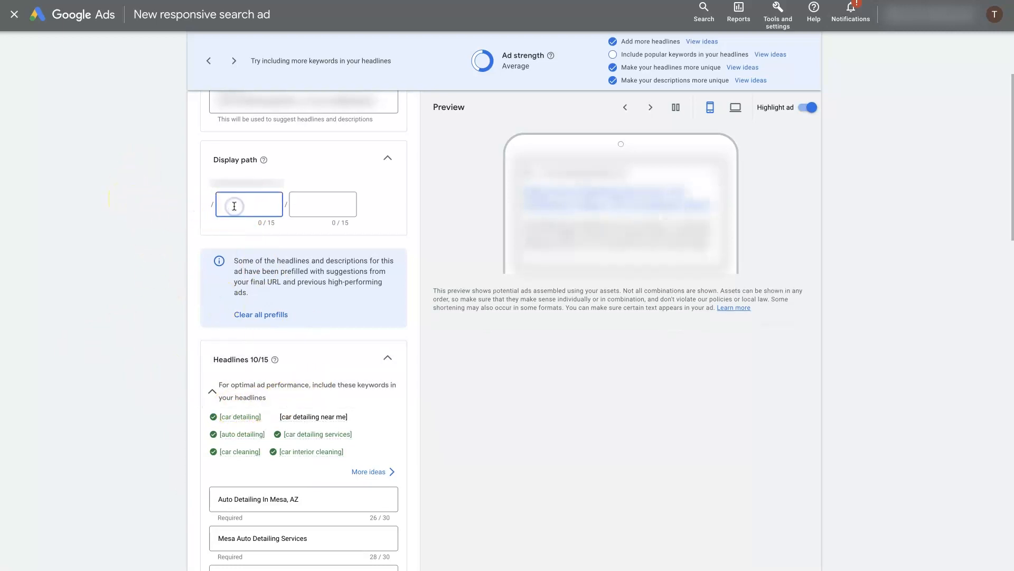
pyautogui.write('aut')
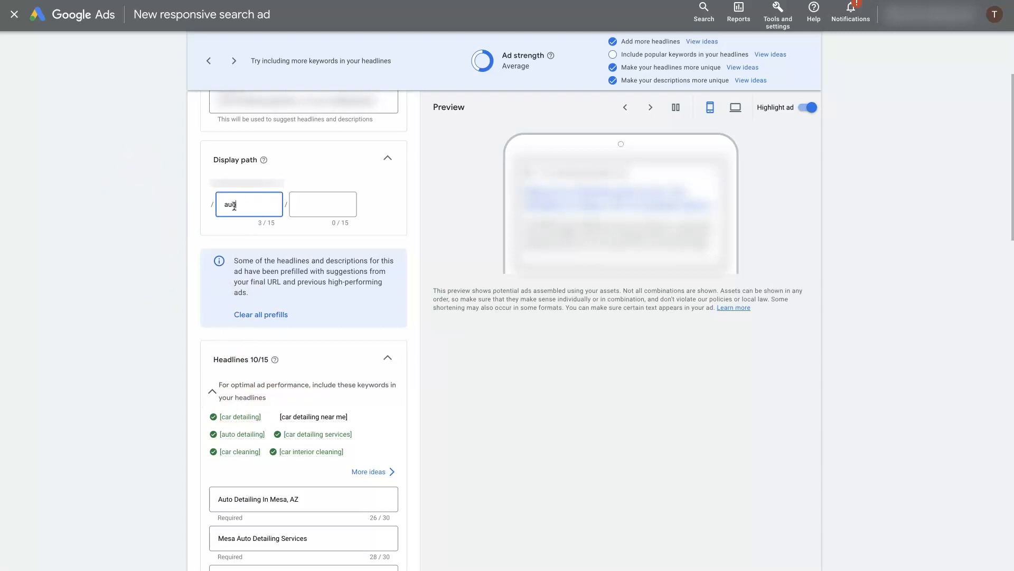
pyautogui.write('o-detailin')
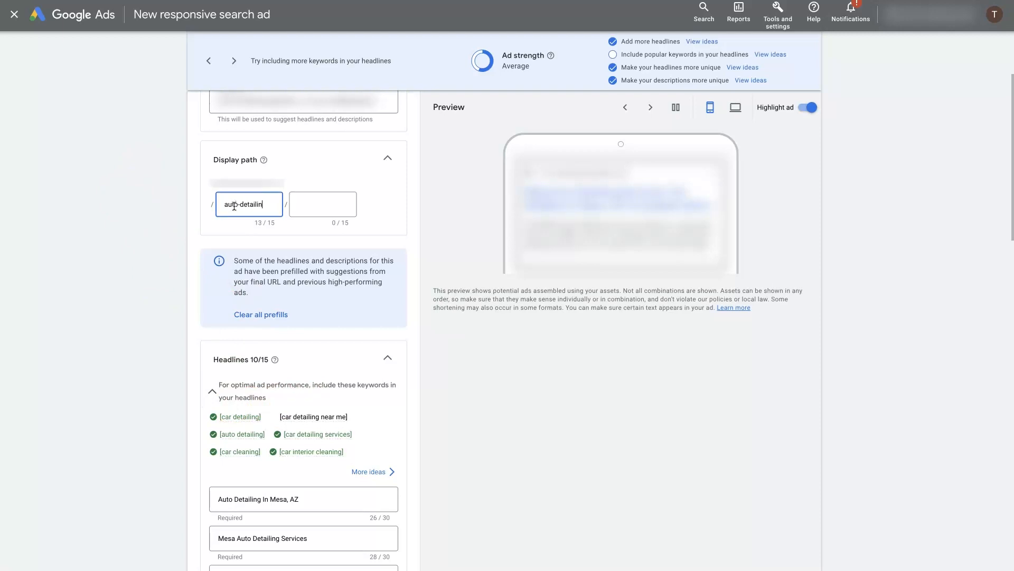
pyautogui.write('g')
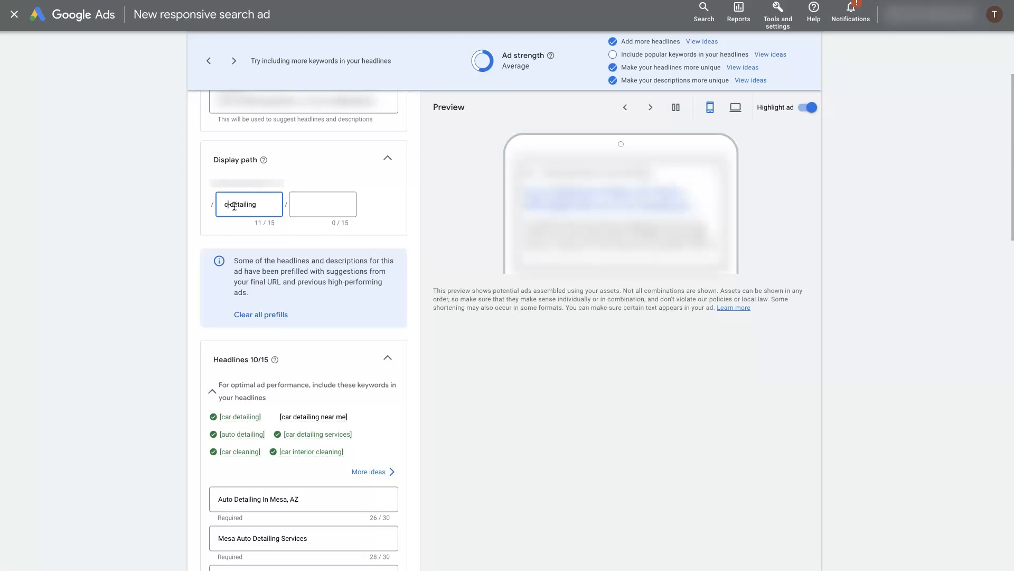
pyautogui.write('car')
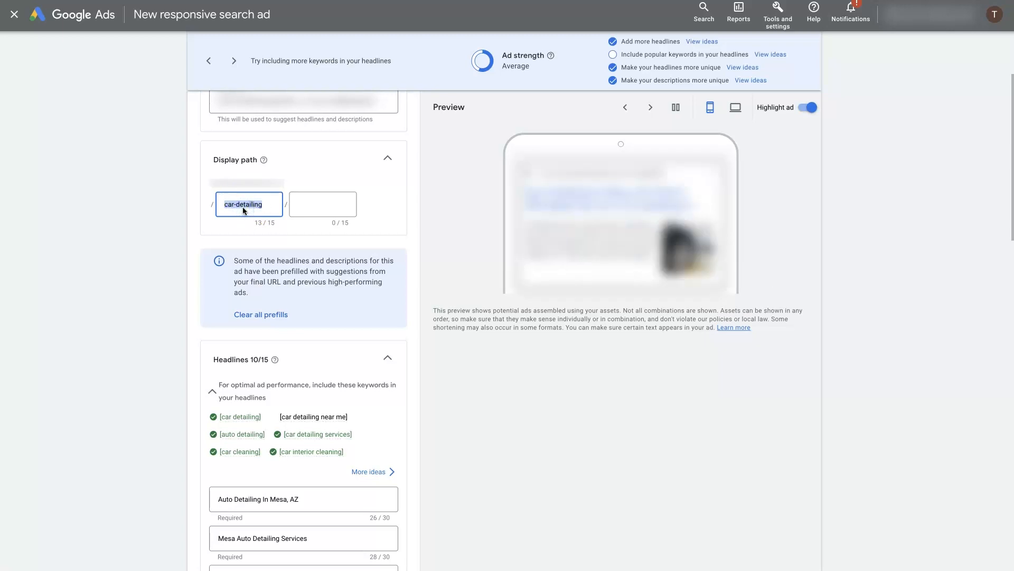
pyautogui.moveTo(162, 207)
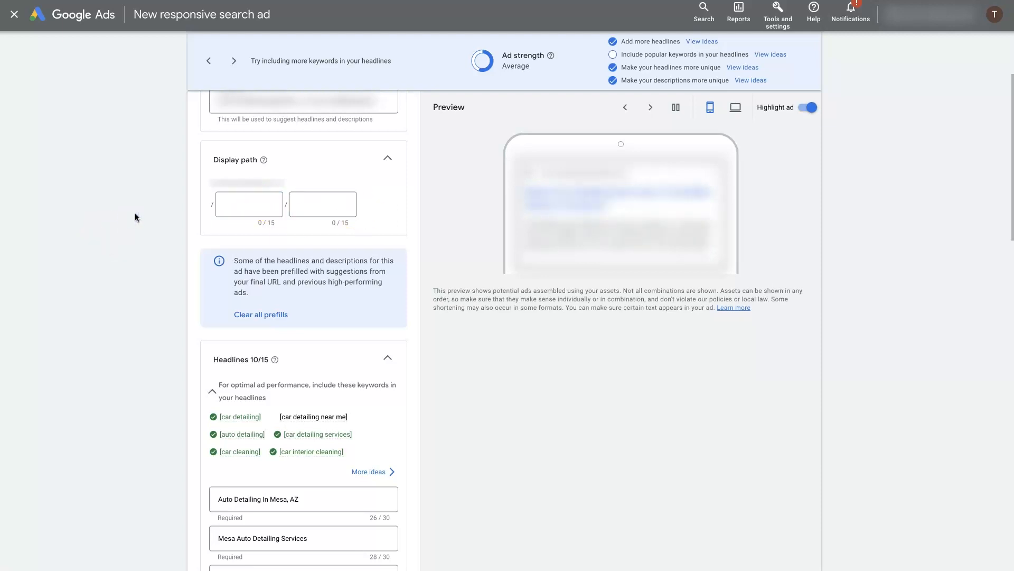
pyautogui.click(248, 205)
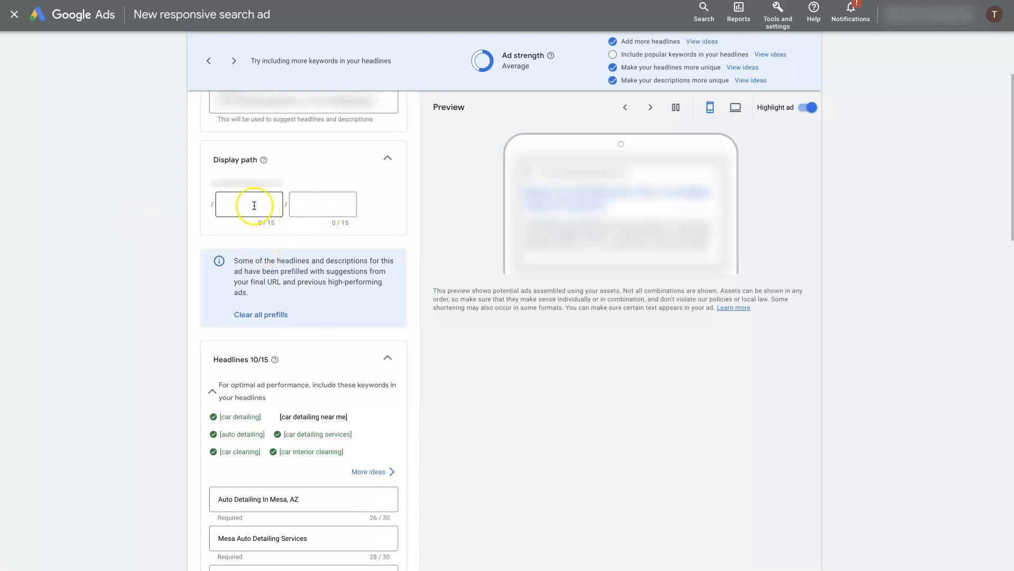
pyautogui.moveTo(118, 217)
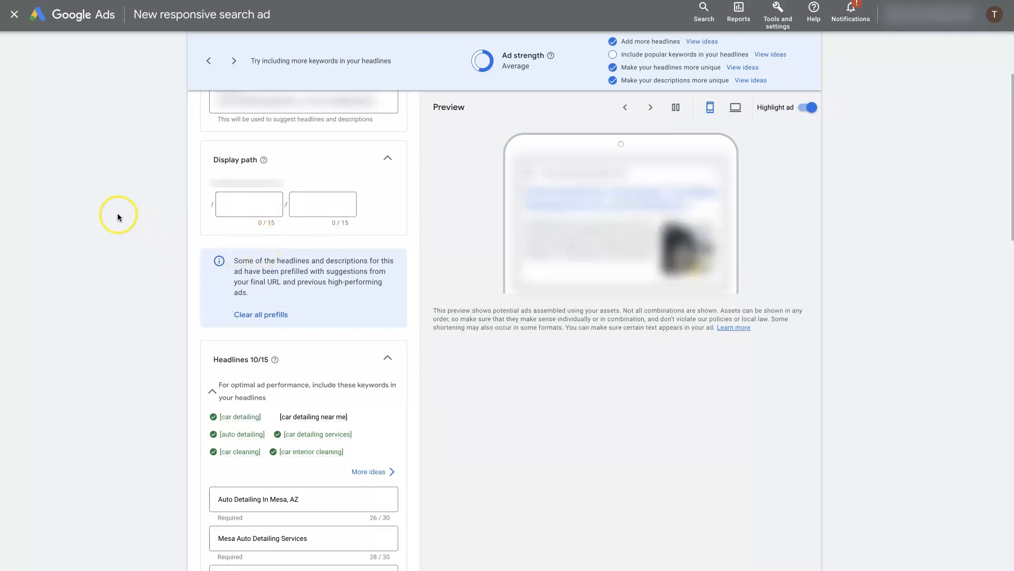
pyautogui.click(248, 204)
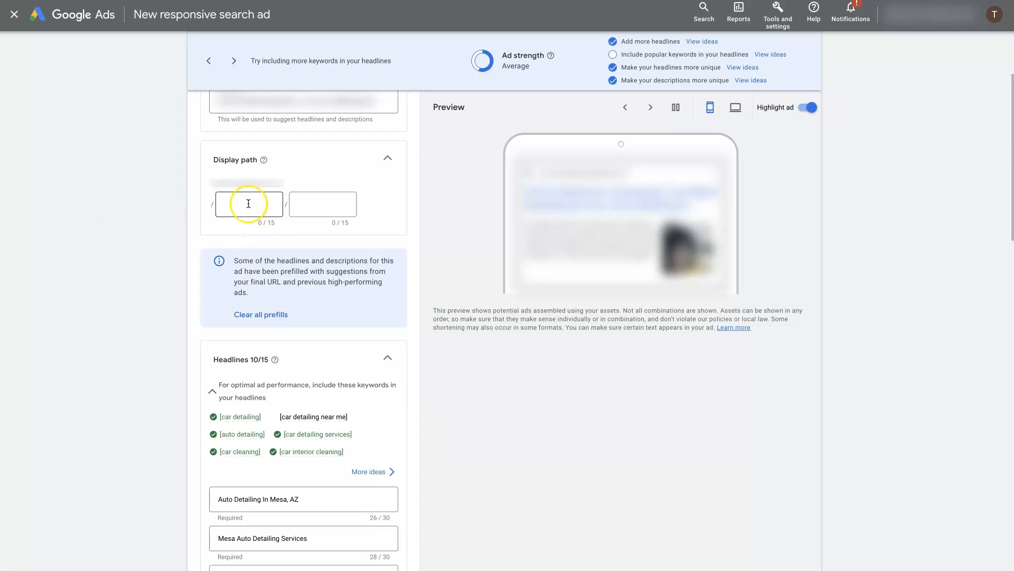
pyautogui.moveTo(118, 219)
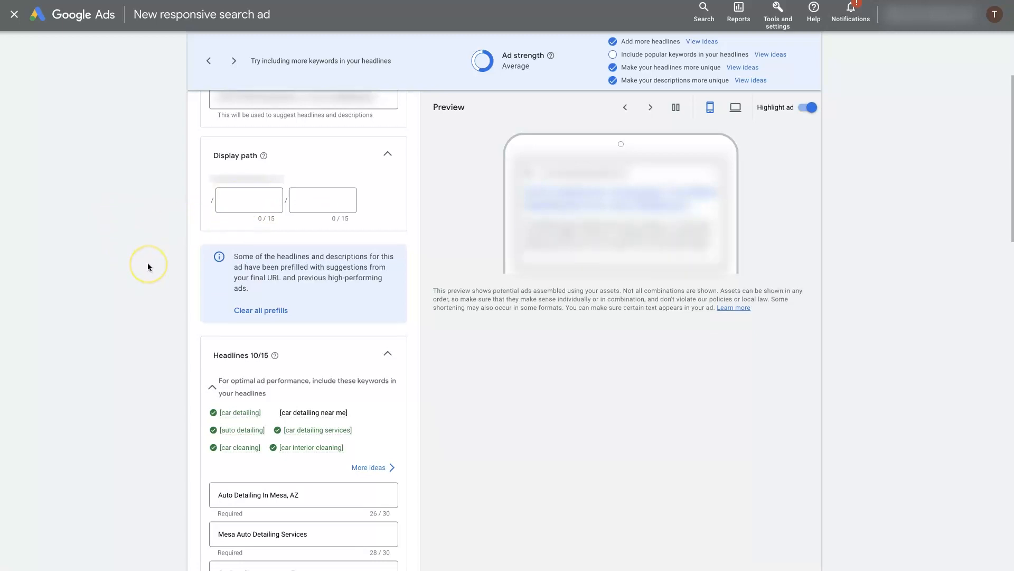
pyautogui.scroll(-3)
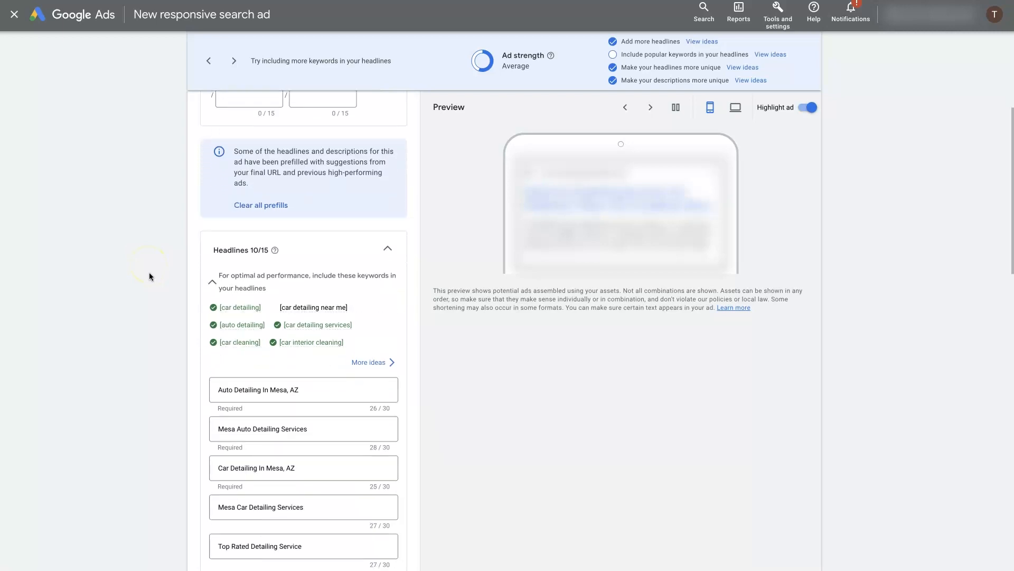
pyautogui.scroll(-3)
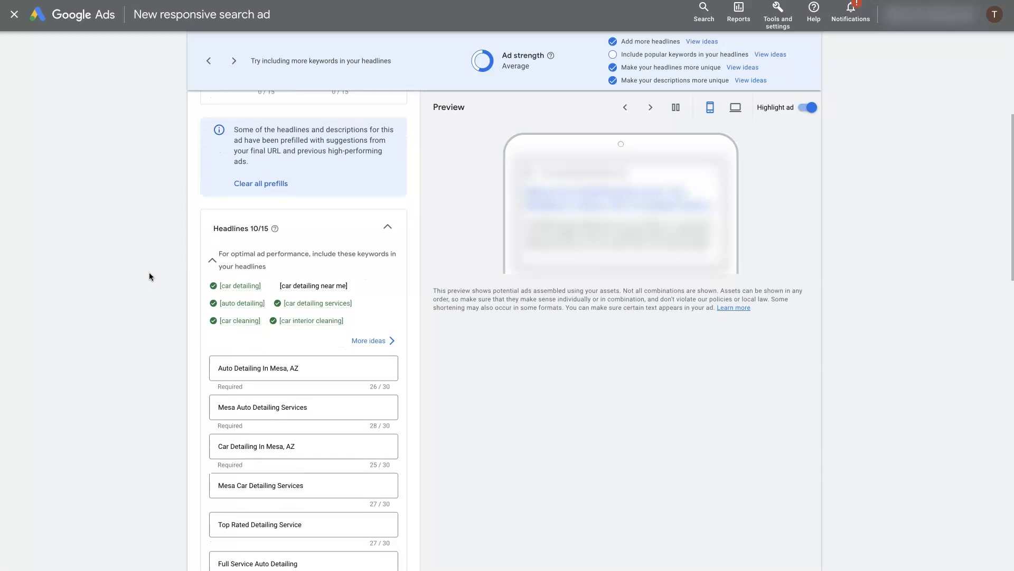
pyautogui.scroll(-3)
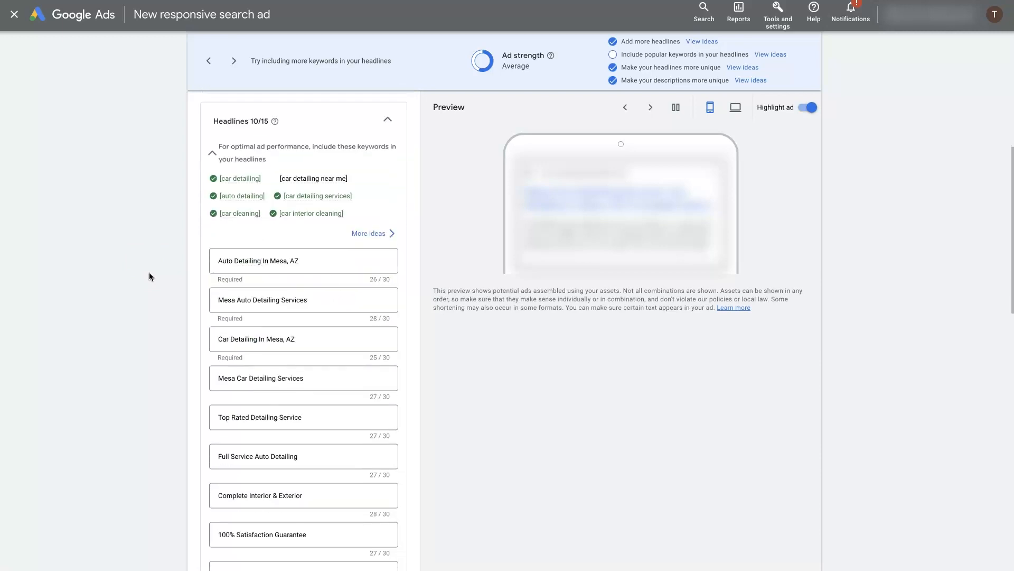
pyautogui.scroll(-3)
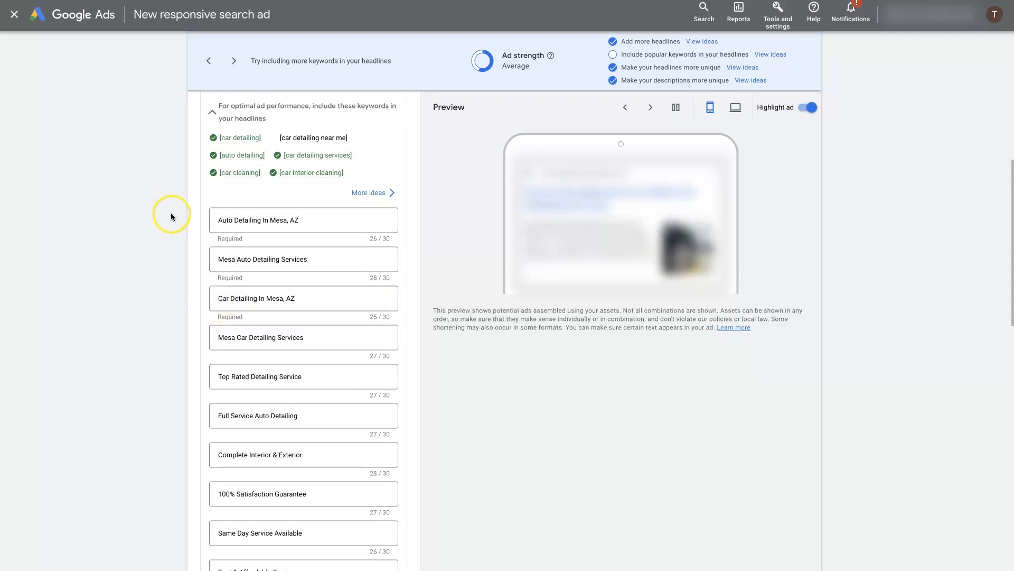
pyautogui.scroll(-3)
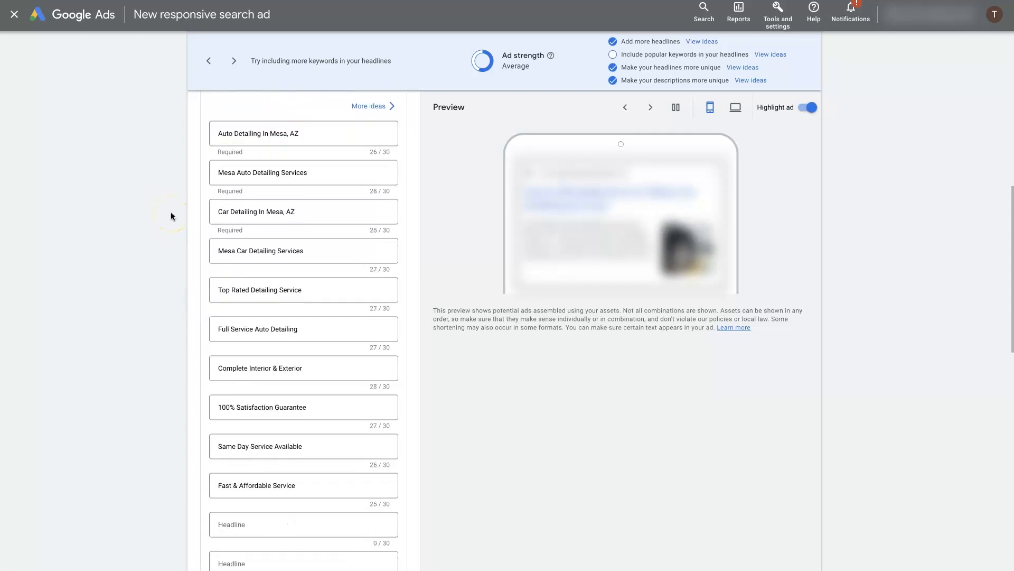
pyautogui.moveTo(109, 215)
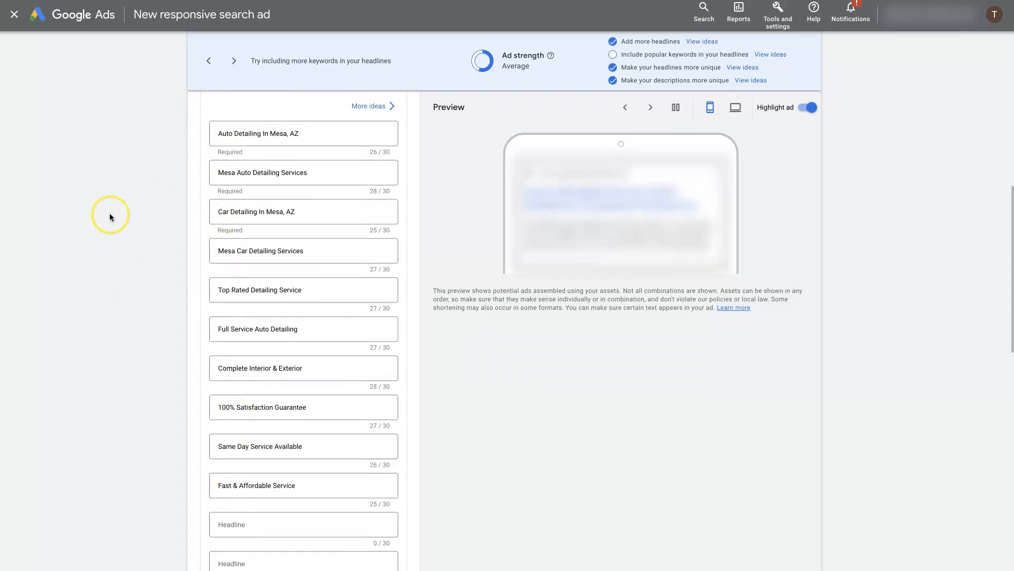
pyautogui.moveTo(110, 217)
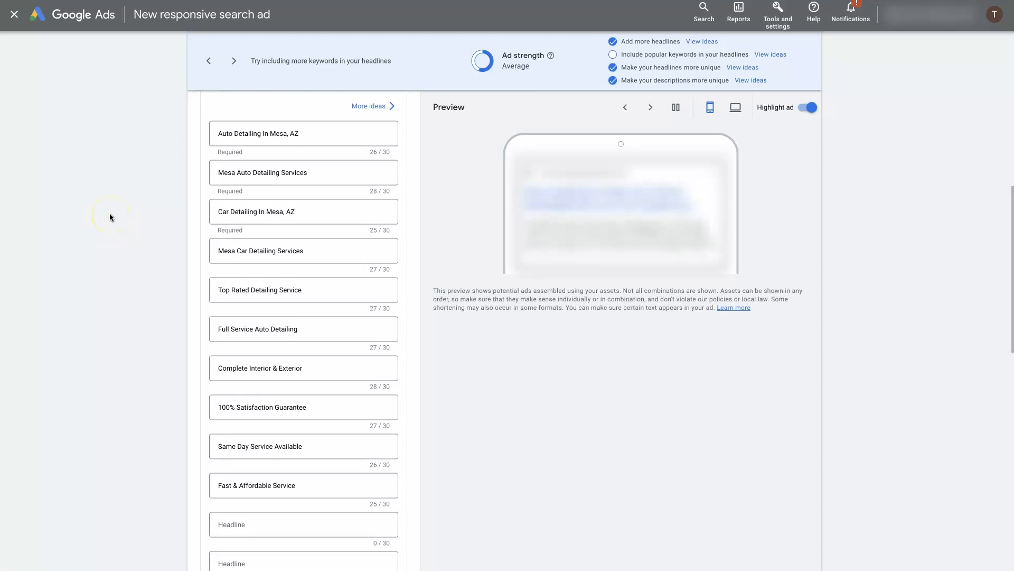
pyautogui.moveTo(185, 334)
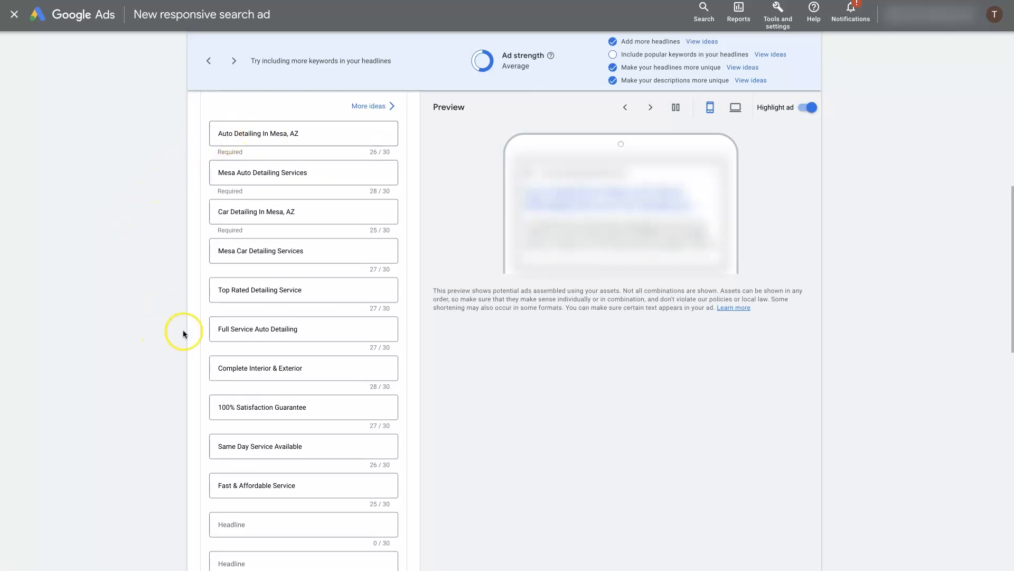
pyautogui.scroll(-3)
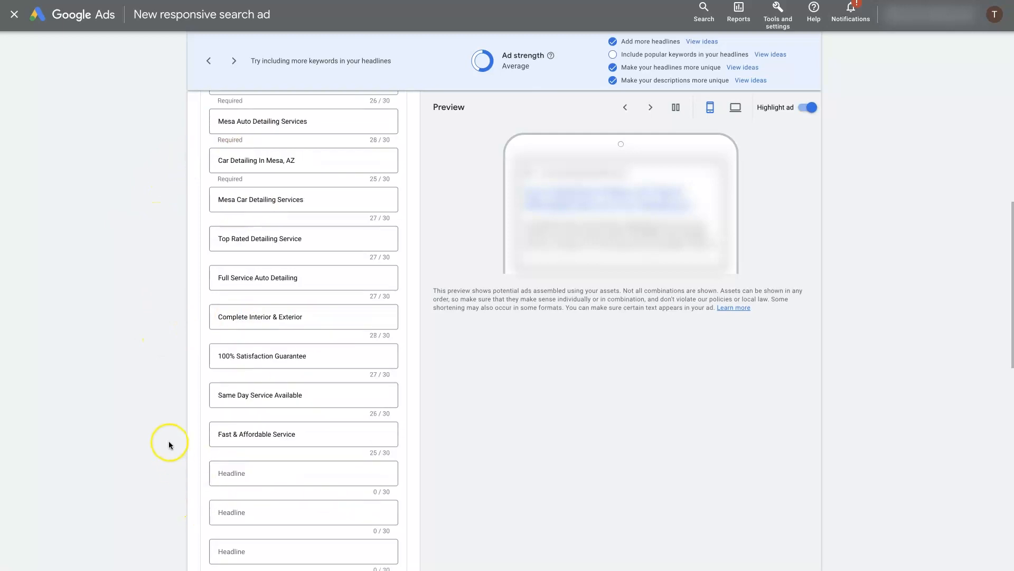
pyautogui.scroll(-3)
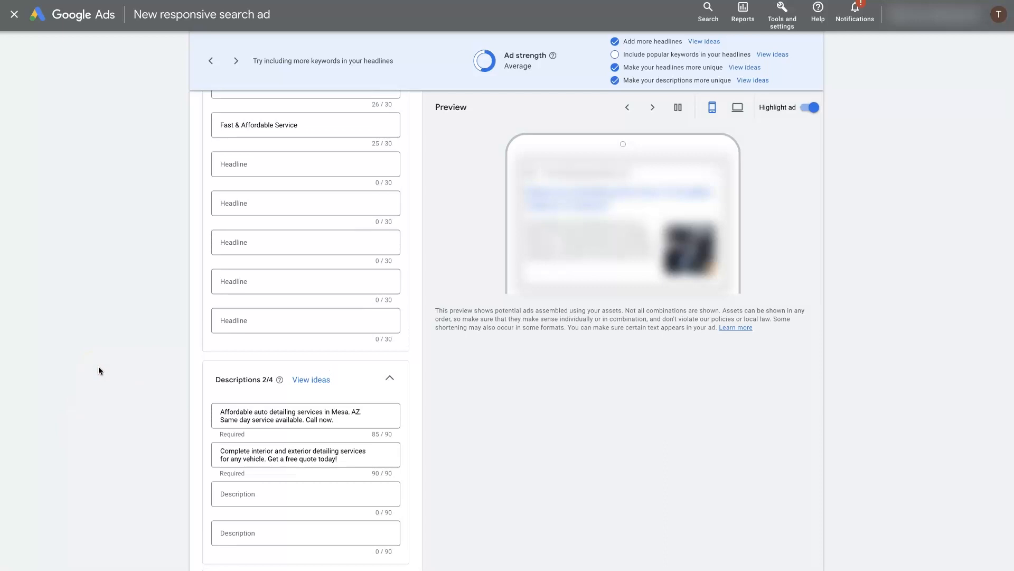
pyautogui.scroll(3)
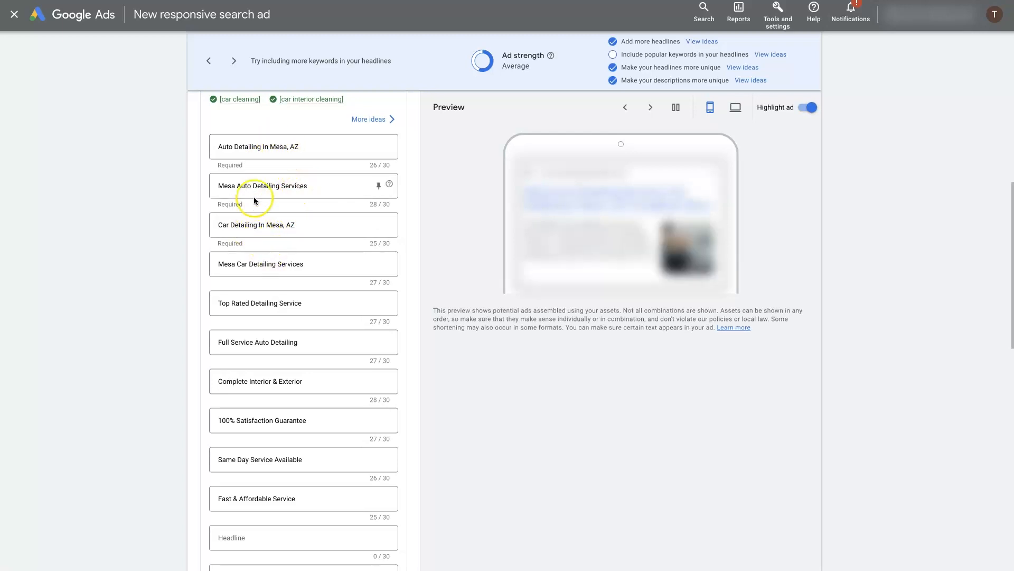
pyautogui.moveTo(251, 233)
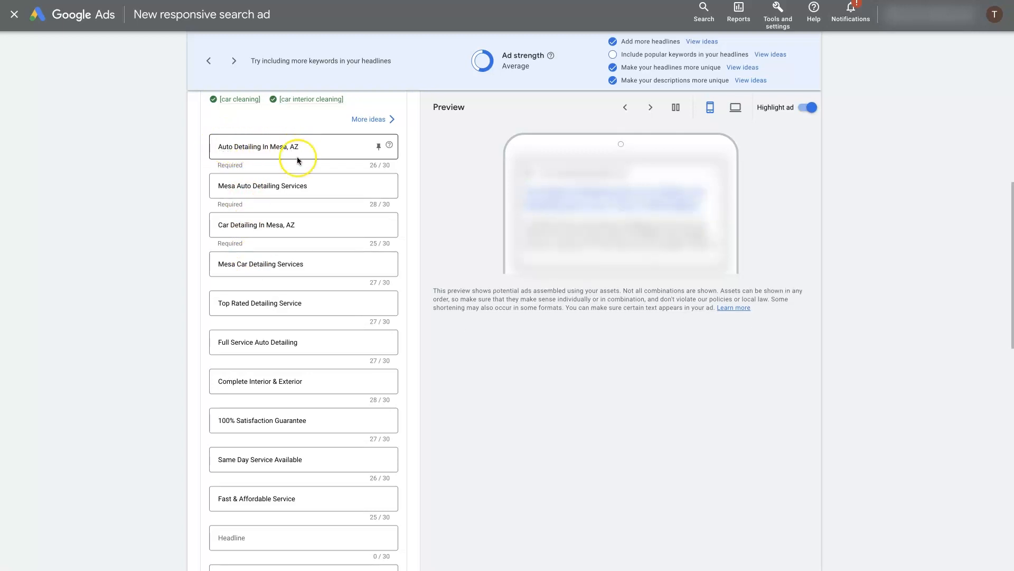
pyautogui.click(303, 185)
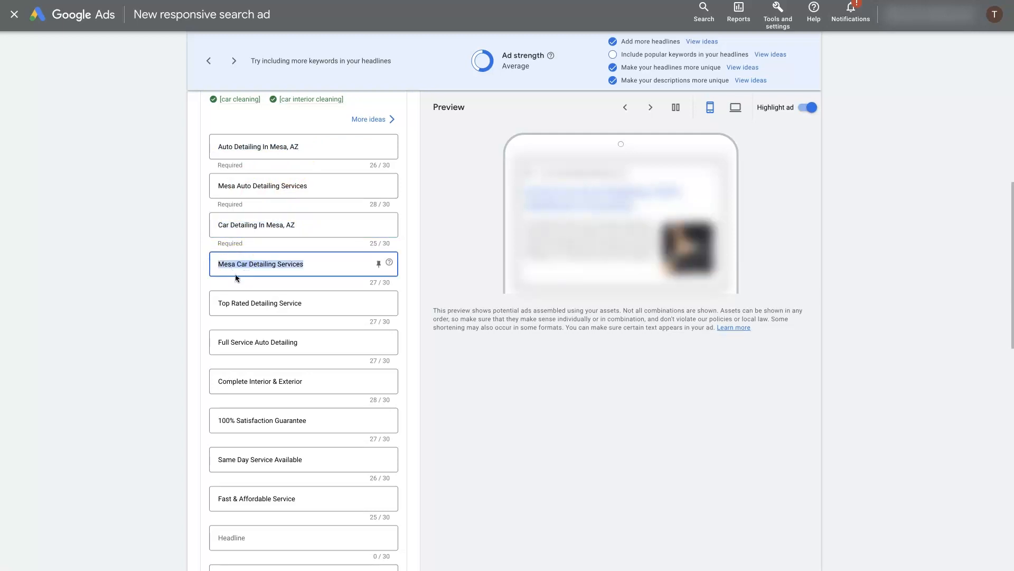
pyautogui.click(262, 185)
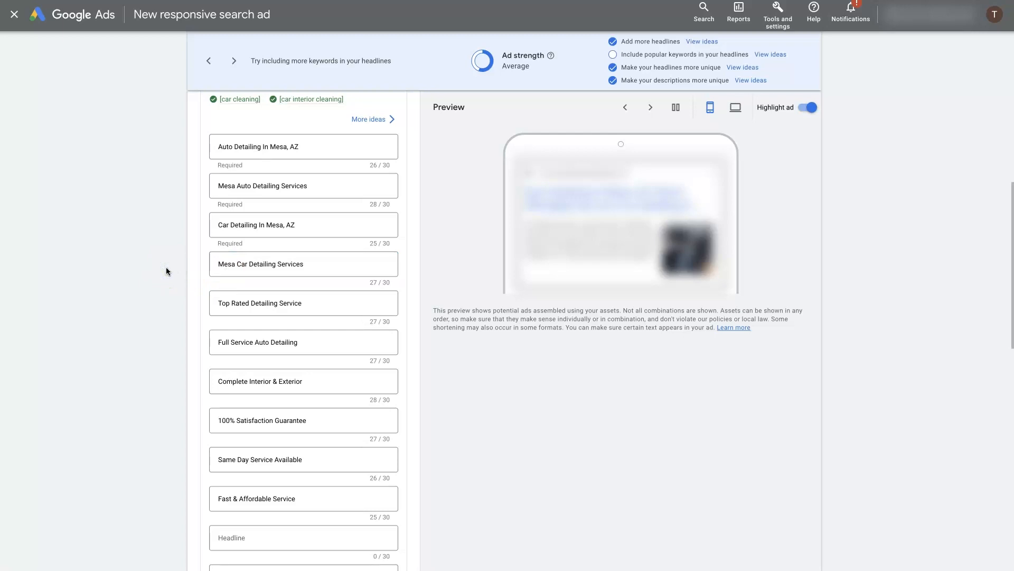
pyautogui.click(650, 107)
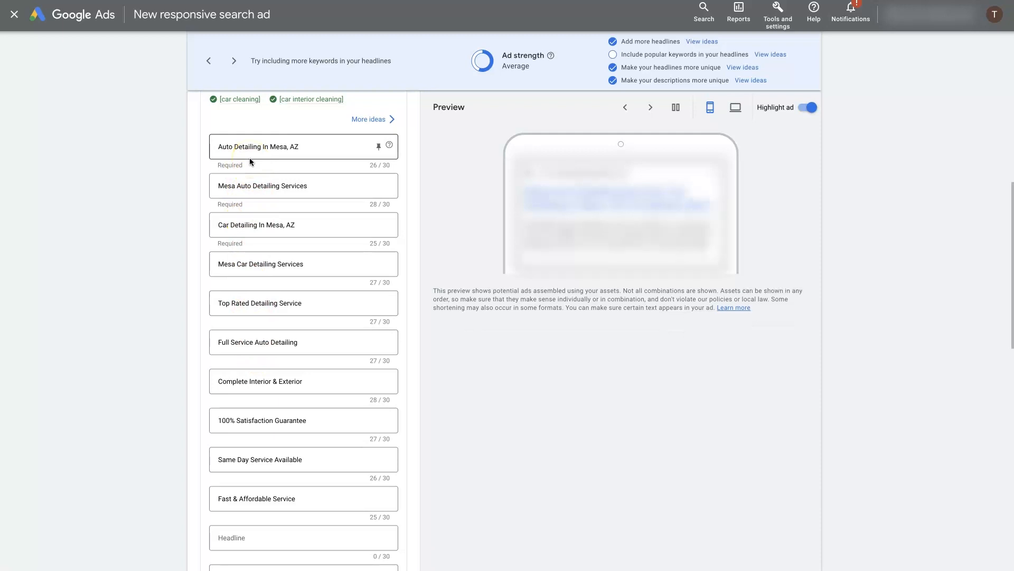
pyautogui.click(258, 225)
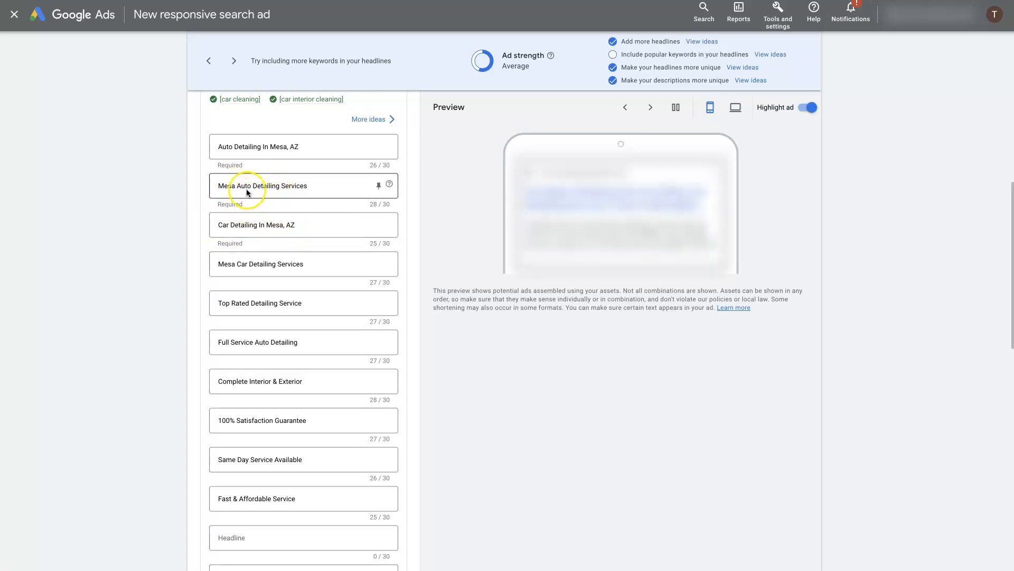
pyautogui.moveTo(247, 202)
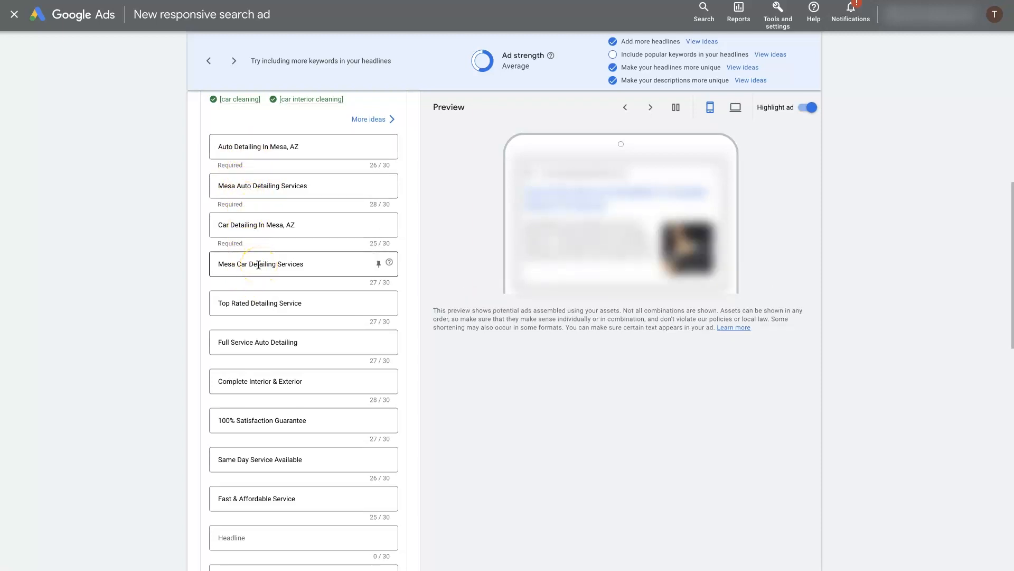
pyautogui.click(650, 107)
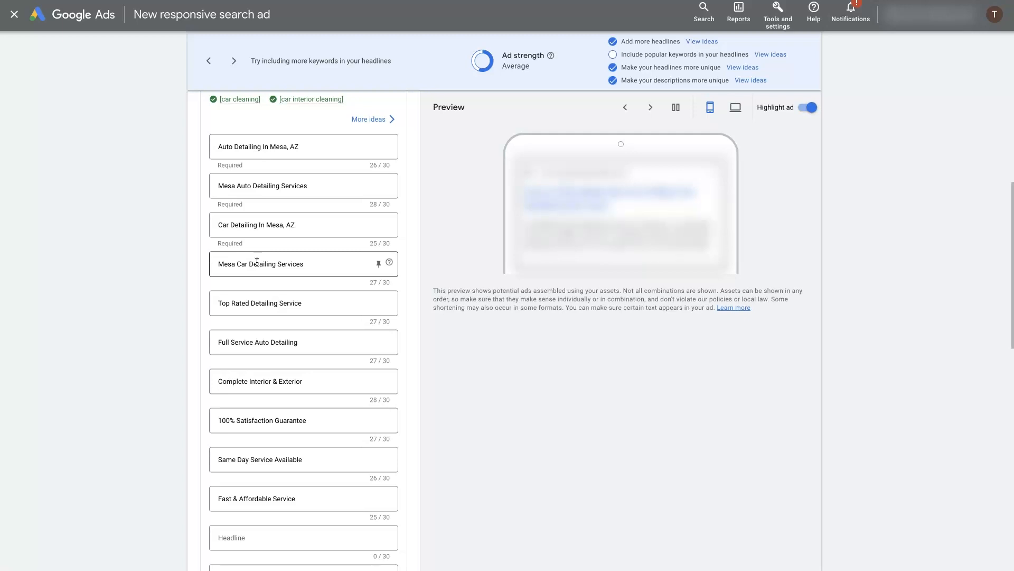
pyautogui.click(294, 224)
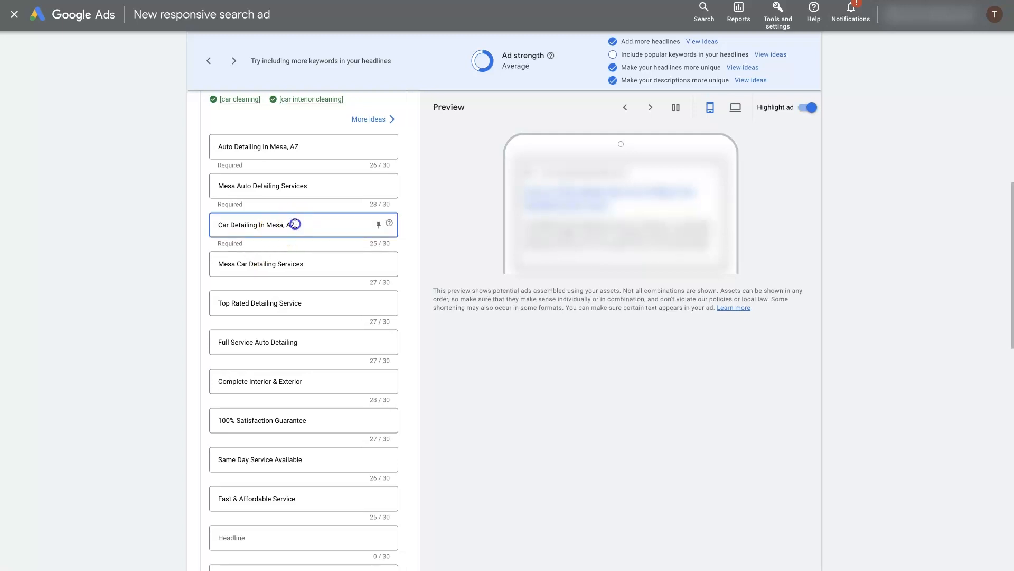
pyautogui.doubleClick(274, 225)
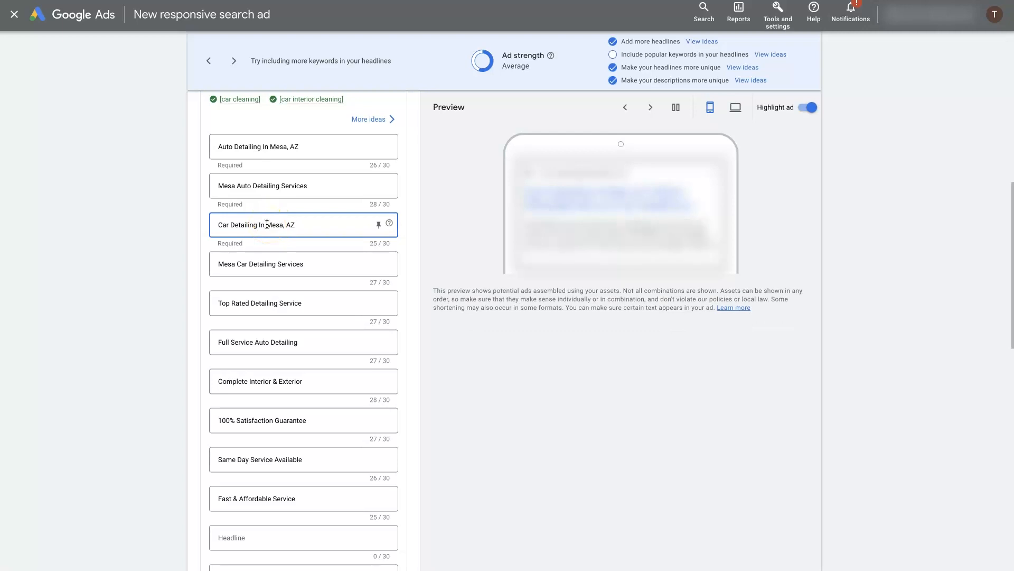
pyautogui.doubleClick(280, 224)
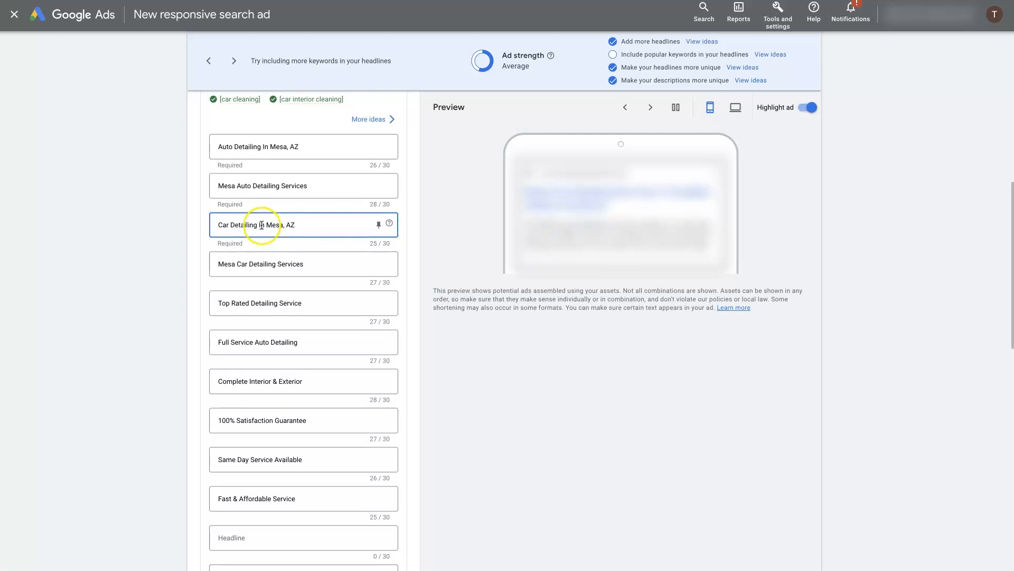
pyautogui.click(259, 146)
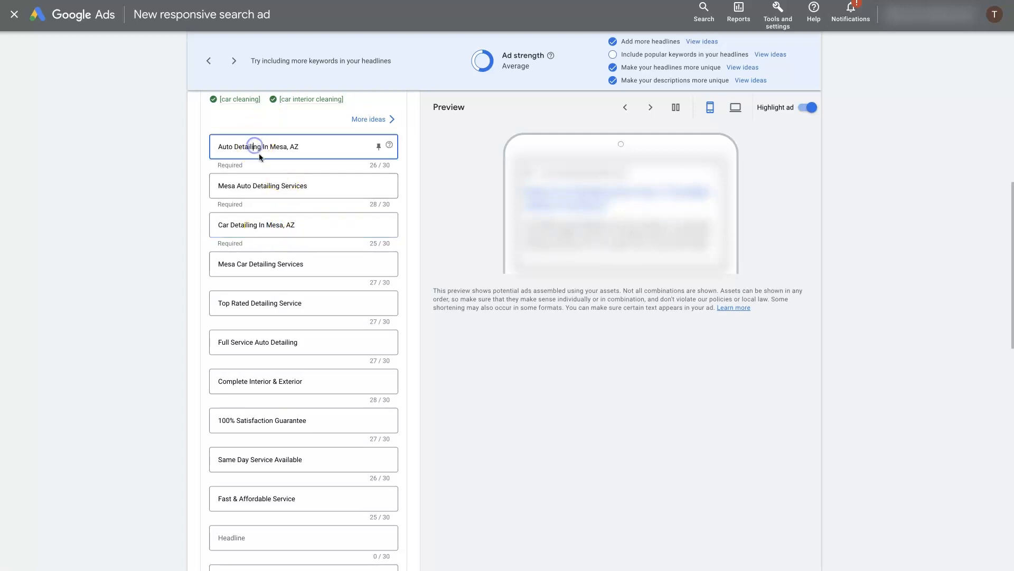
pyautogui.click(291, 264)
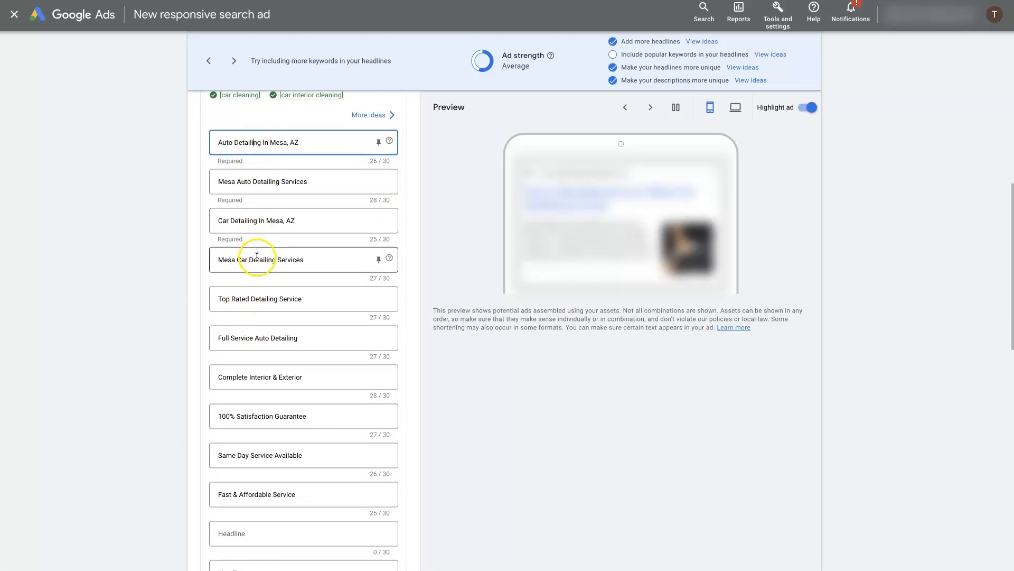
pyautogui.moveTo(161, 285)
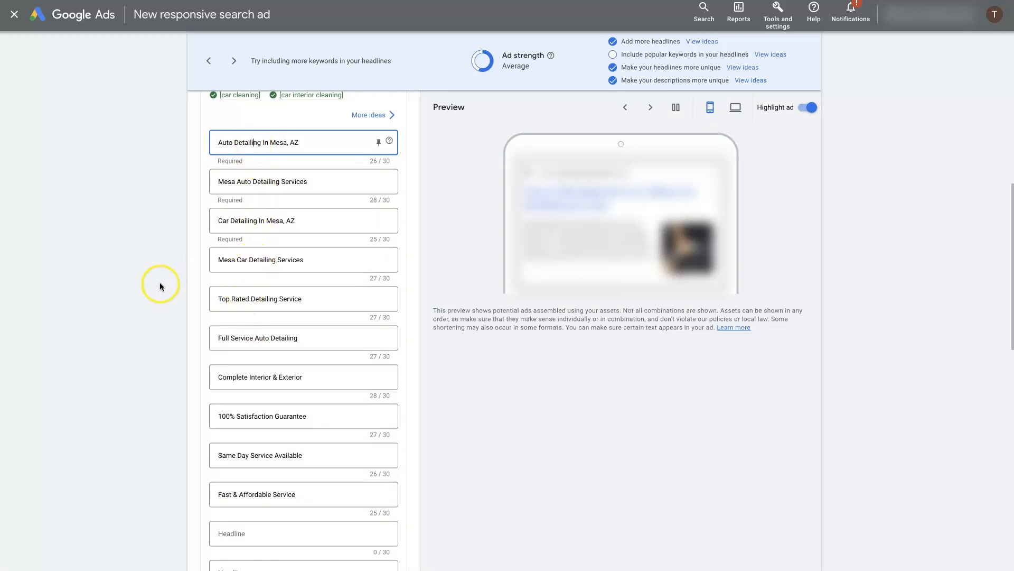
pyautogui.scroll(-3)
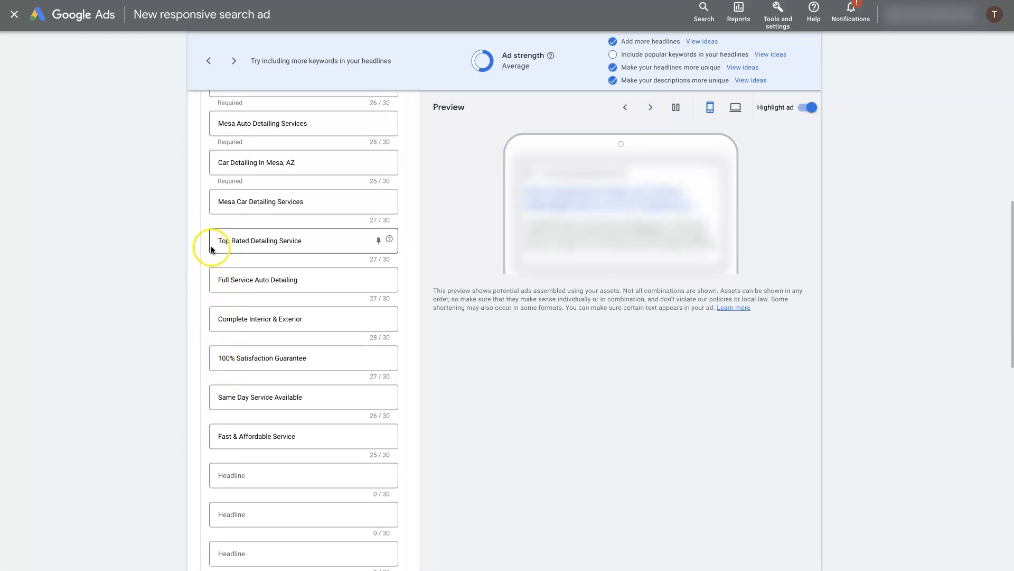
pyautogui.moveTo(257, 318)
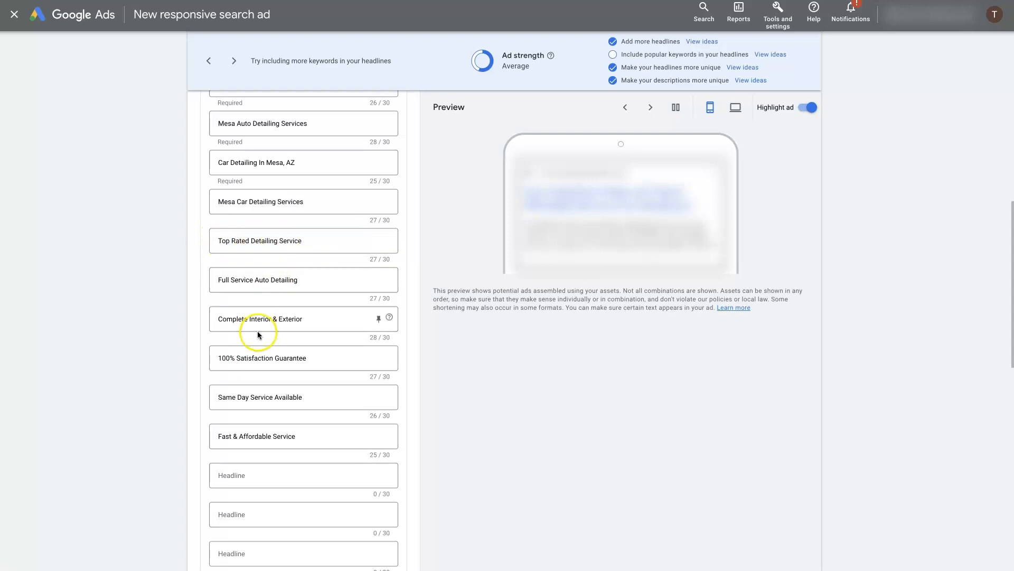
pyautogui.click(278, 279)
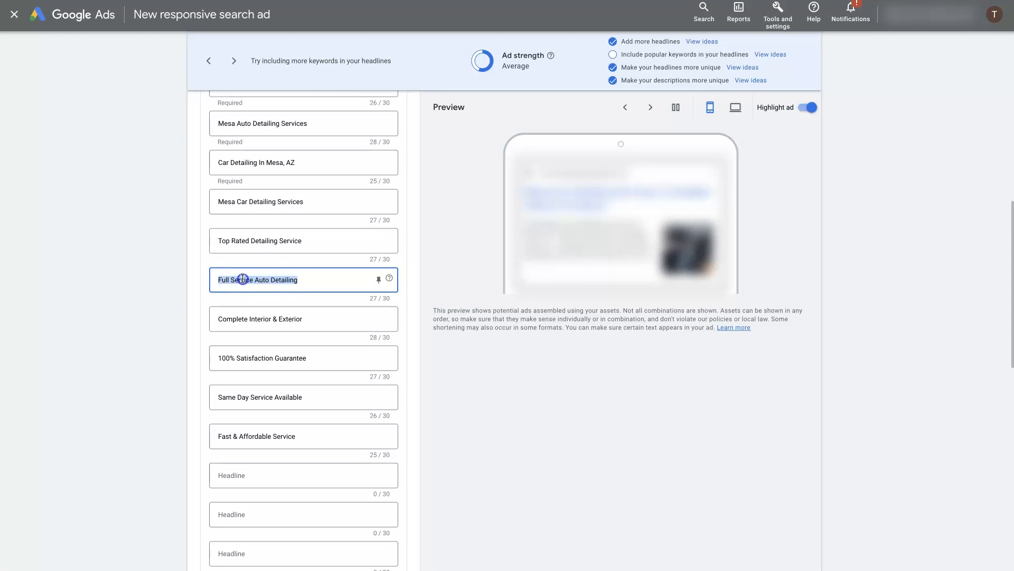
pyautogui.click(260, 318)
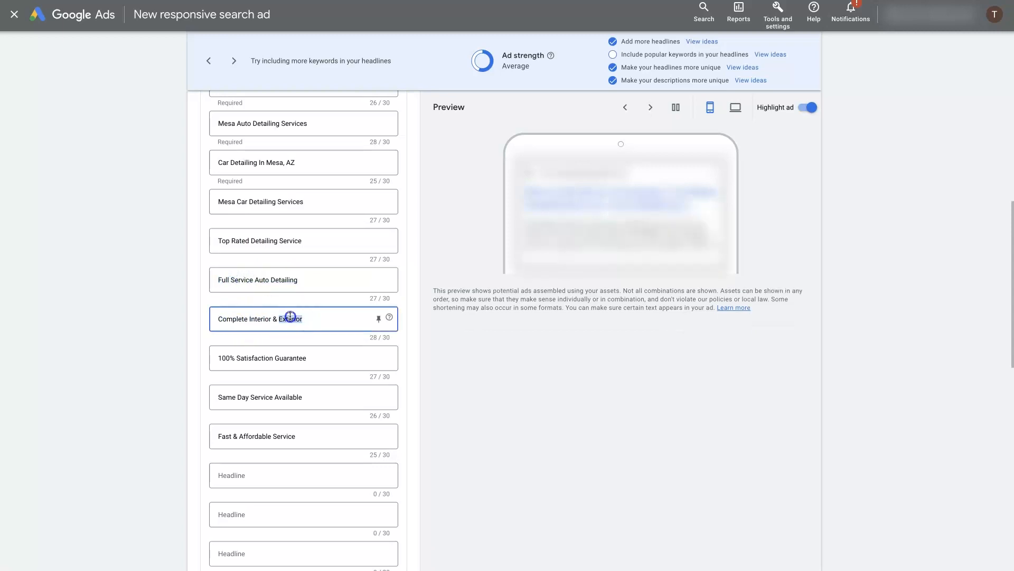
pyautogui.click(272, 279)
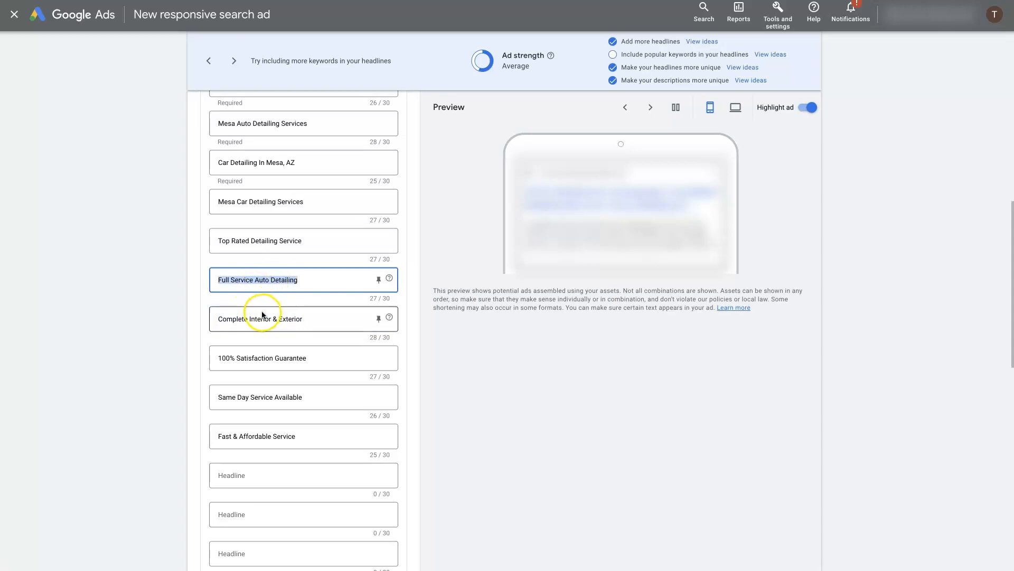
pyautogui.click(265, 341)
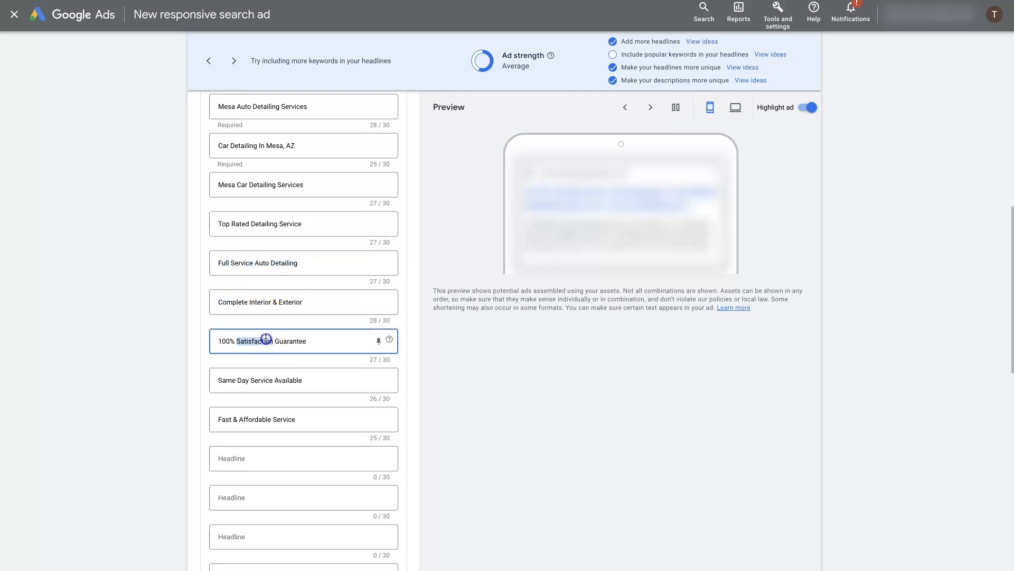
pyautogui.scroll(-3)
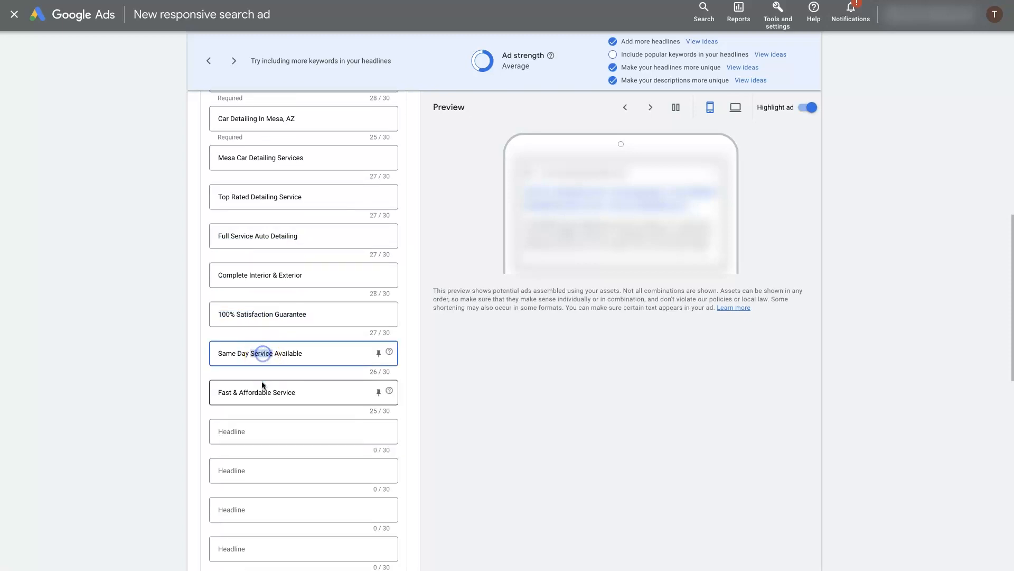
pyautogui.scroll(-3)
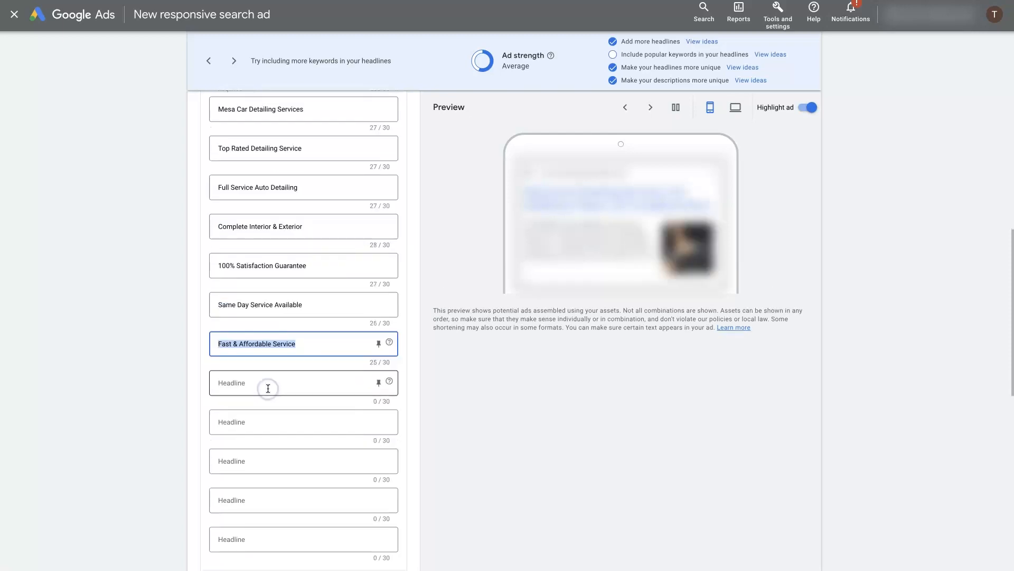
pyautogui.click(272, 187)
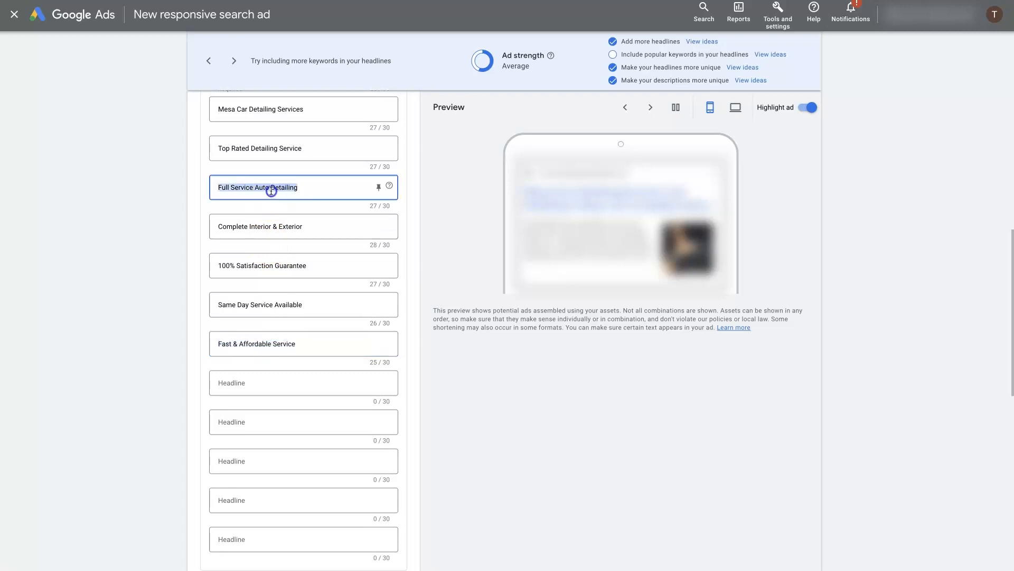
pyautogui.click(303, 225)
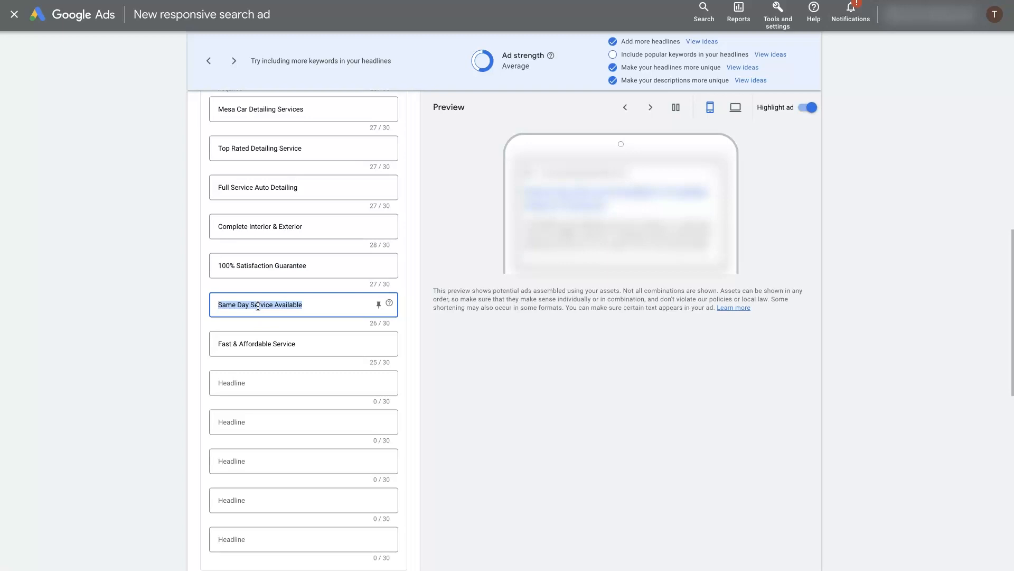
pyautogui.click(303, 383)
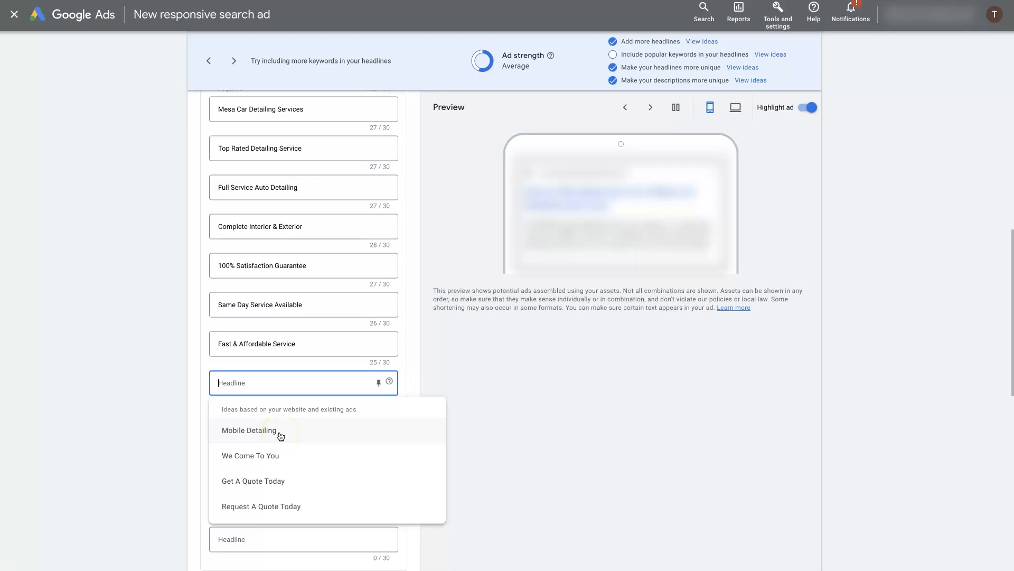
pyautogui.moveTo(263, 423)
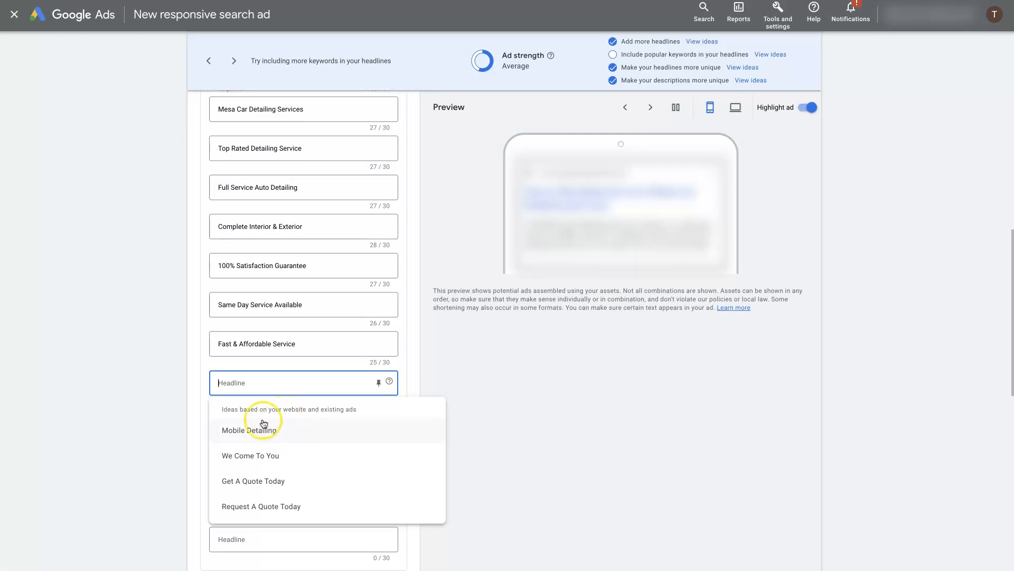
pyautogui.moveTo(349, 405)
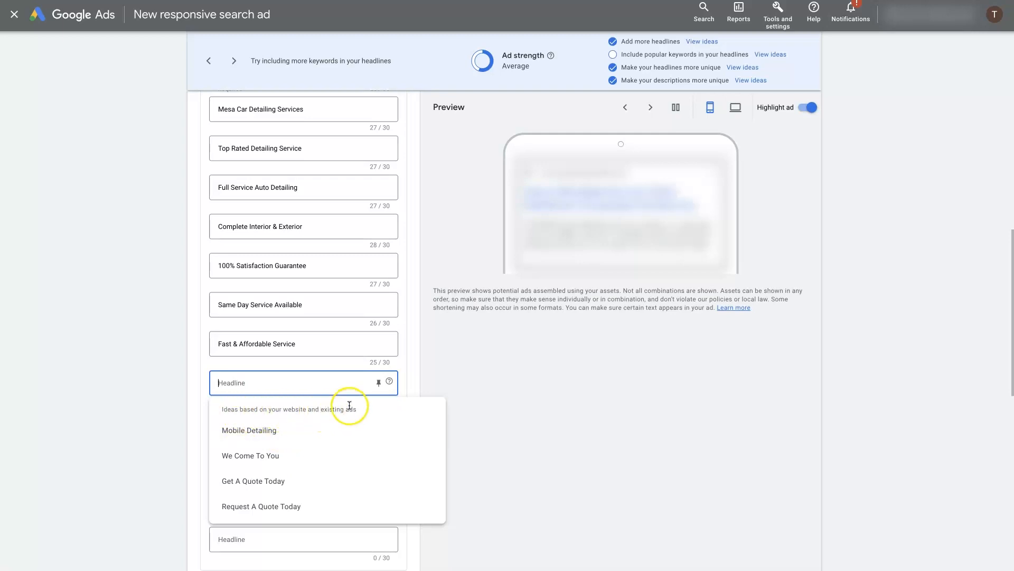
pyautogui.moveTo(287, 508)
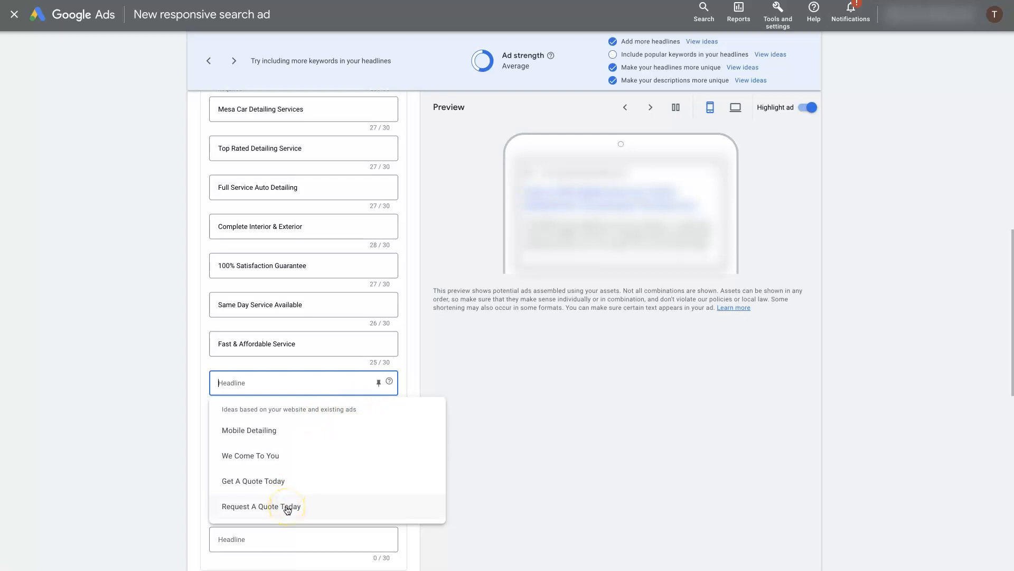
# - Add headlines 'Request A Quote Today', 'We Come To You' and 'Mobile Detailing'
pyautogui.click(261, 506)
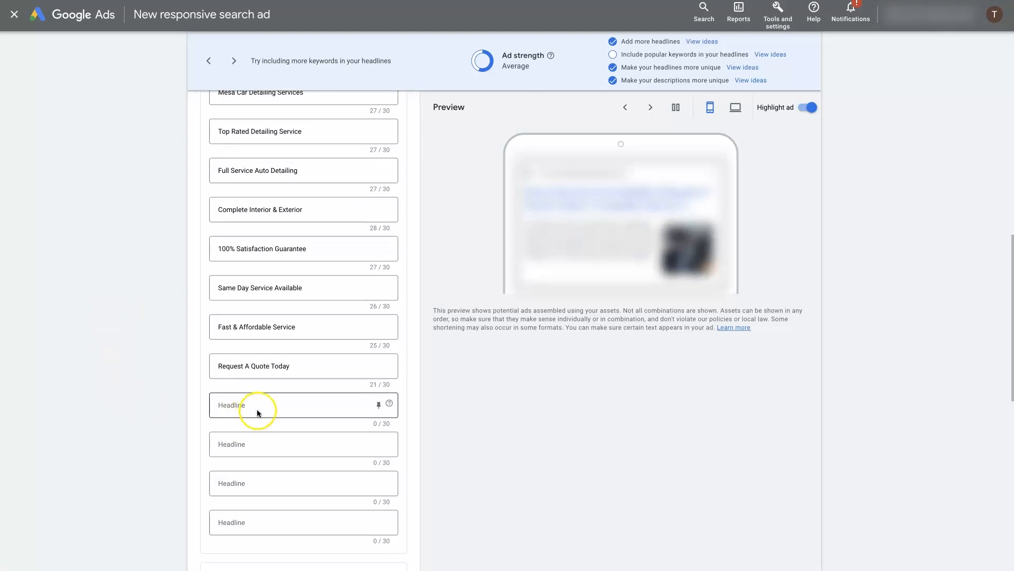
pyautogui.click(257, 404)
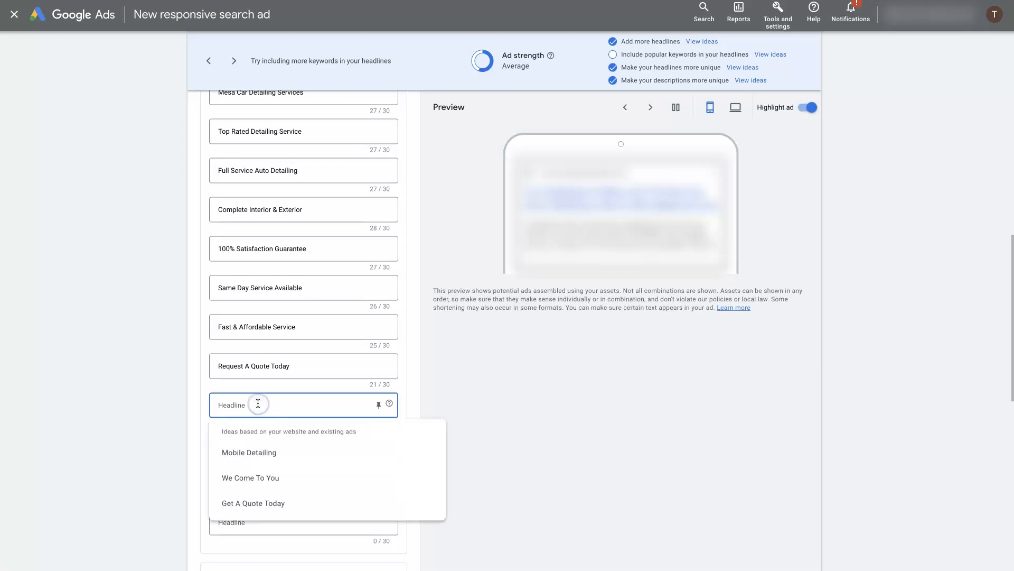
pyautogui.moveTo(282, 478)
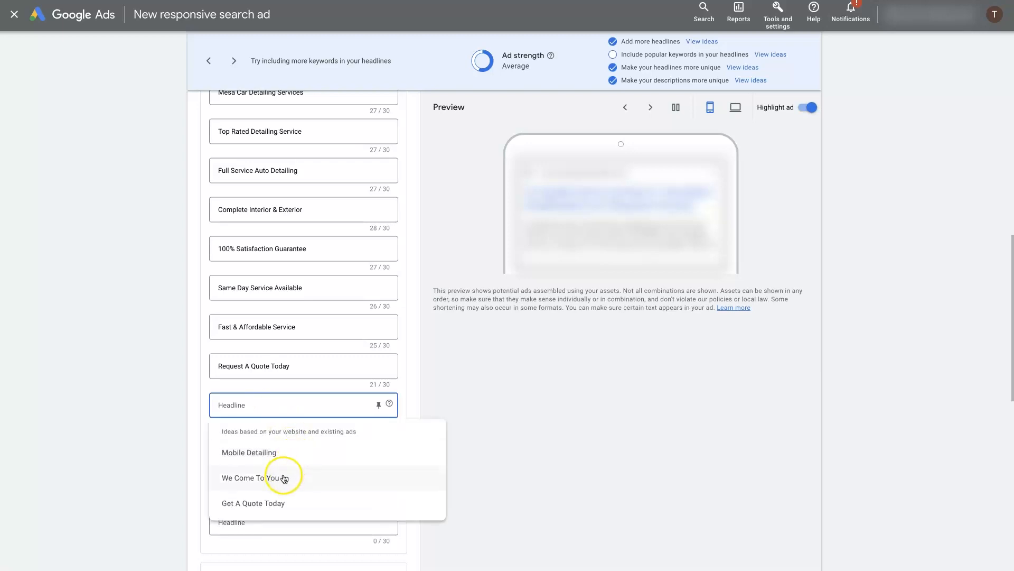
pyautogui.click(245, 477)
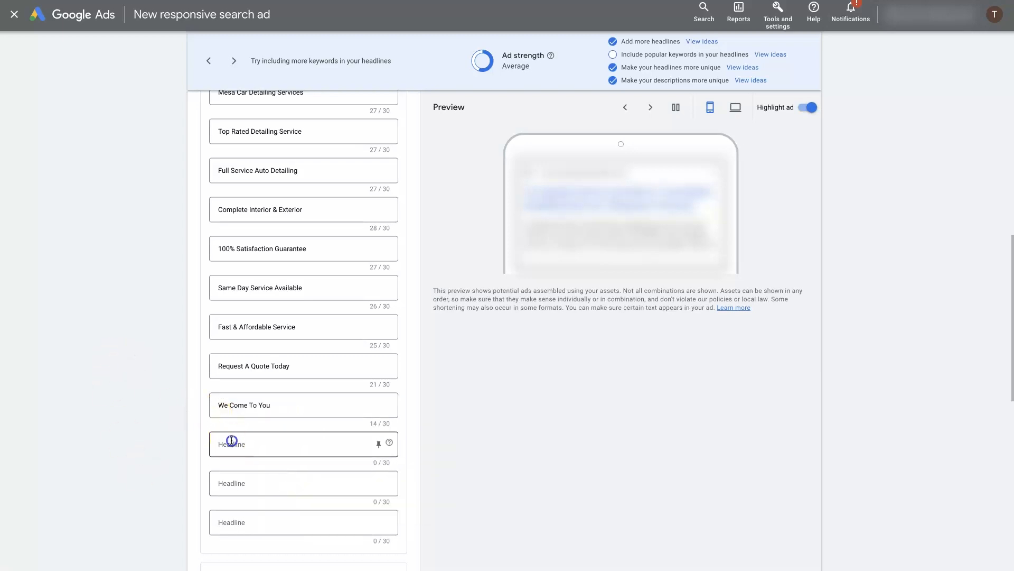
pyautogui.write('Mobile Detailing')
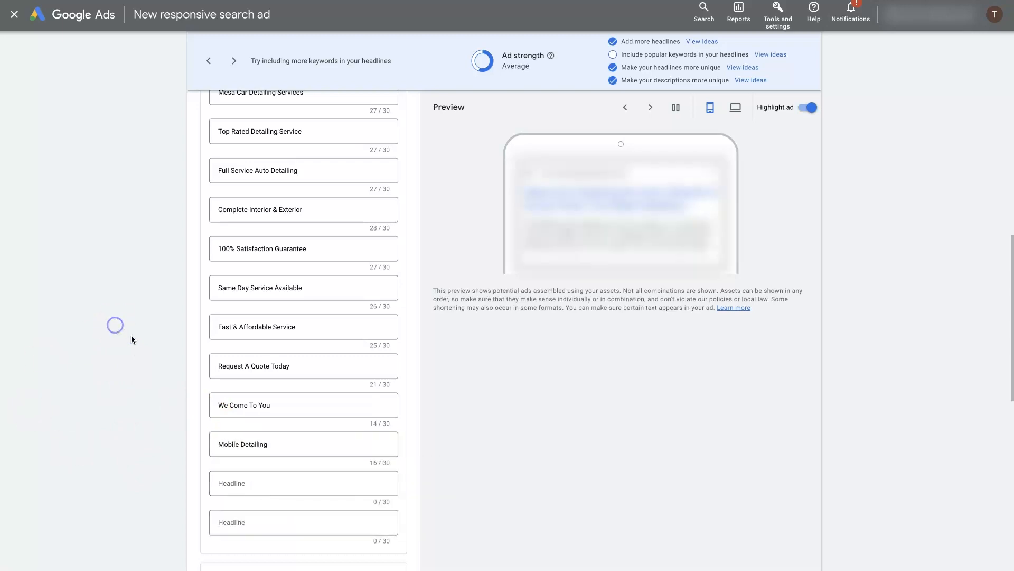
pyautogui.scroll(3)
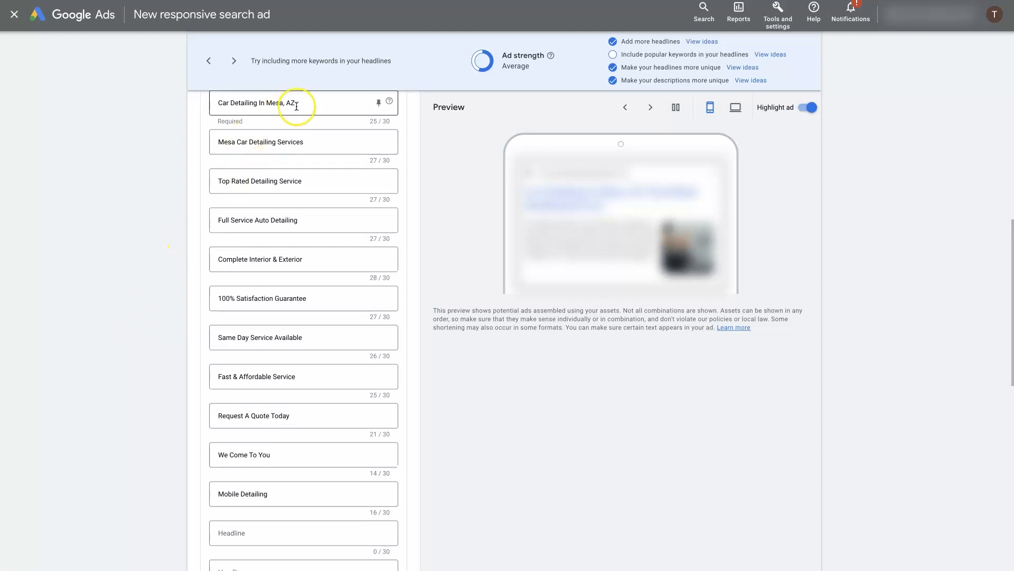
pyautogui.moveTo(162, 231)
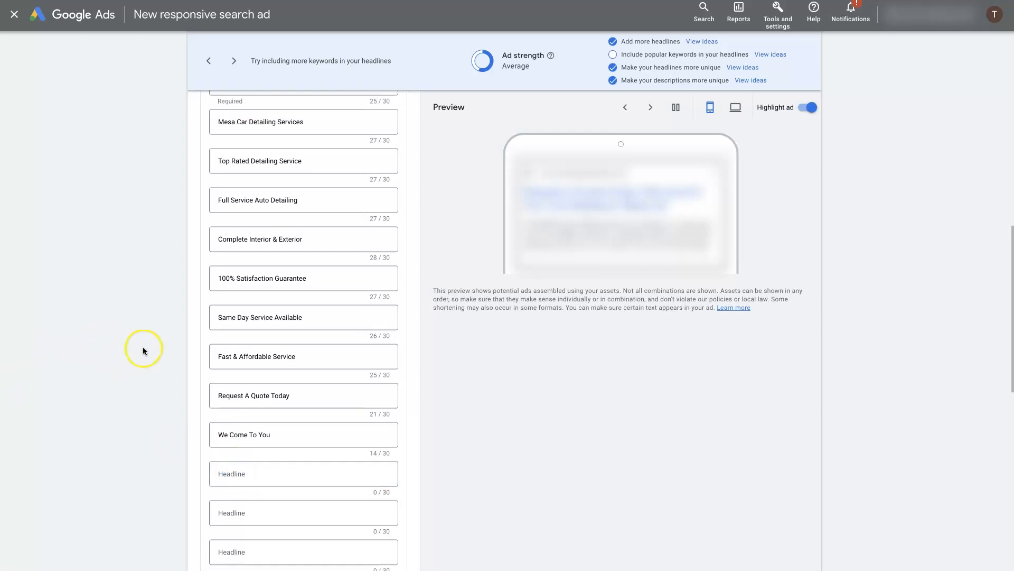
pyautogui.scroll(3)
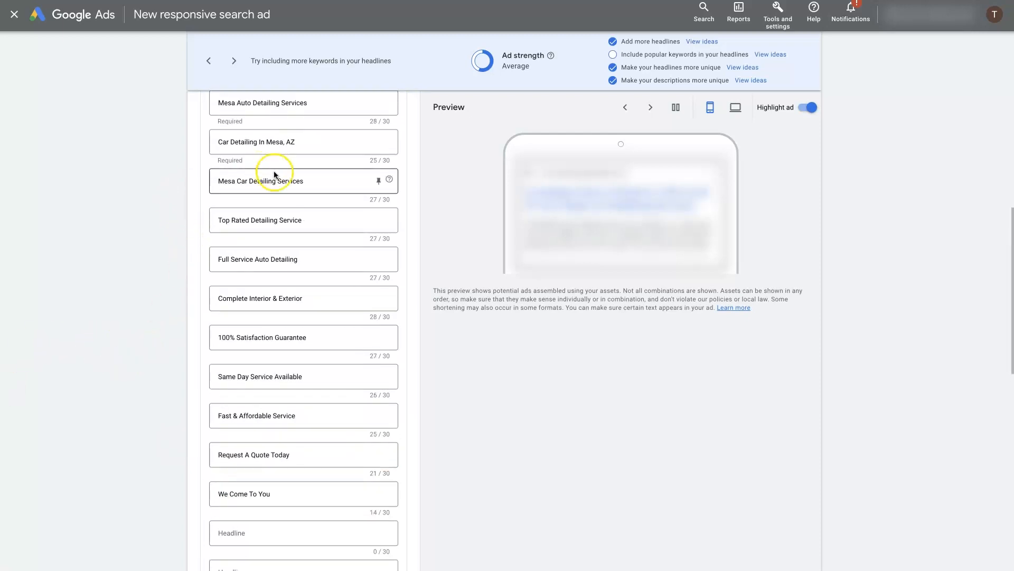
pyautogui.scroll(3)
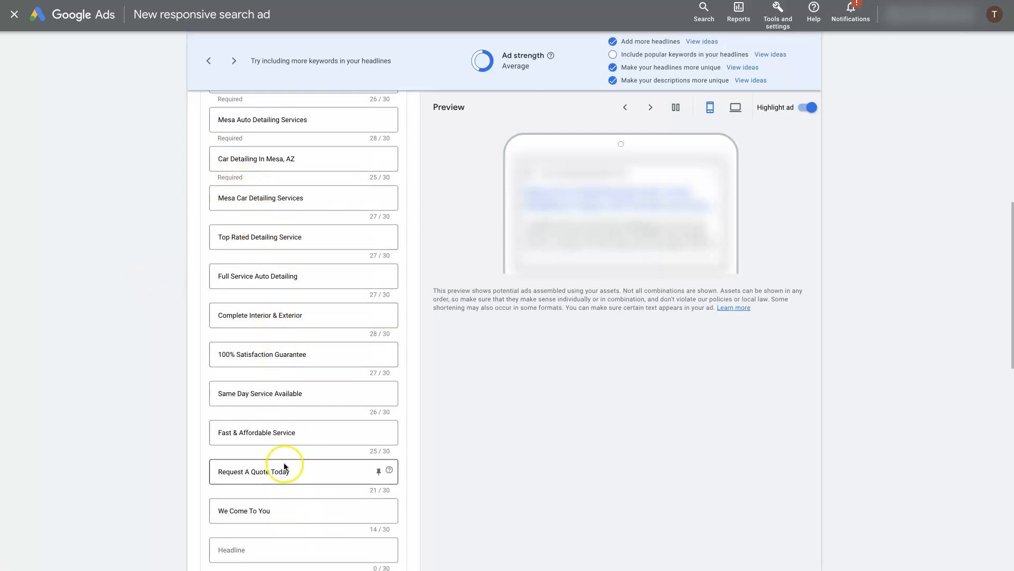
pyautogui.scroll(3)
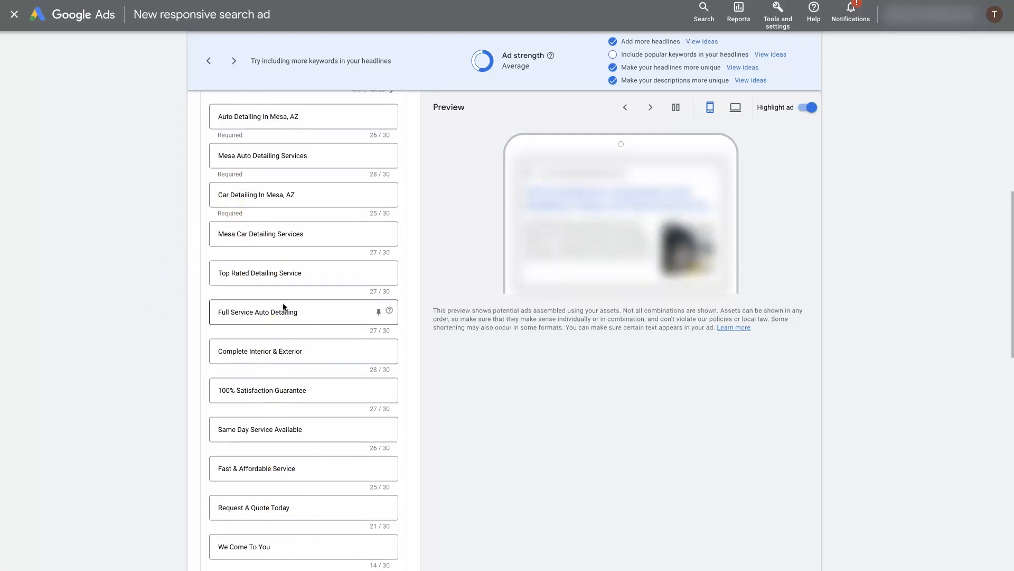
pyautogui.scroll(3)
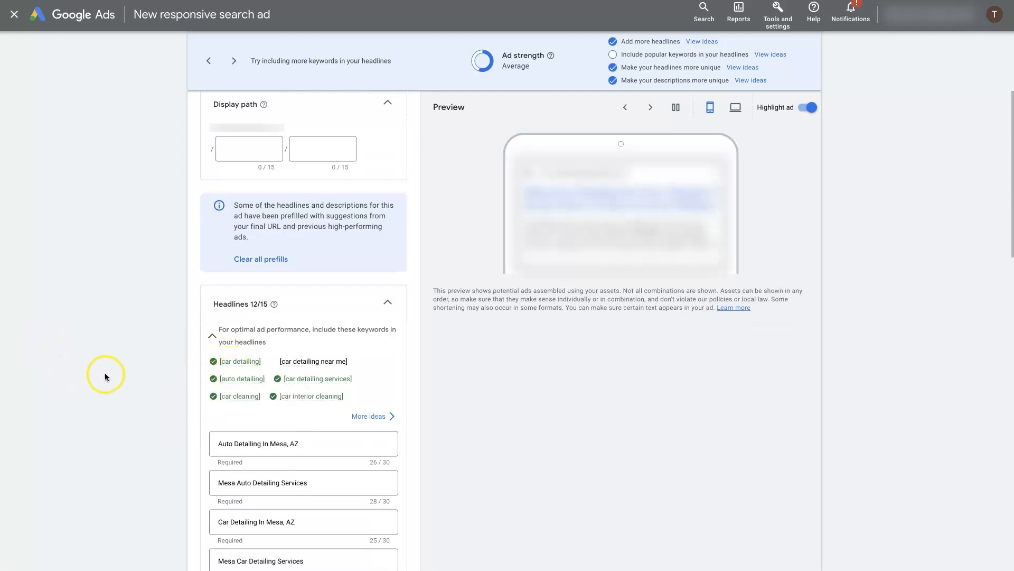
pyautogui.moveTo(333, 409)
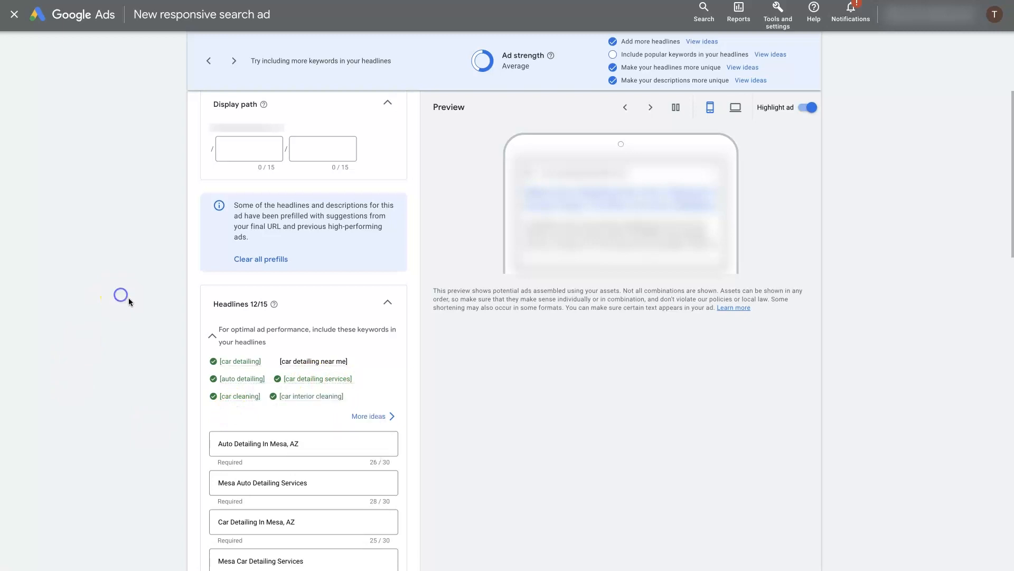
pyautogui.scroll(-3)
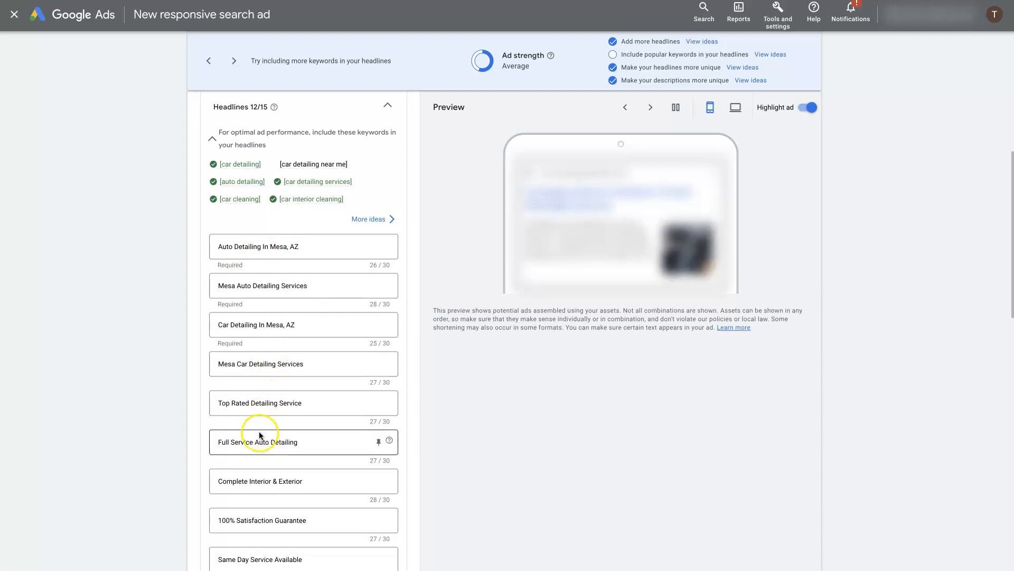
pyautogui.moveTo(259, 434)
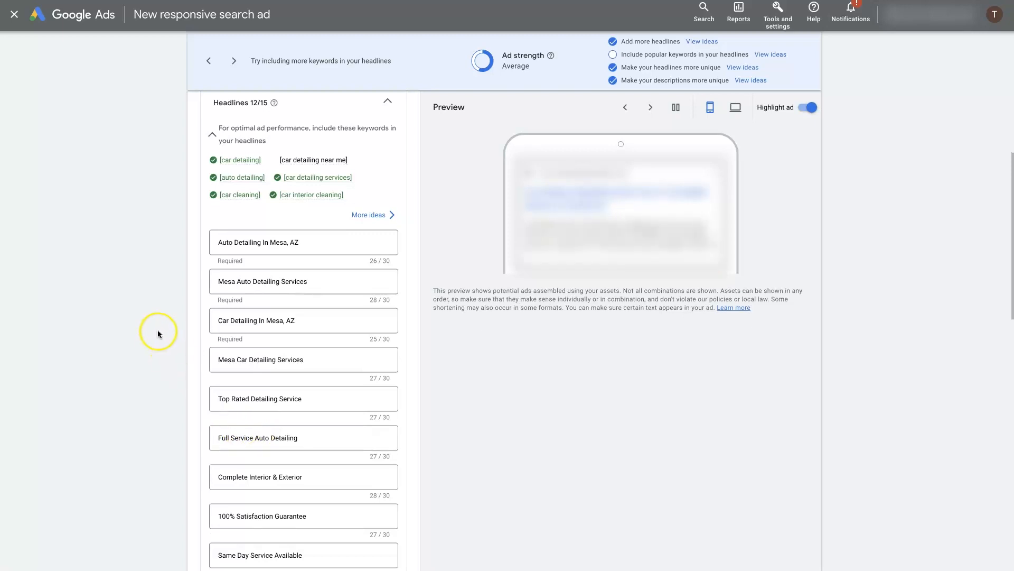
pyautogui.scroll(-3)
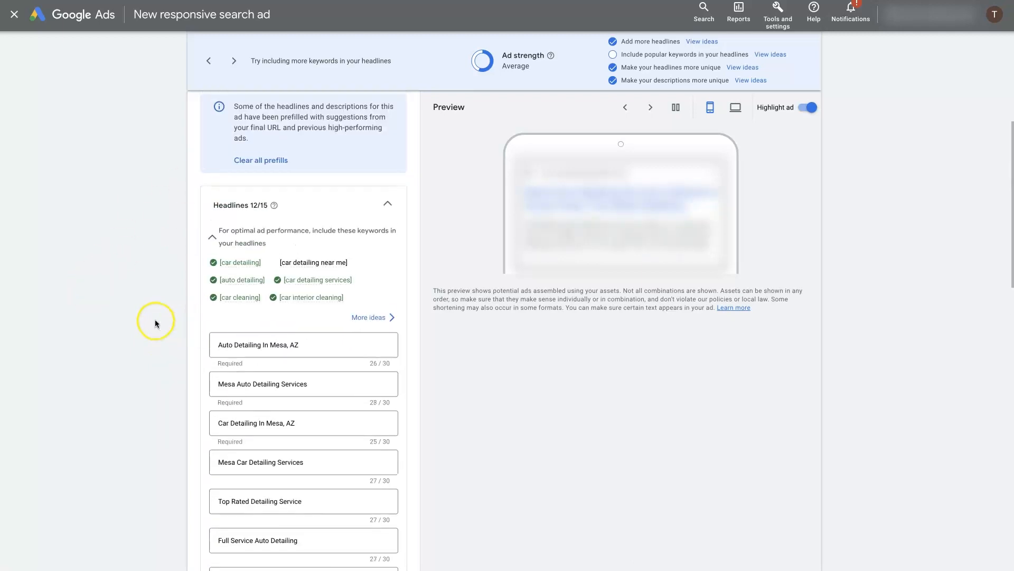
pyautogui.scroll(3)
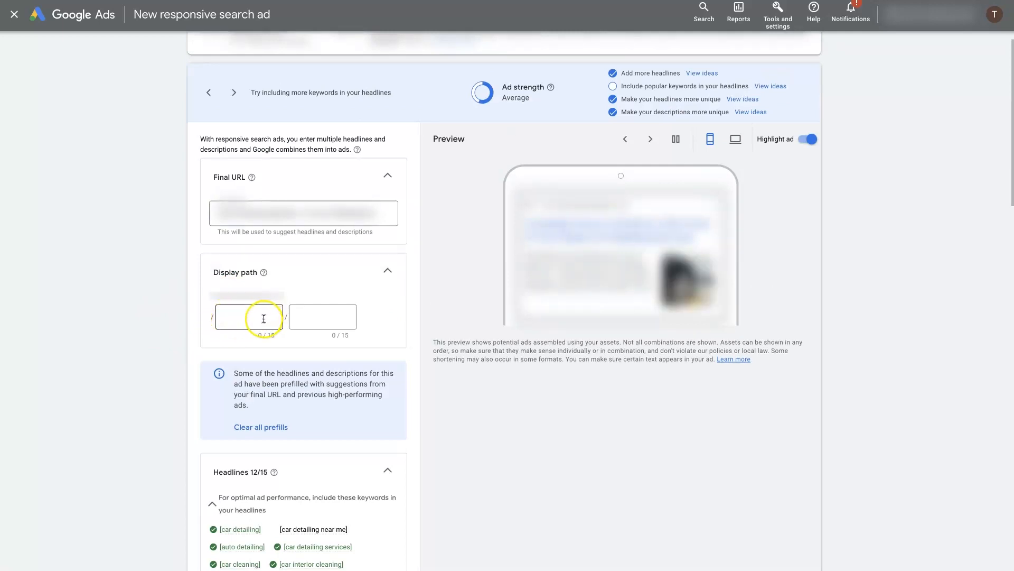
pyautogui.moveTo(121, 330)
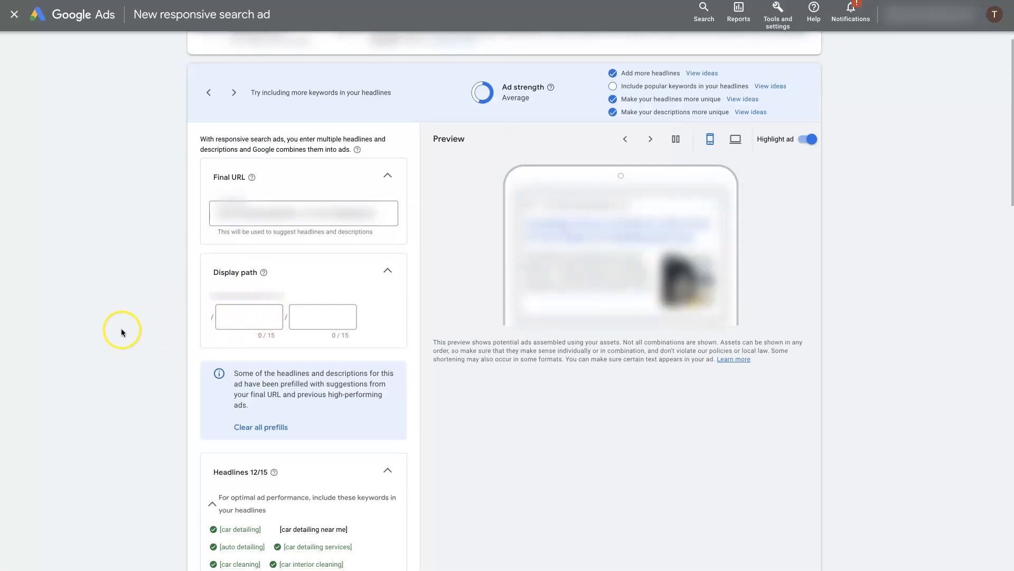
pyautogui.click(248, 317)
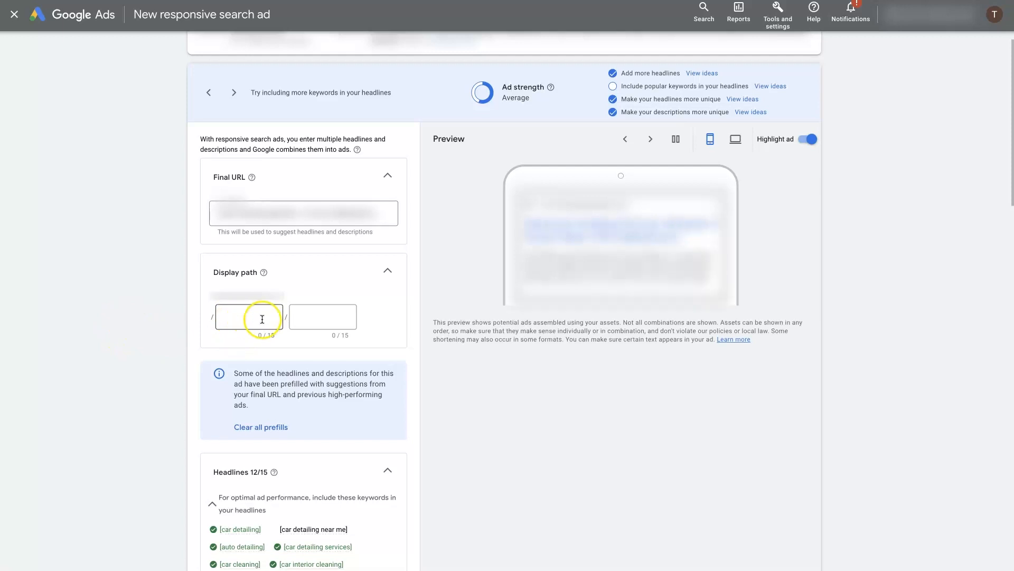
pyautogui.scroll(-3)
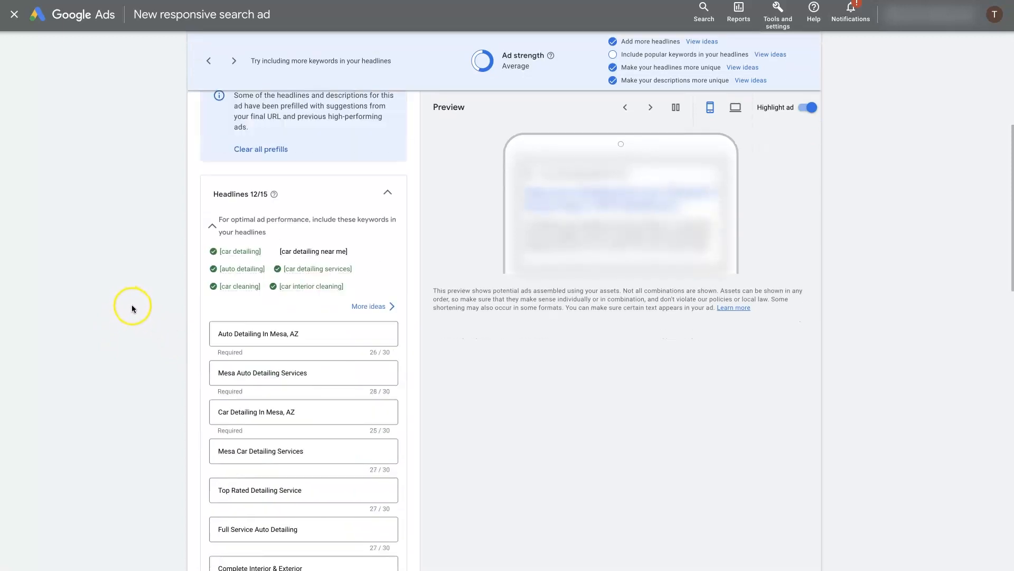
pyautogui.click(291, 412)
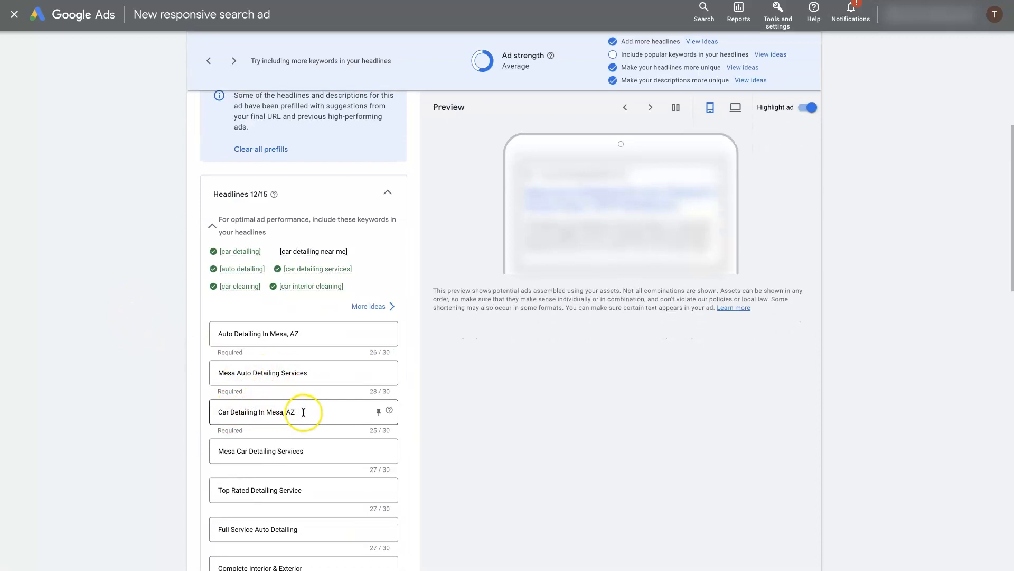
pyautogui.scroll(3)
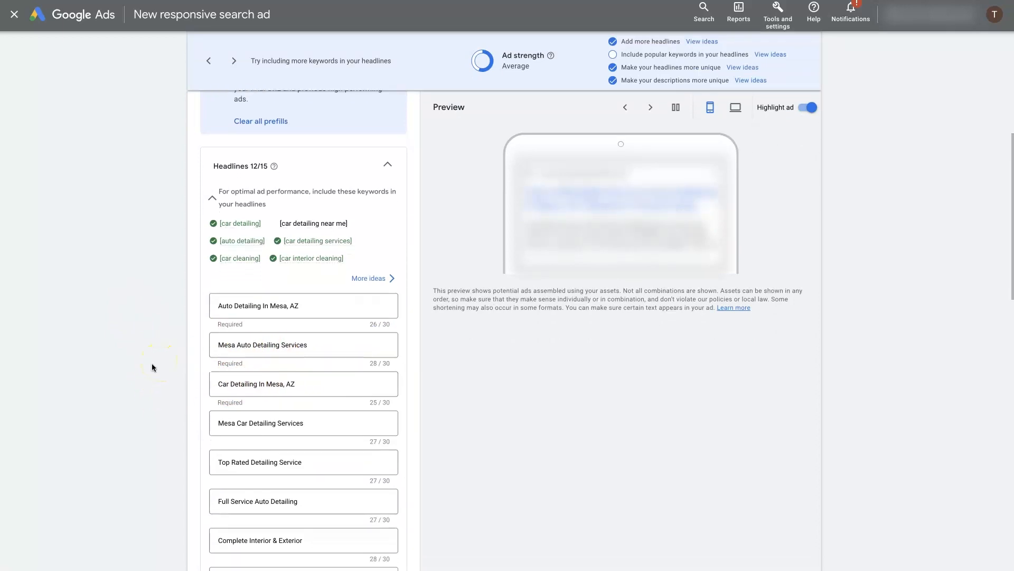
pyautogui.scroll(-3)
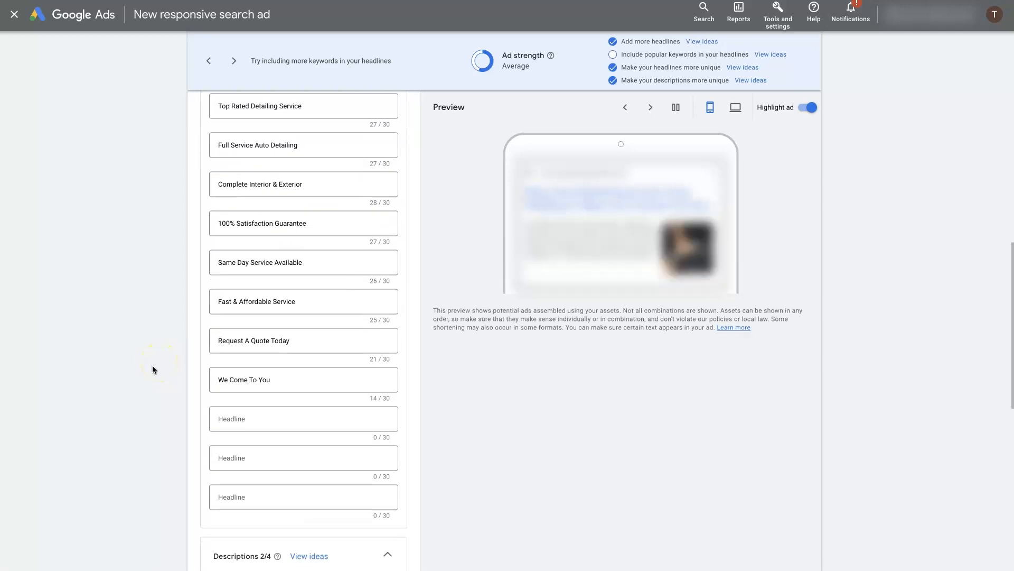
pyautogui.moveTo(94, 296)
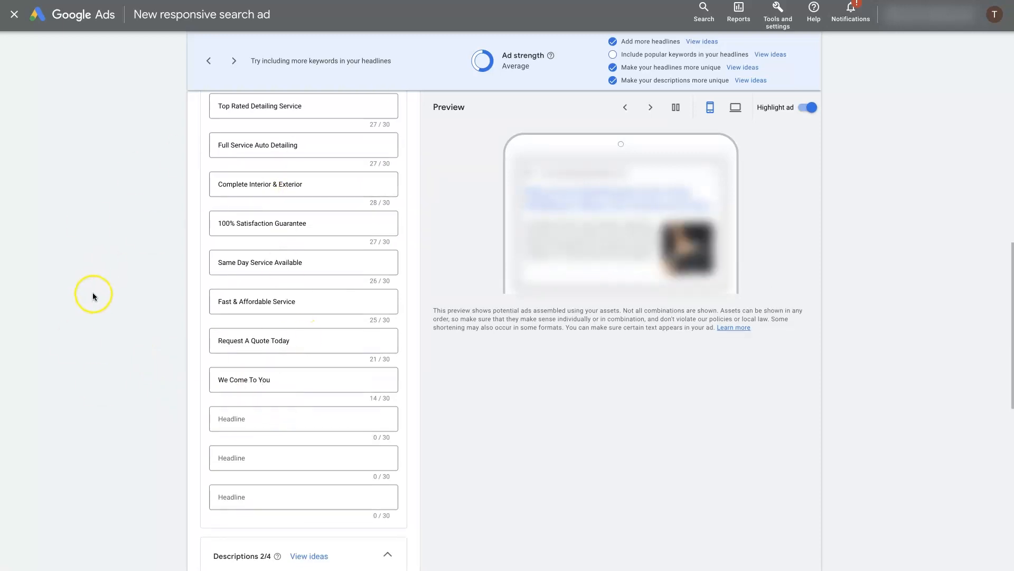
pyautogui.moveTo(92, 296)
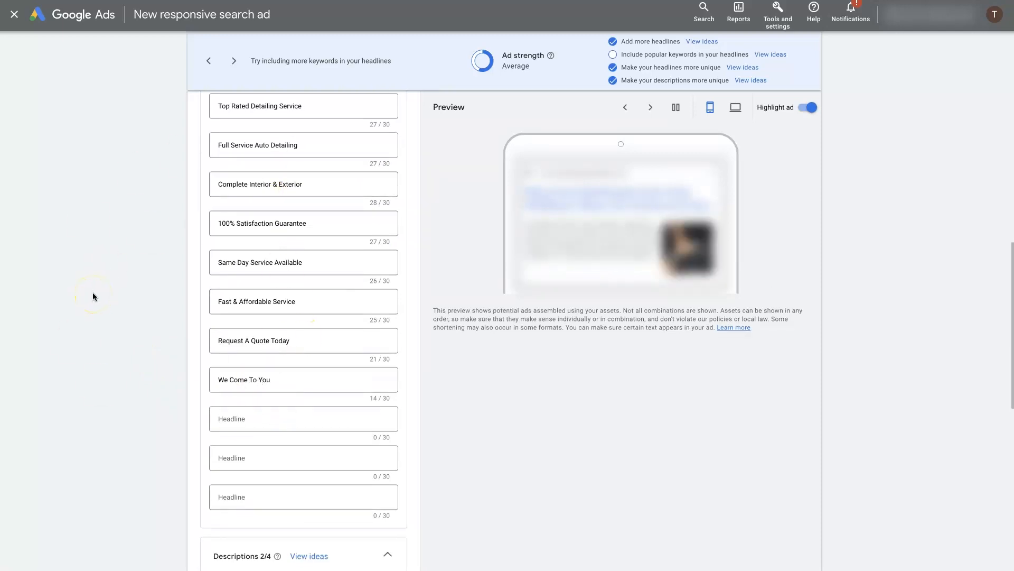
pyautogui.scroll(-3)
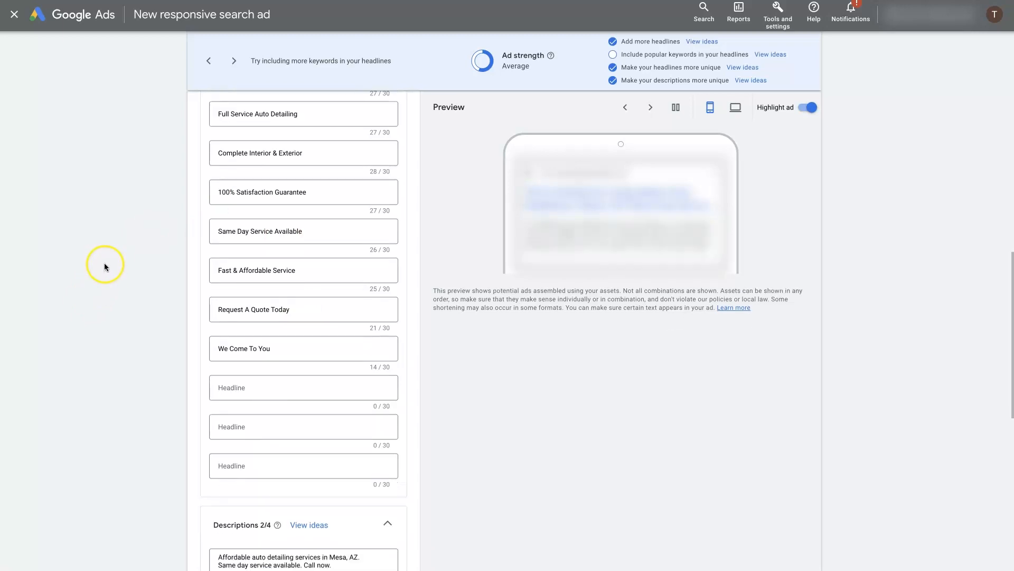
pyautogui.scroll(-3)
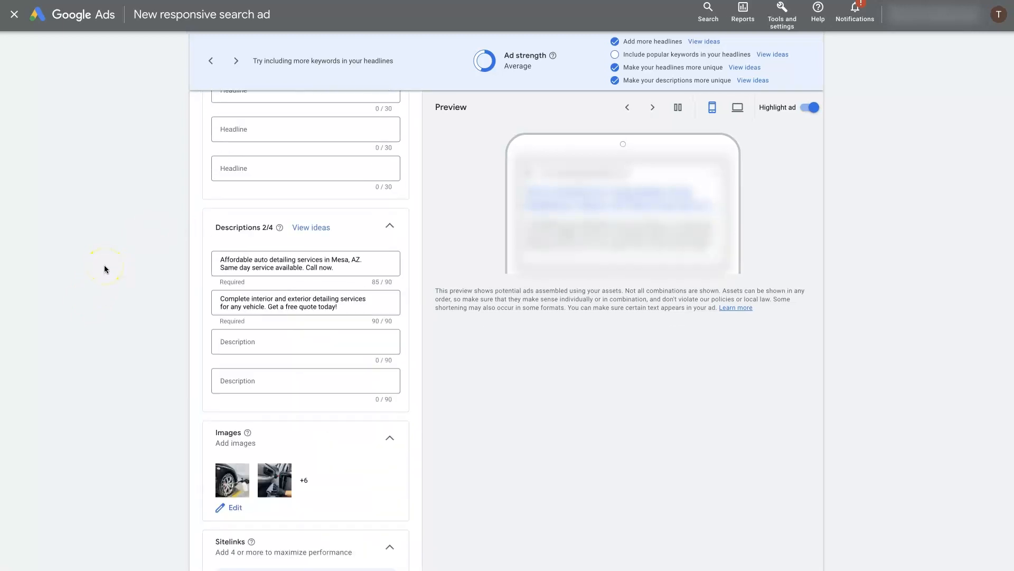
pyautogui.moveTo(163, 248)
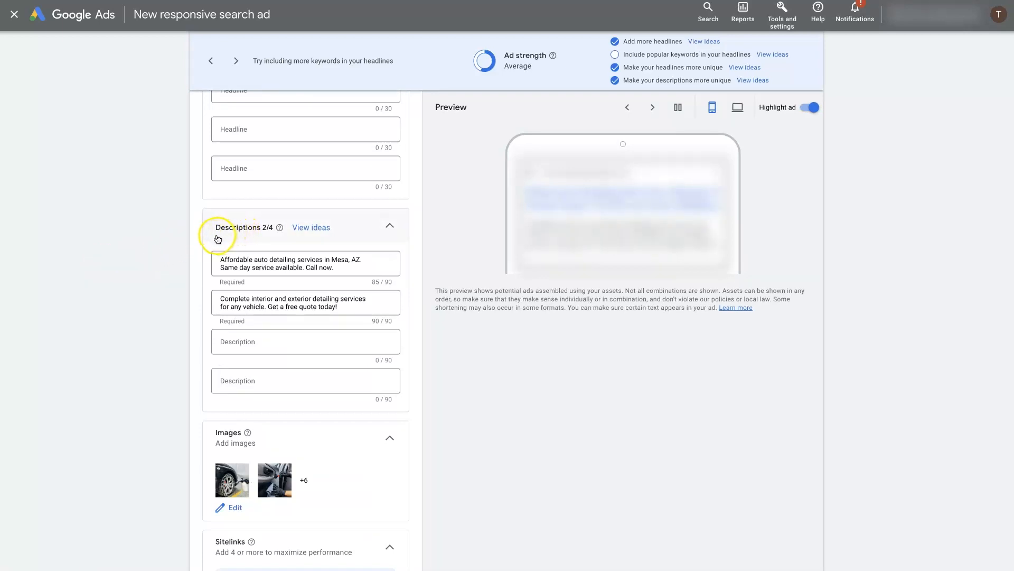
pyautogui.moveTo(156, 270)
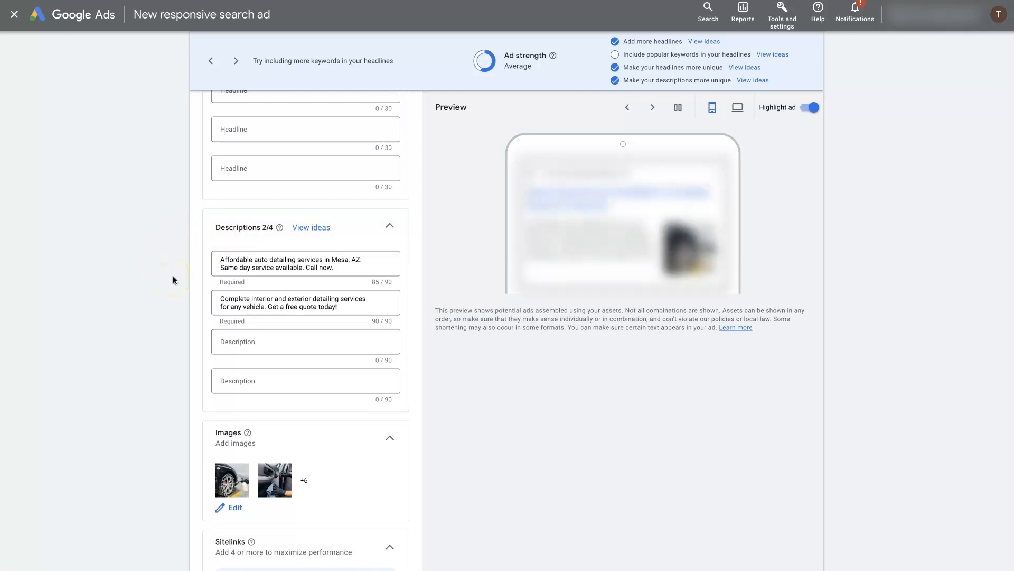
pyautogui.click(652, 107)
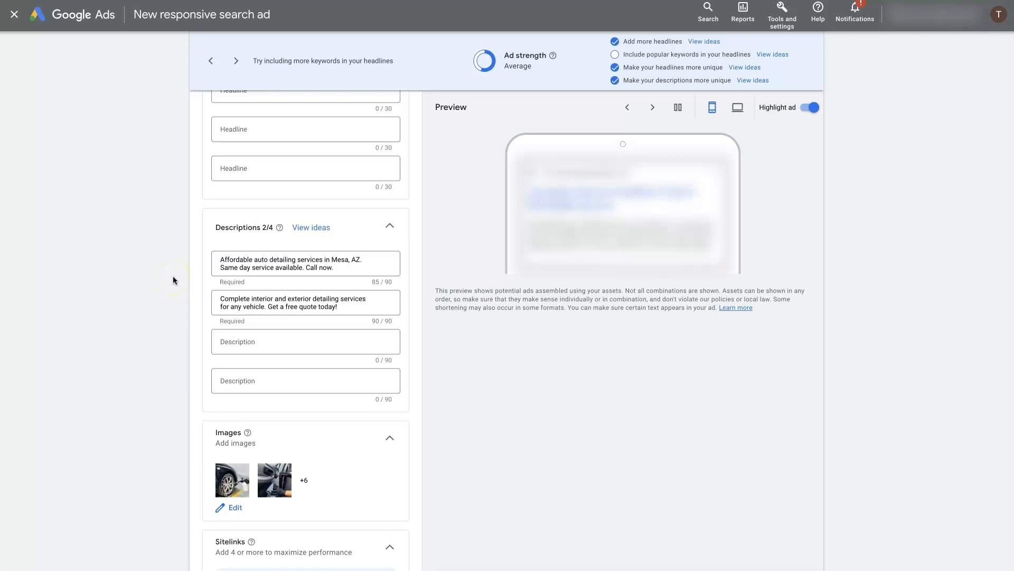
pyautogui.moveTo(173, 280)
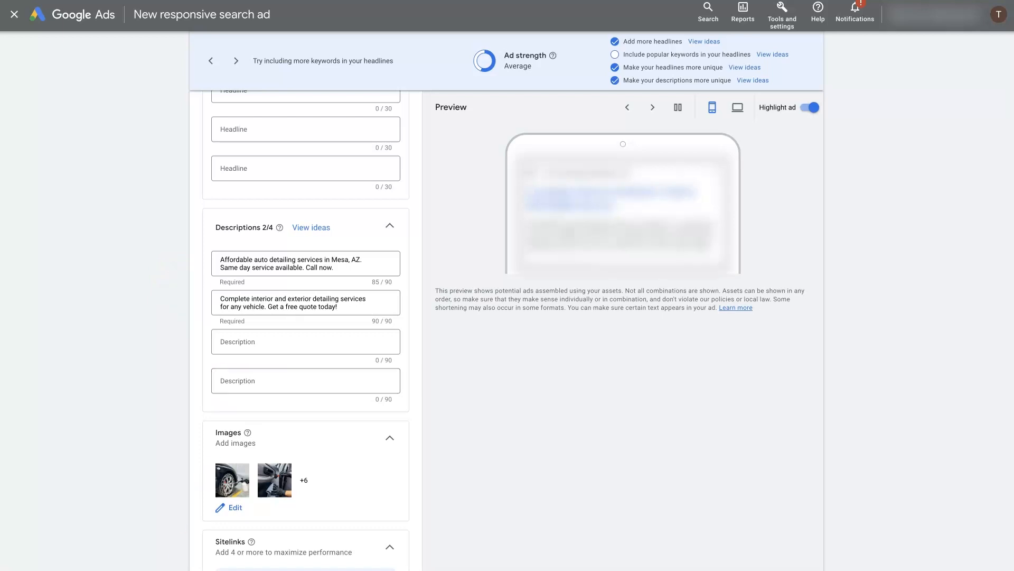
pyautogui.scroll(3)
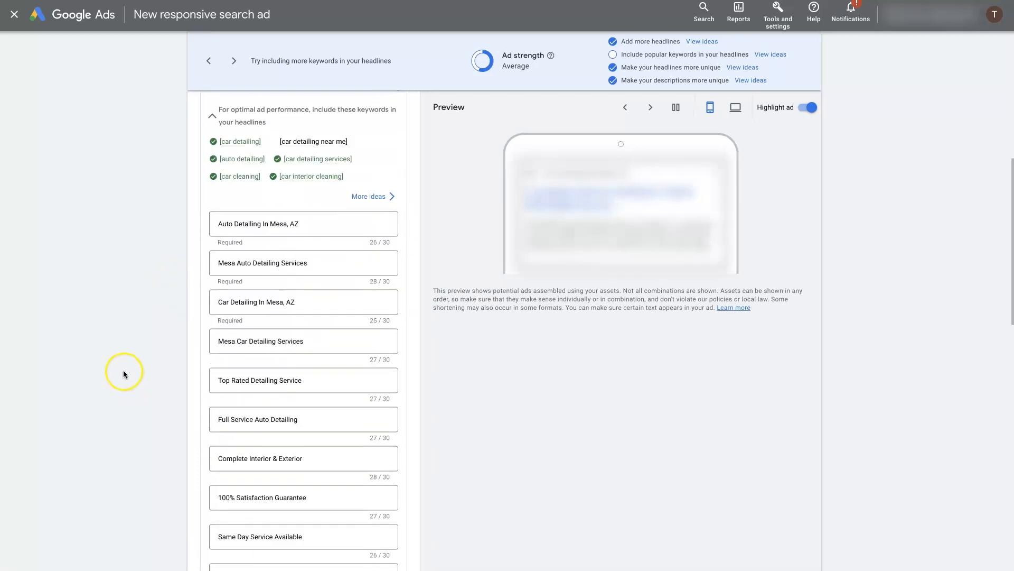
pyautogui.scroll(-3)
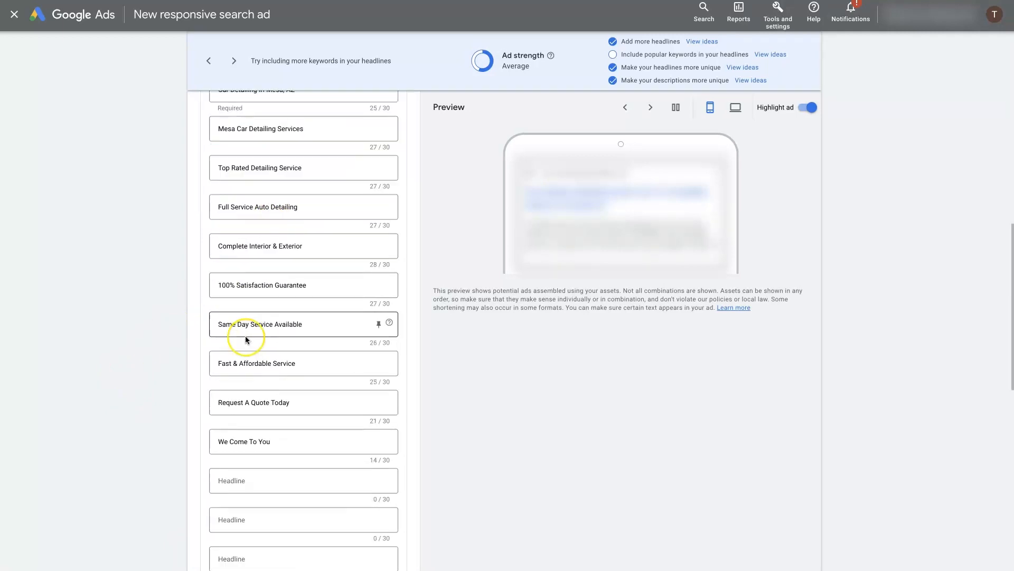
pyautogui.scroll(-3)
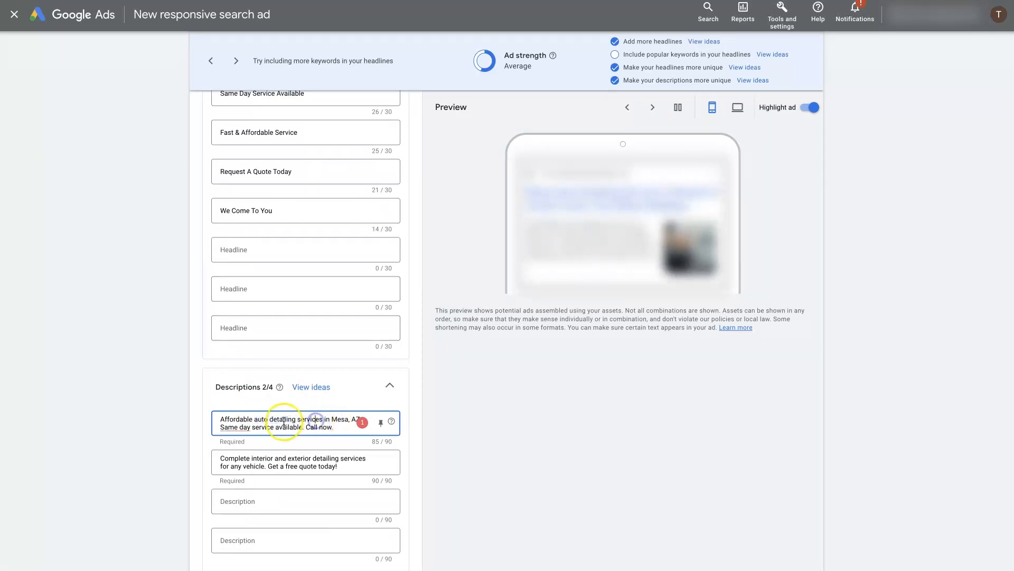
pyautogui.scroll(-3)
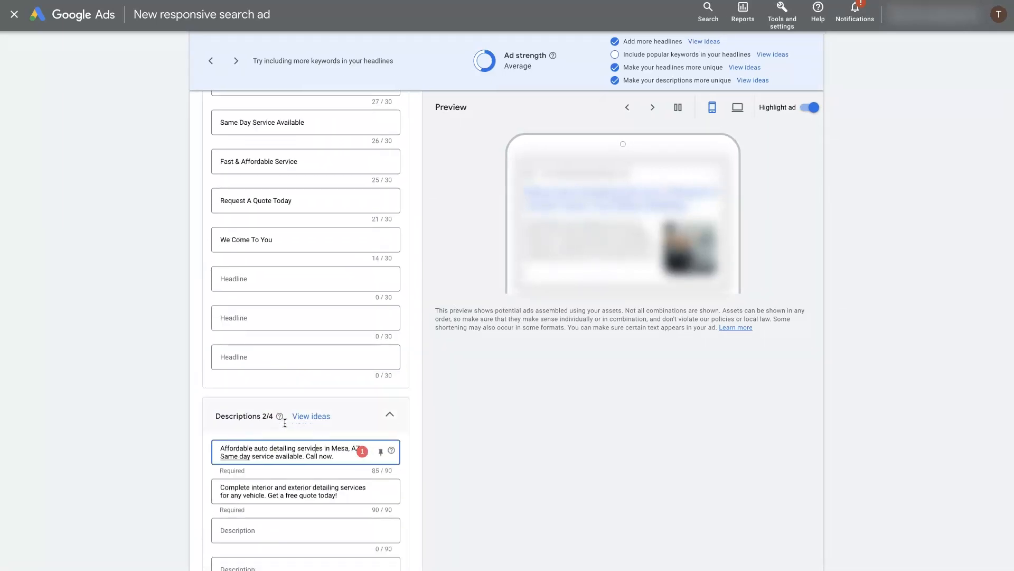
pyautogui.scroll(-3)
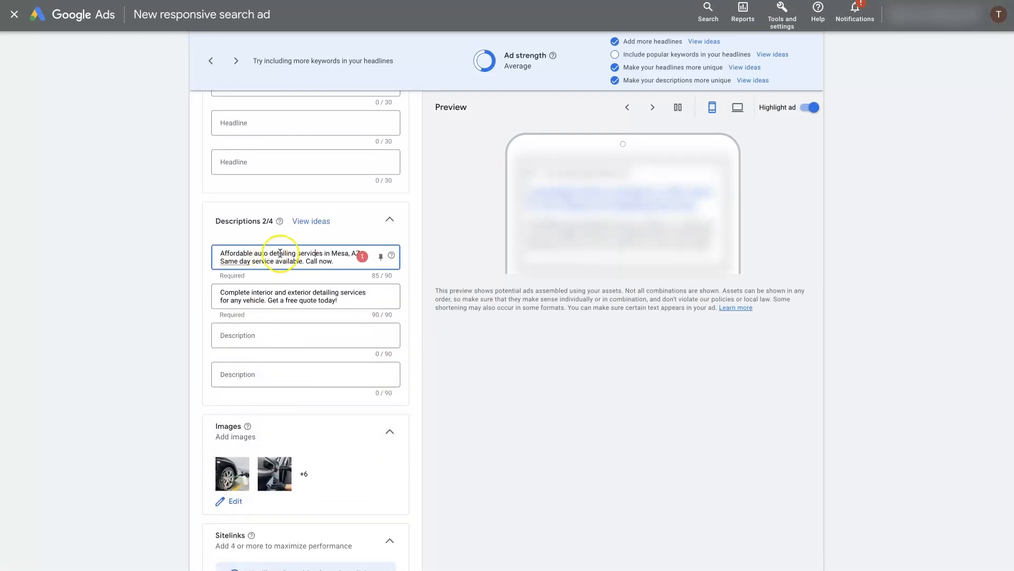
pyautogui.scroll(-3)
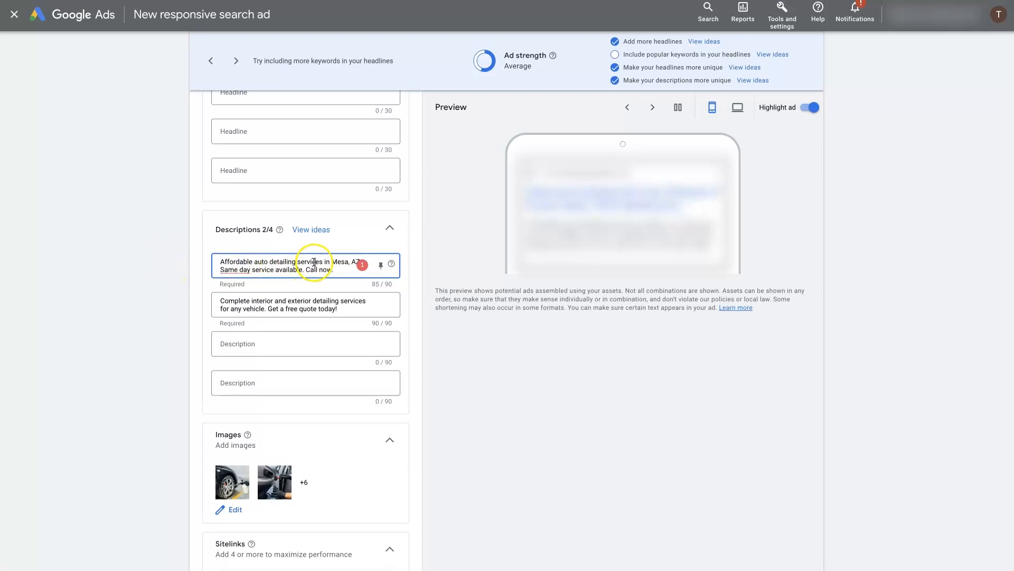
pyautogui.moveTo(279, 286)
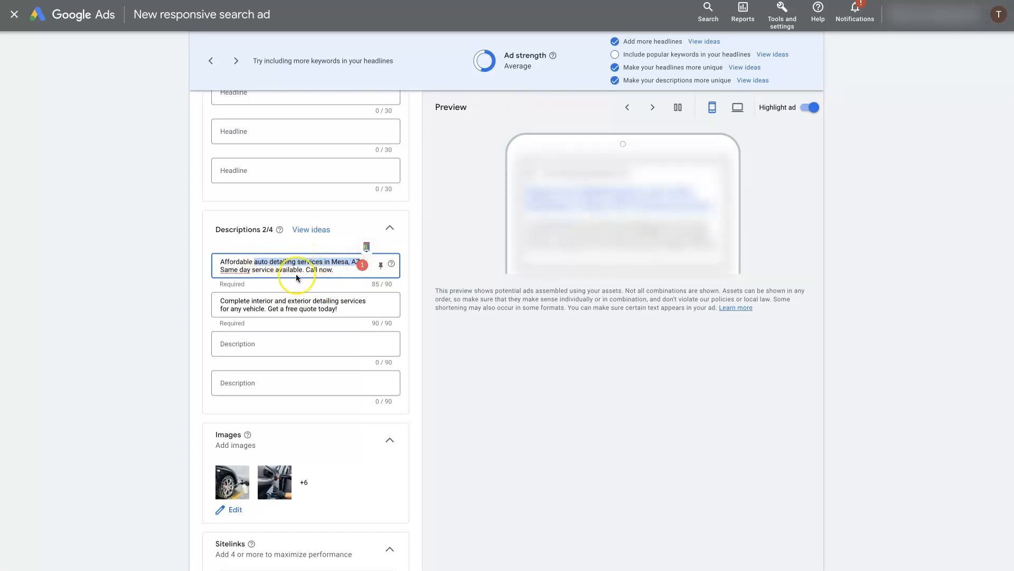
pyautogui.click(160, 288)
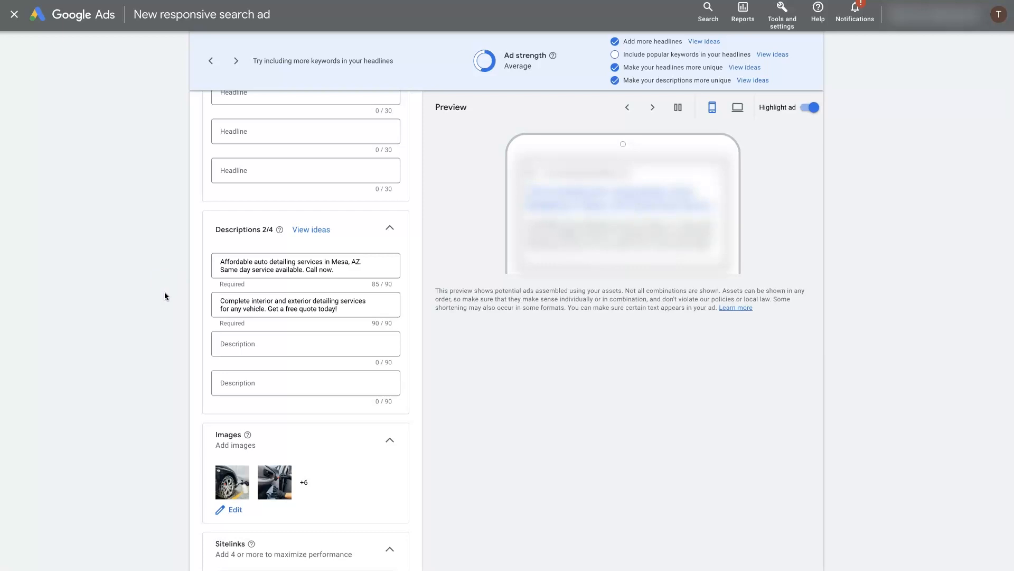
pyautogui.scroll(3)
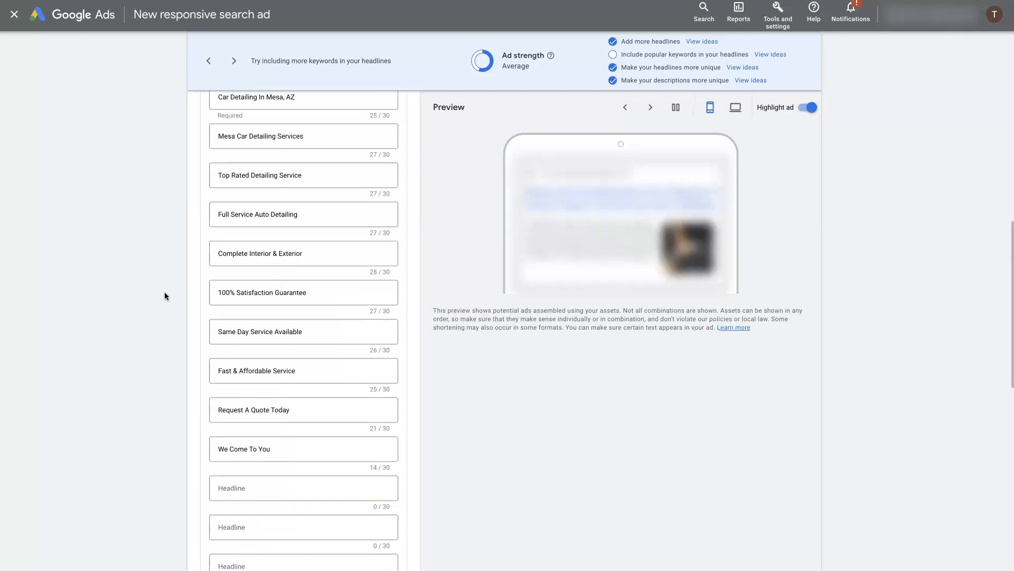
pyautogui.scroll(-3)
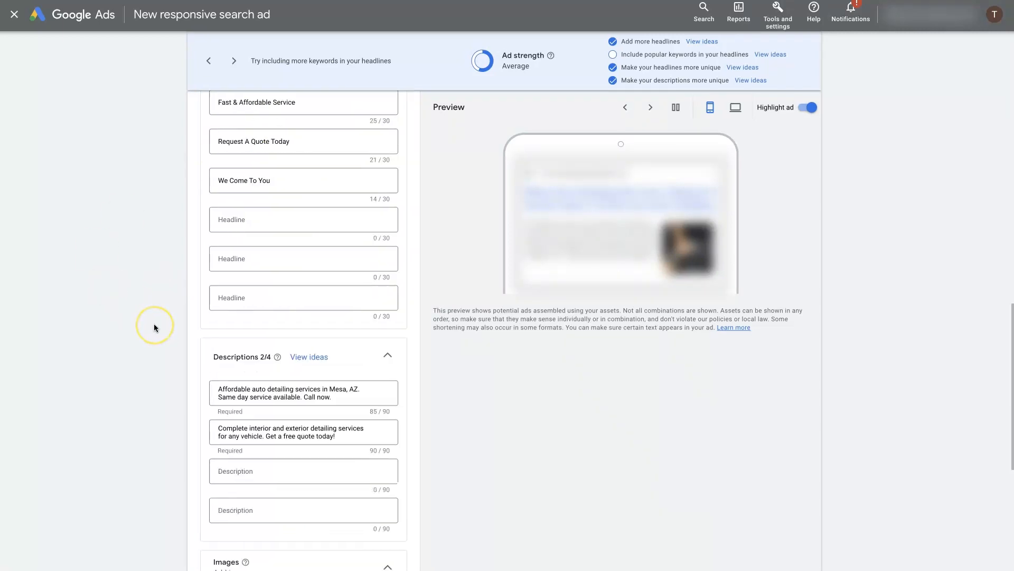
pyautogui.scroll(-3)
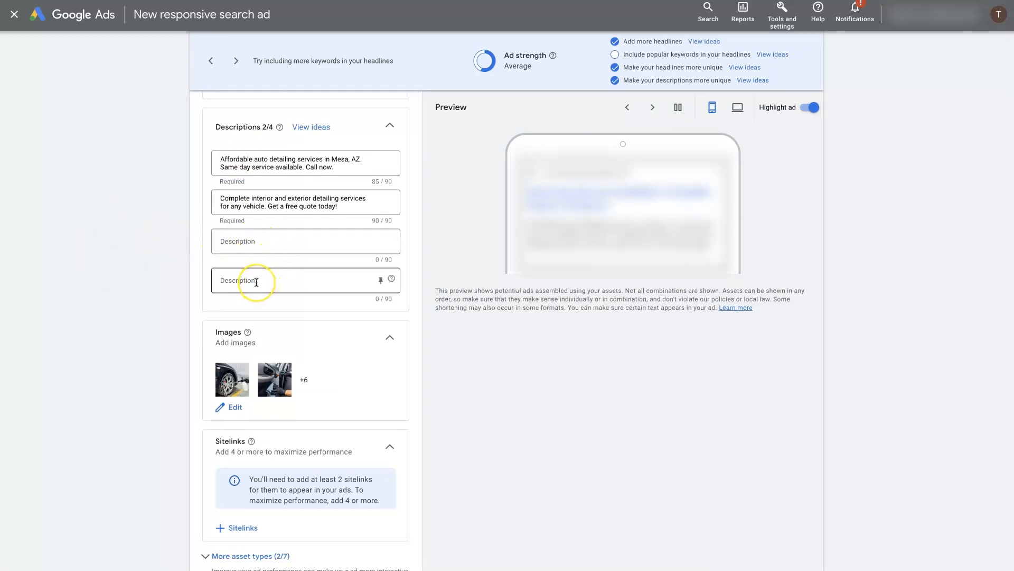
# - Reword the new descriptions to mention 'car' and 'cars, trucks and SUV's'
pyautogui.click(304, 162)
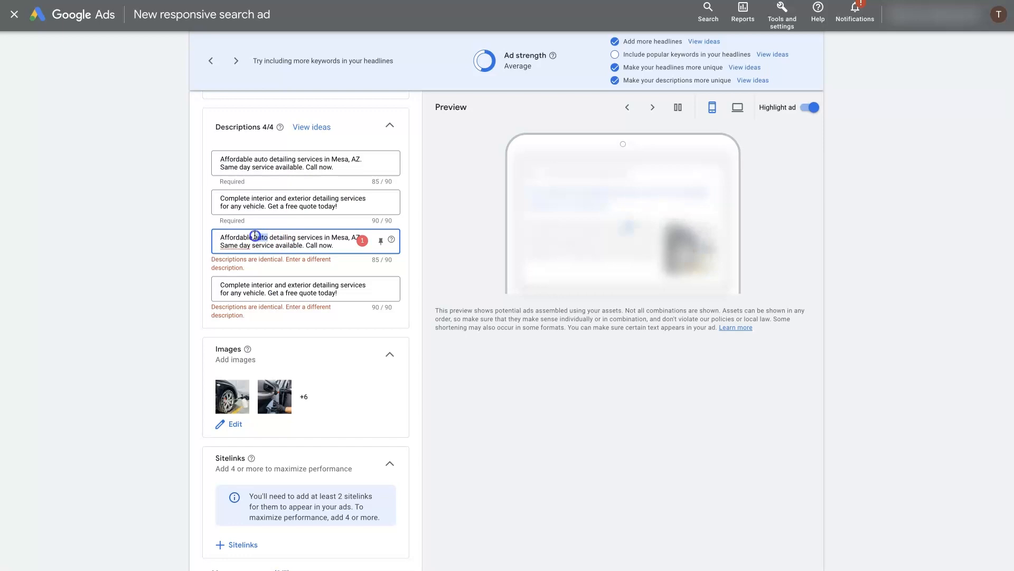
pyautogui.write('car')
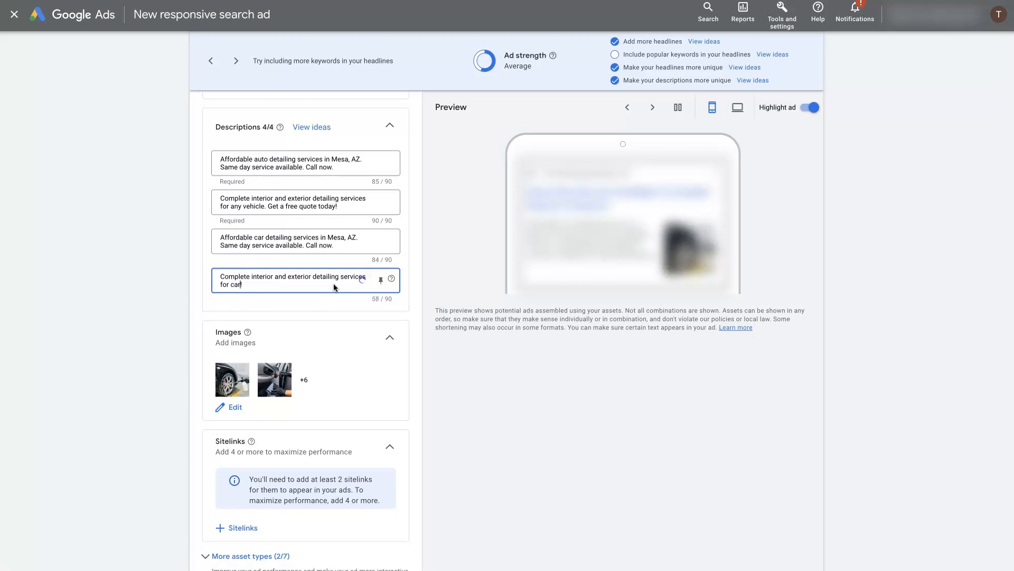
pyautogui.write('s, trucks and')
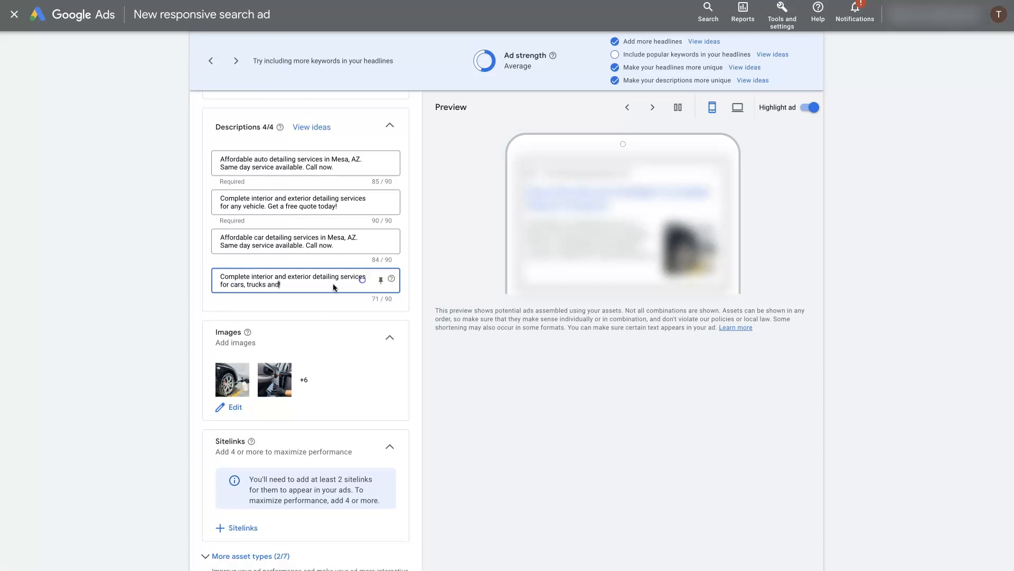
pyautogui.write('SUV')
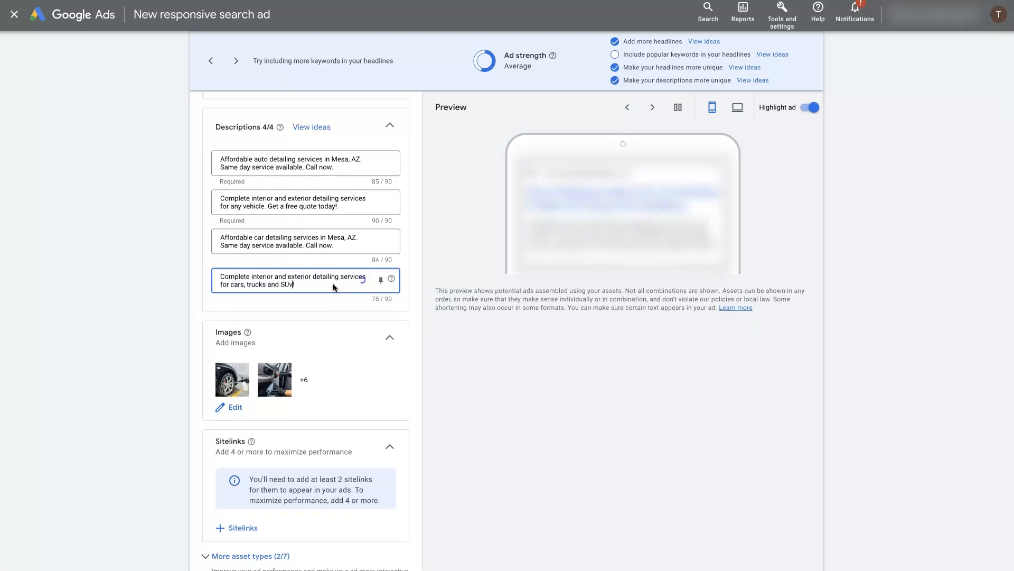
pyautogui.write("'s. Get a quote!")
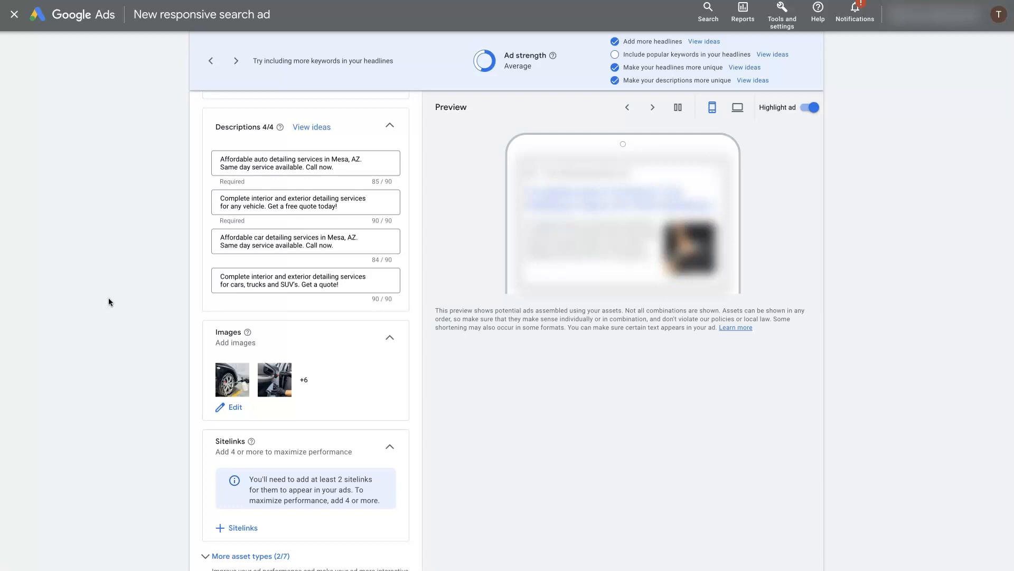
pyautogui.click(652, 108)
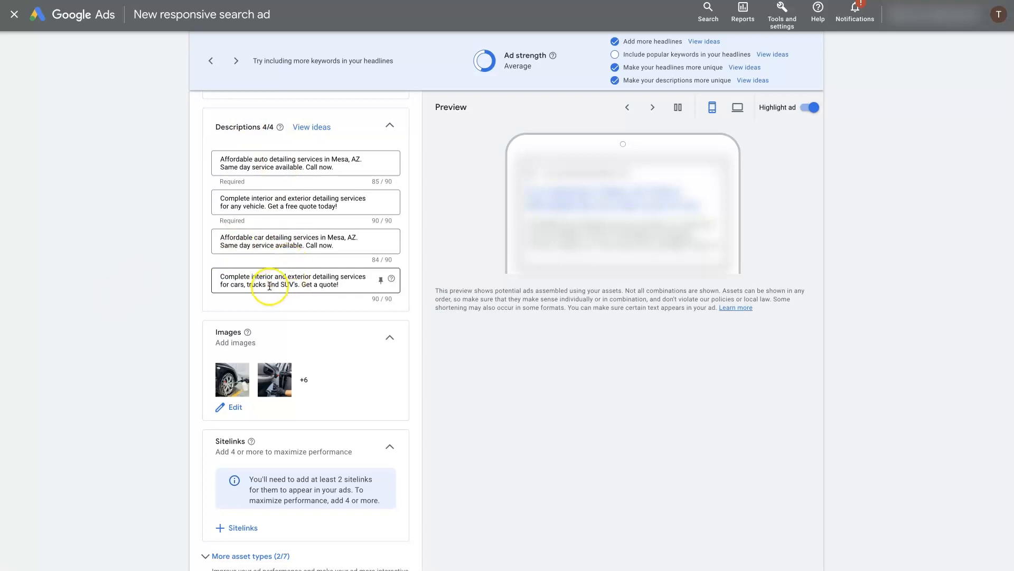
pyautogui.moveTo(155, 339)
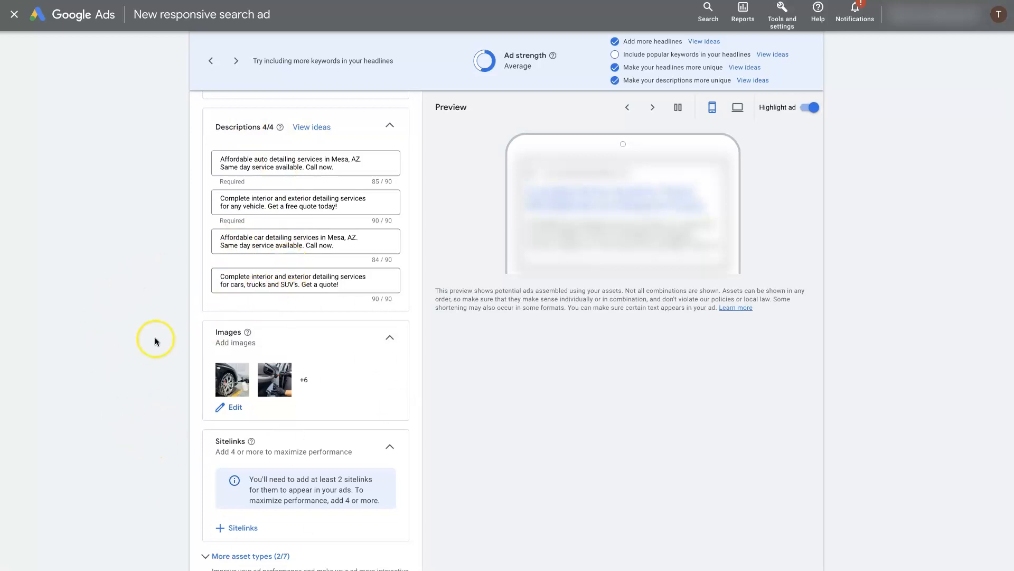
pyautogui.scroll(-3)
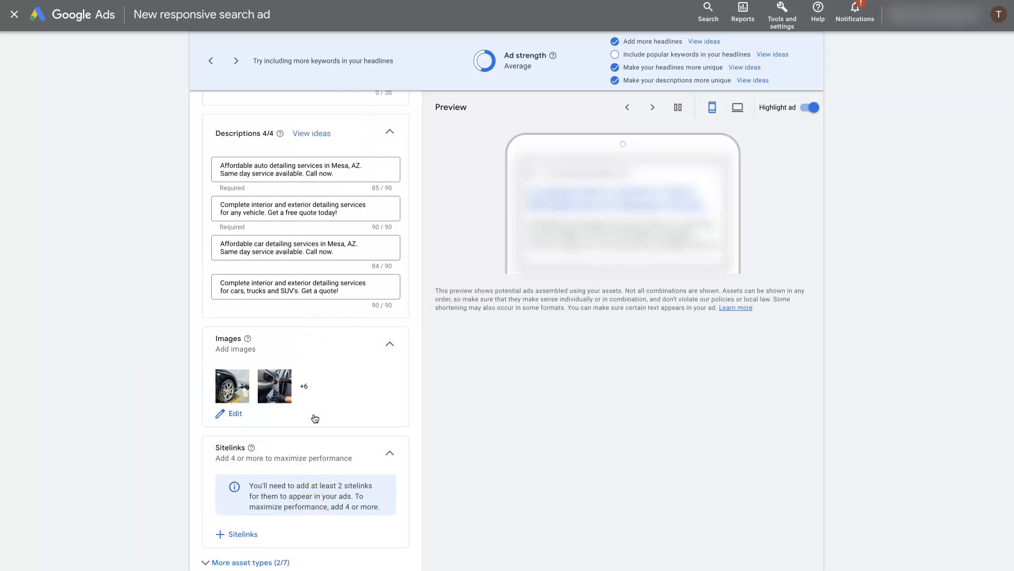
pyautogui.scroll(3)
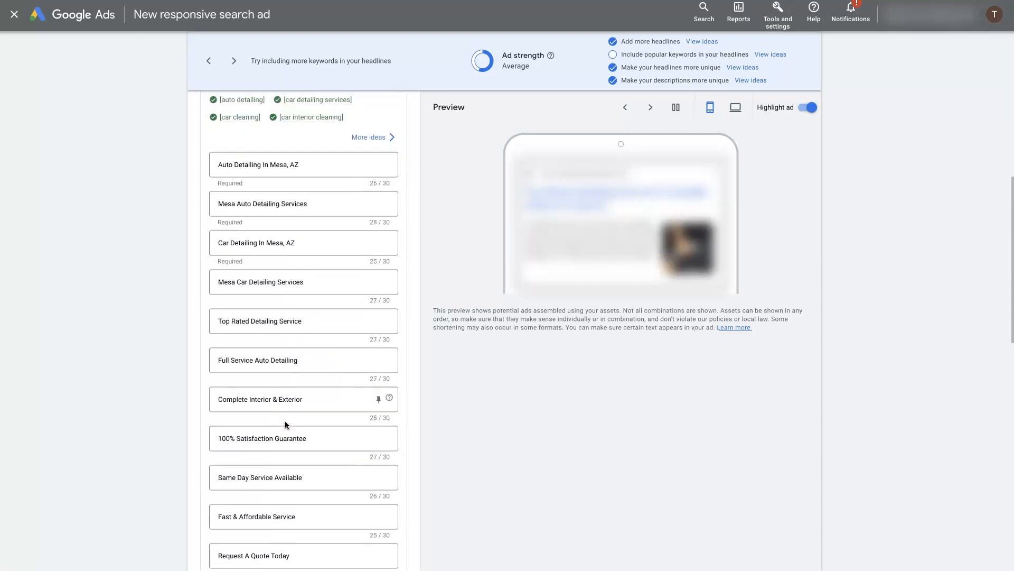
pyautogui.scroll(3)
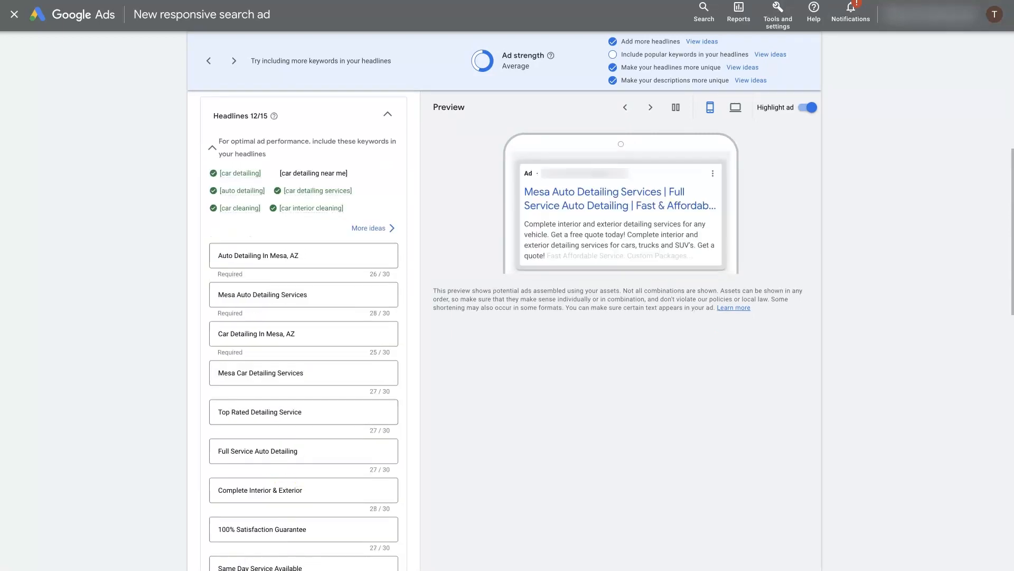
# - Cycle through the preview's headline, description and image combinations
pyautogui.click(650, 107)
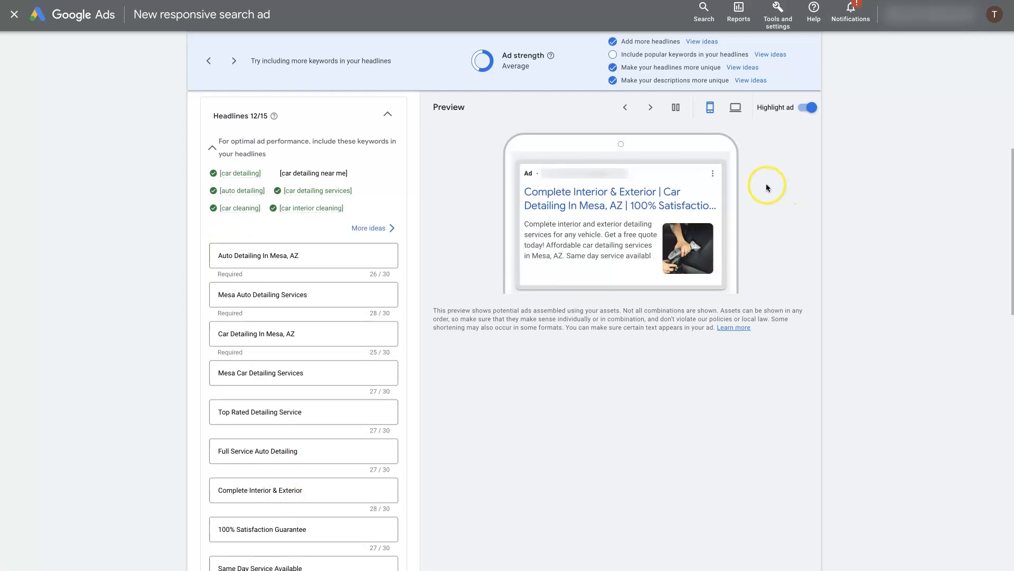
pyautogui.moveTo(721, 180)
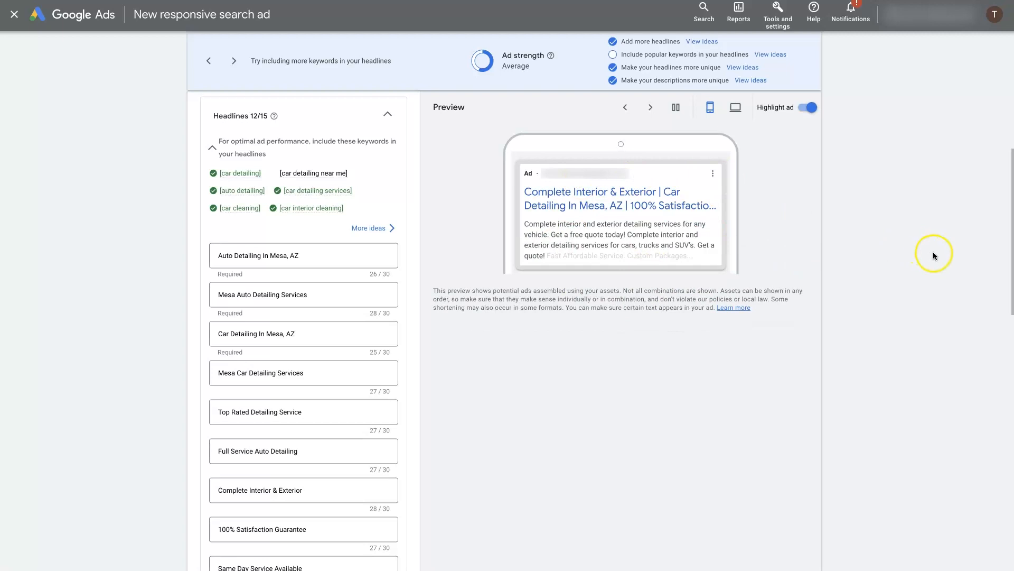
pyautogui.moveTo(916, 250)
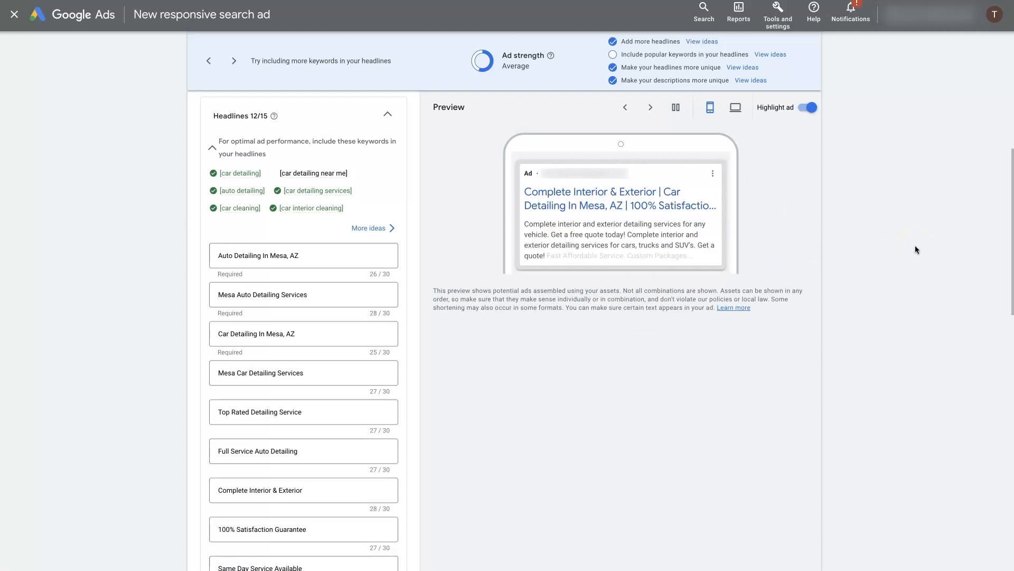
pyautogui.click(650, 107)
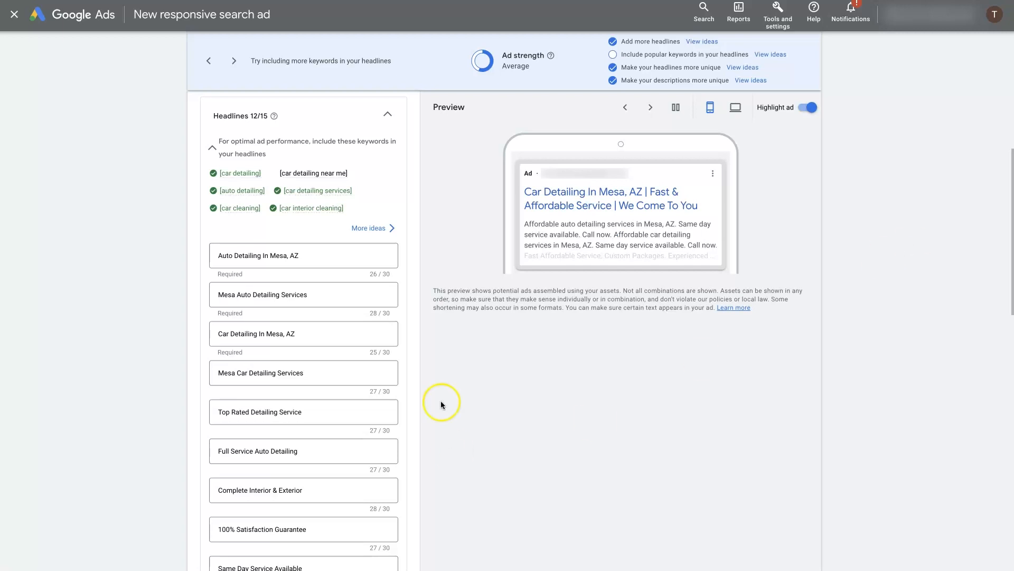
pyautogui.moveTo(528, 214)
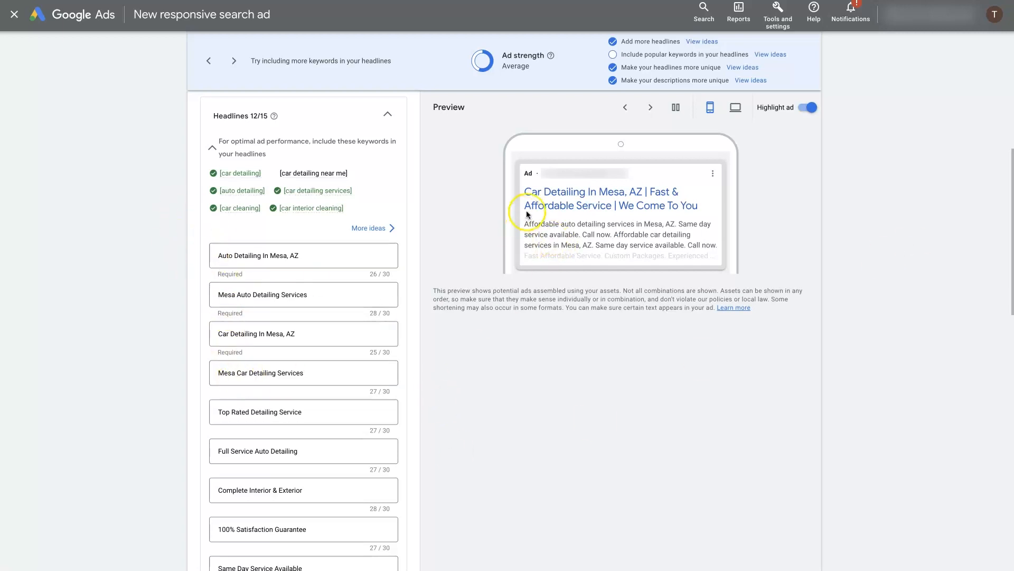
pyautogui.scroll(-3)
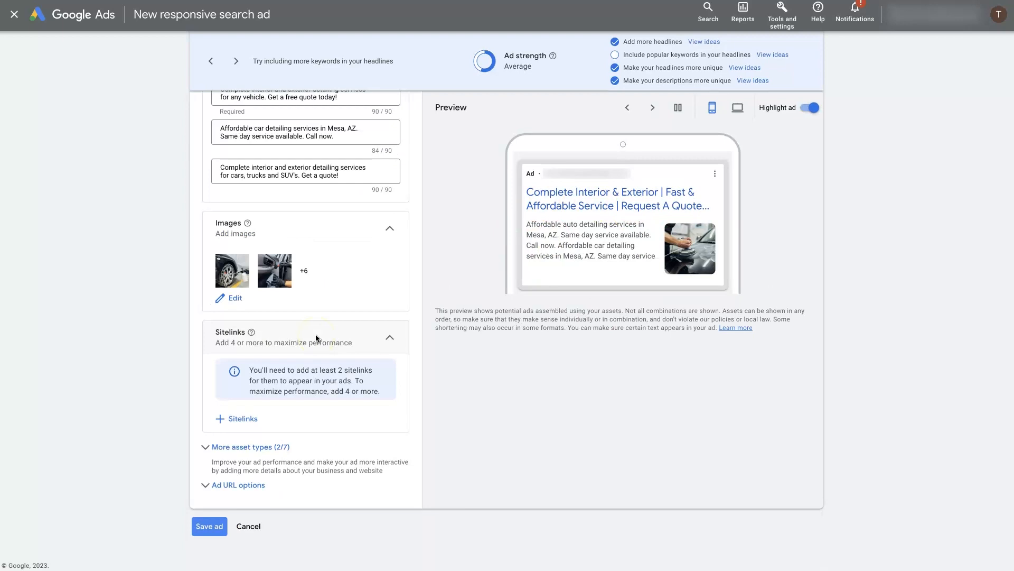
pyautogui.scroll(3)
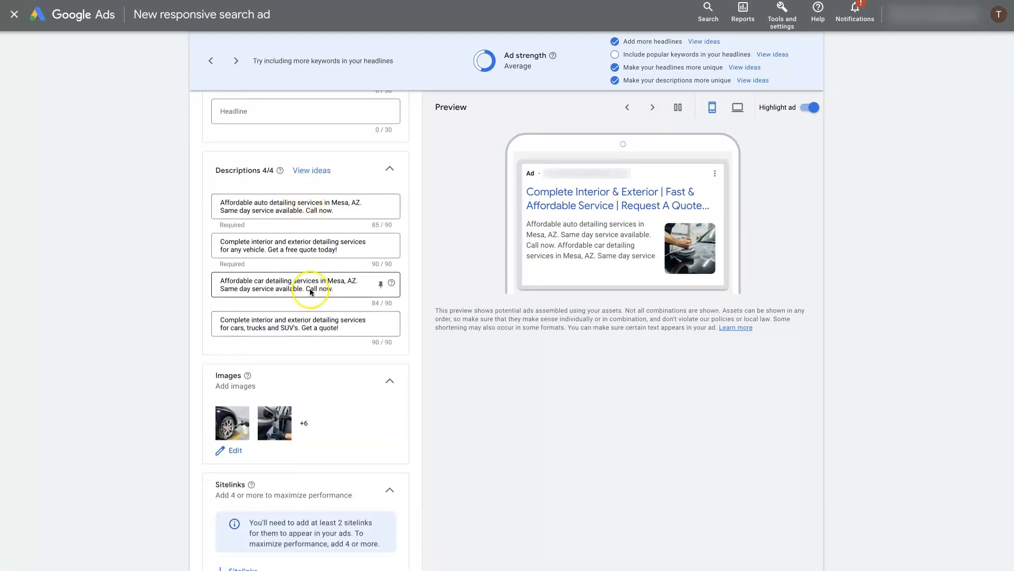
pyautogui.moveTo(509, 277)
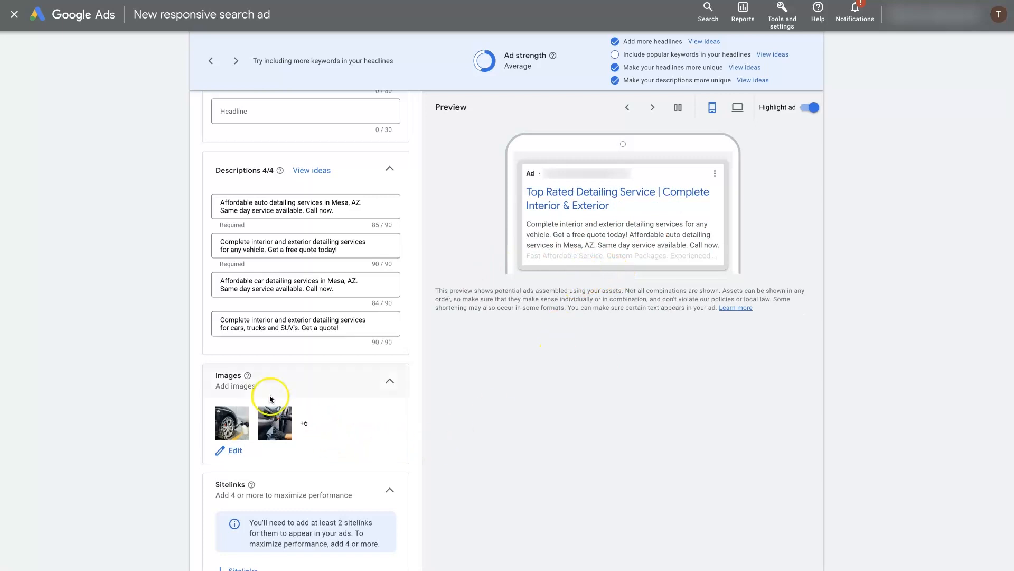
pyautogui.moveTo(743, 233)
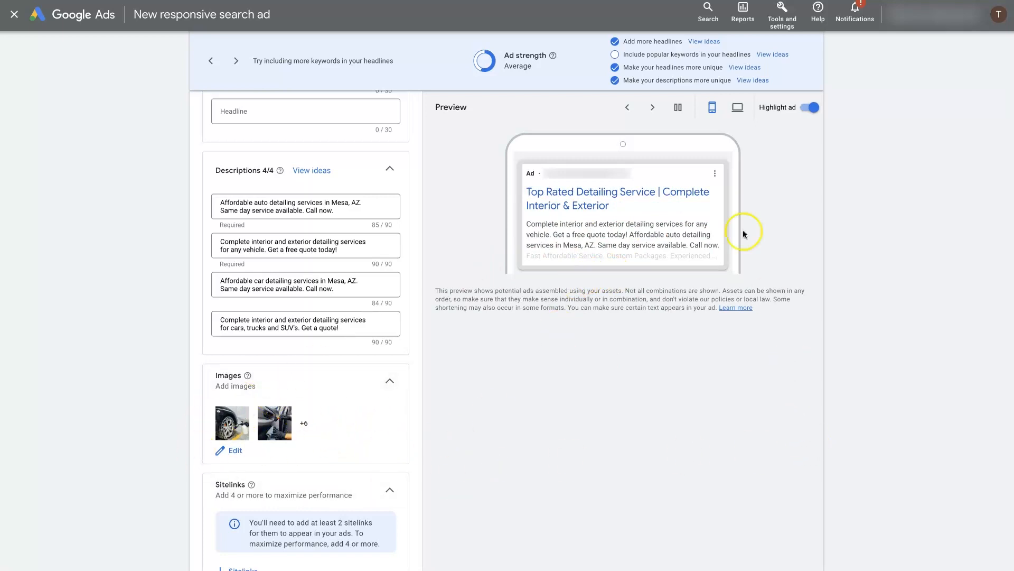
pyautogui.click(652, 107)
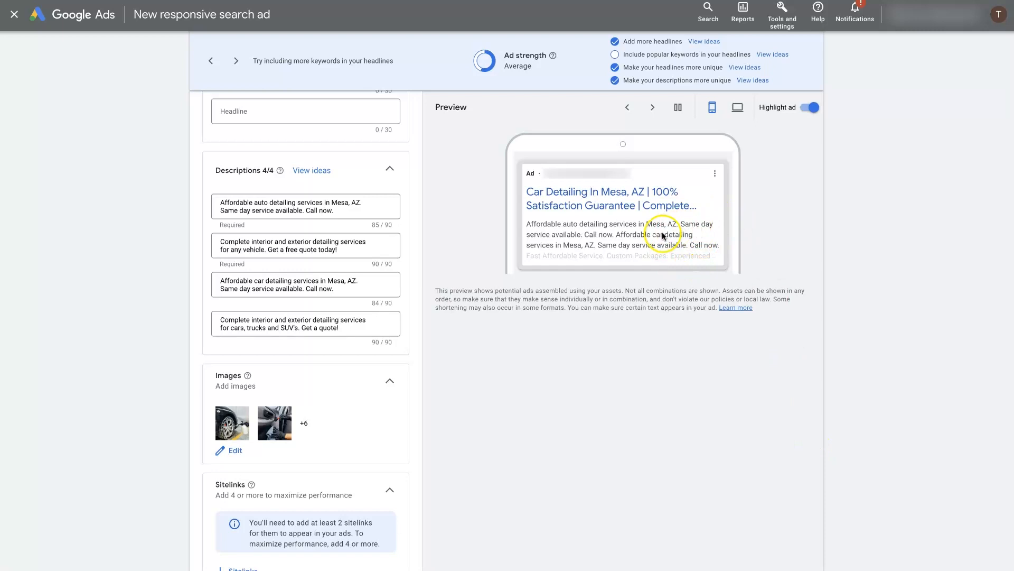
pyautogui.moveTo(668, 253)
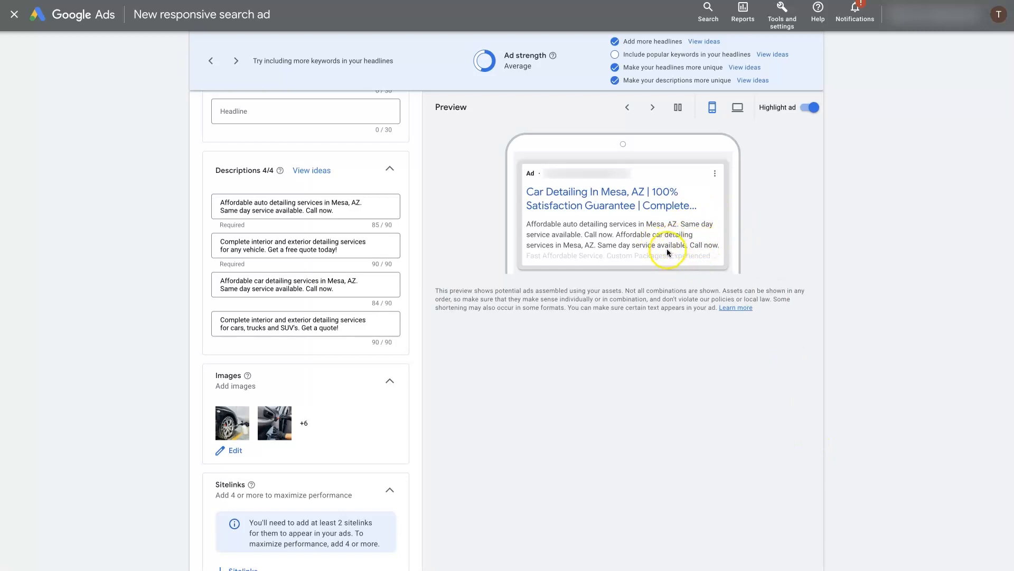
pyautogui.moveTo(690, 401)
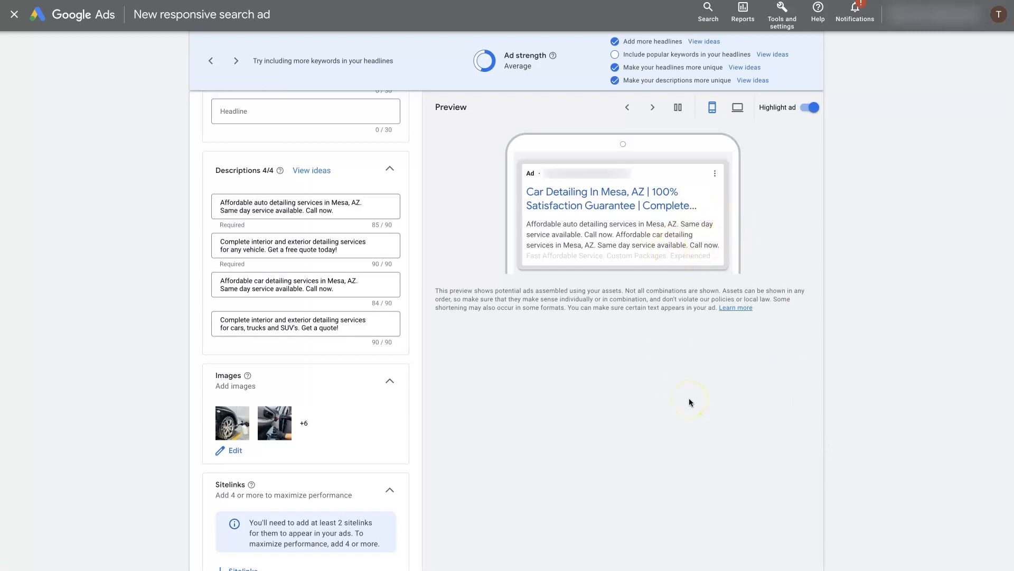
pyautogui.click(651, 107)
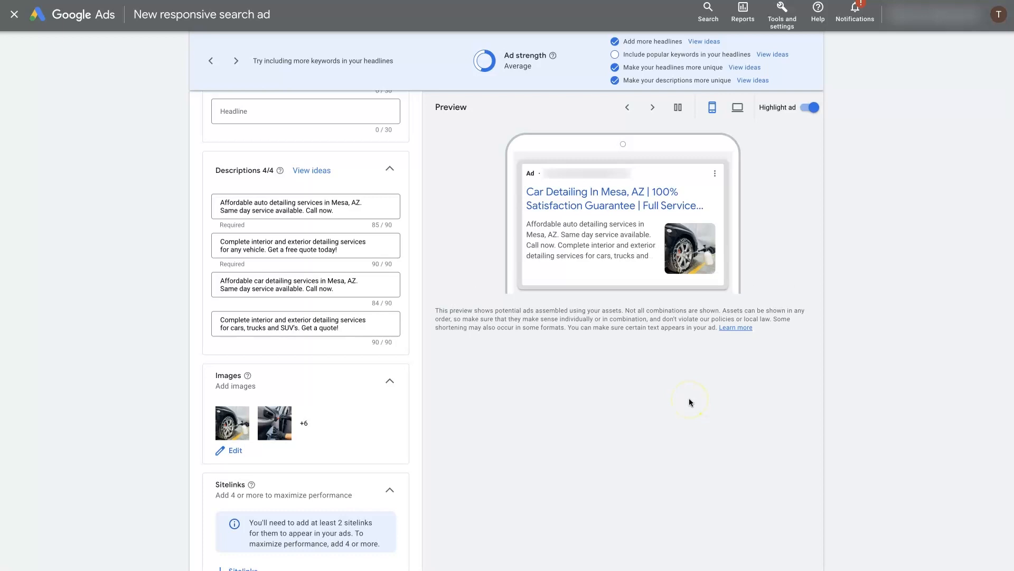
pyautogui.moveTo(690, 403)
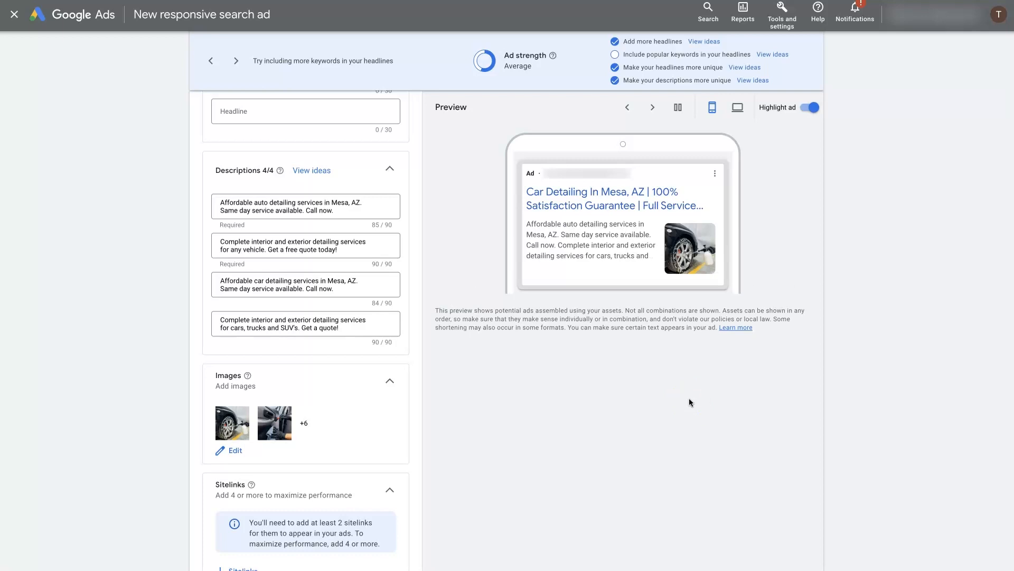
pyautogui.click(652, 108)
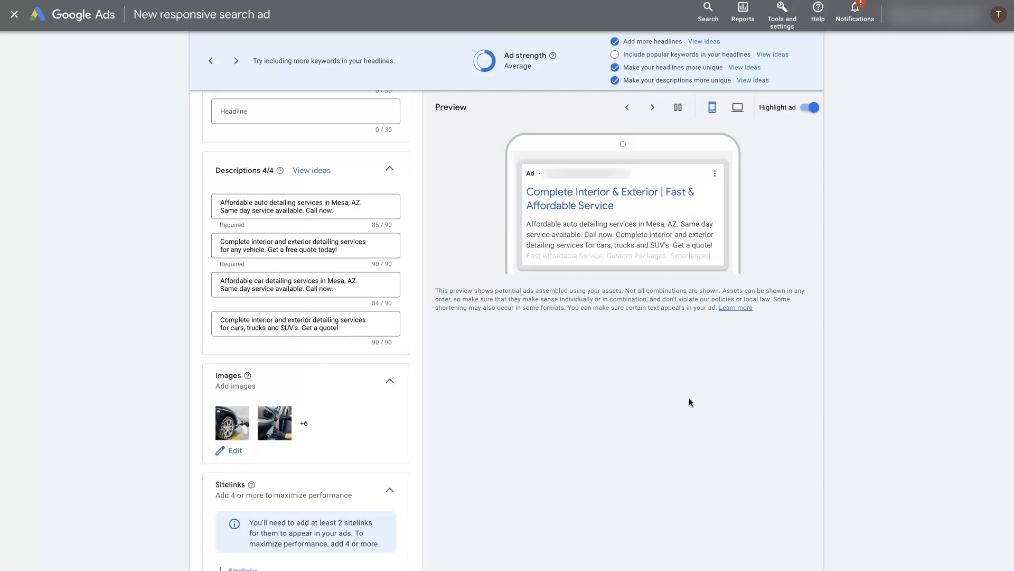
pyautogui.click(652, 107)
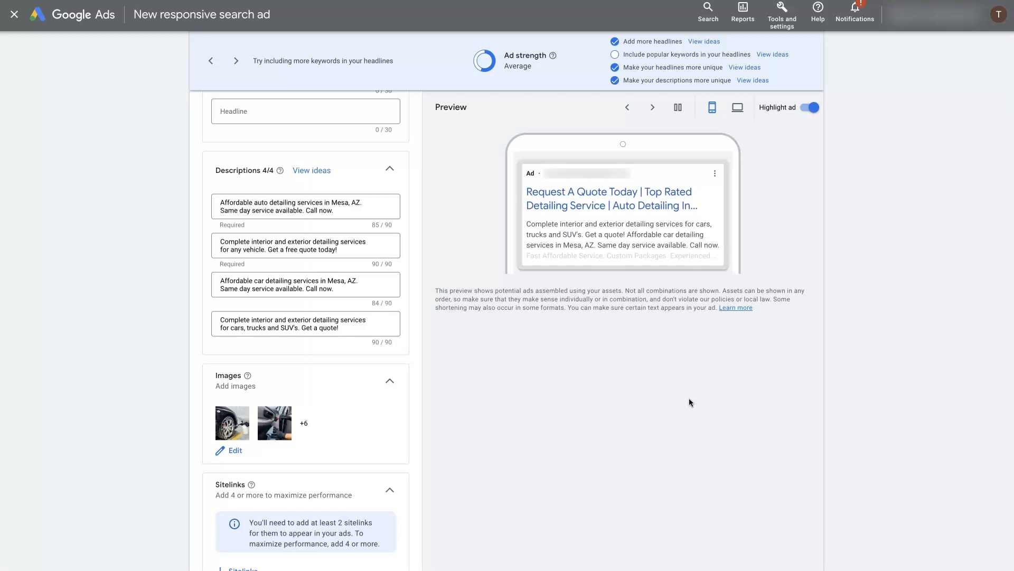
pyautogui.click(652, 107)
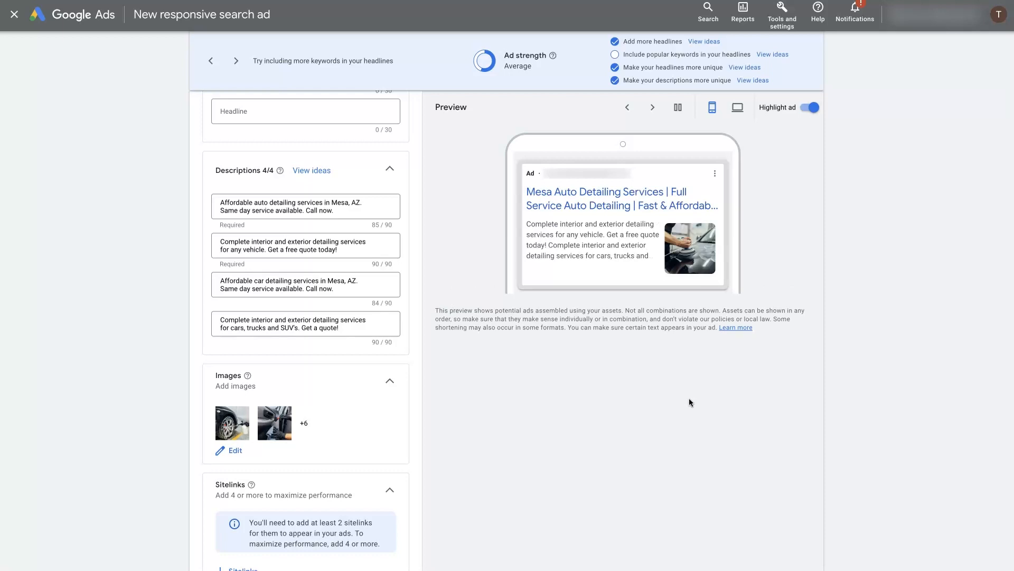
pyautogui.click(651, 107)
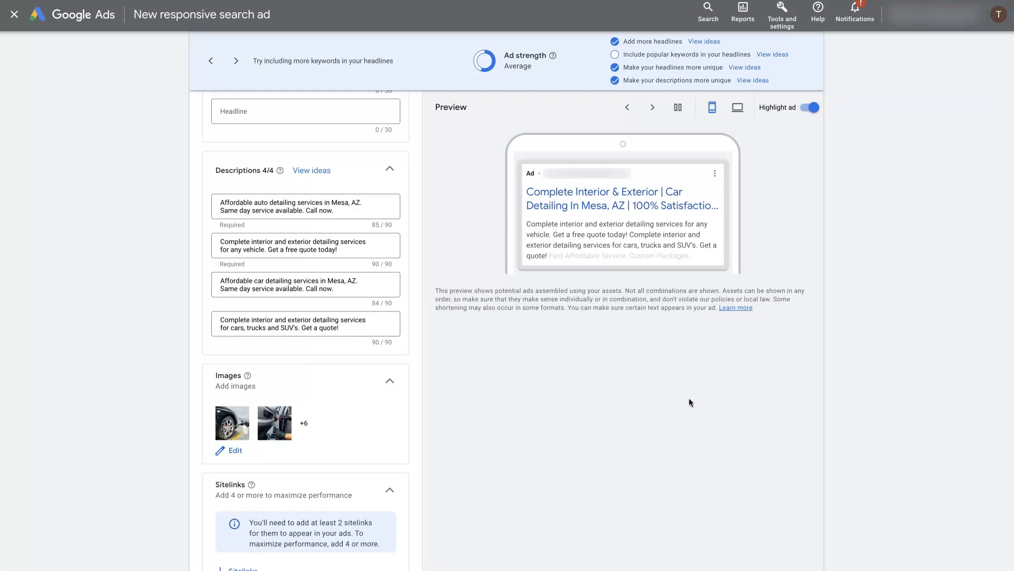
pyautogui.click(651, 107)
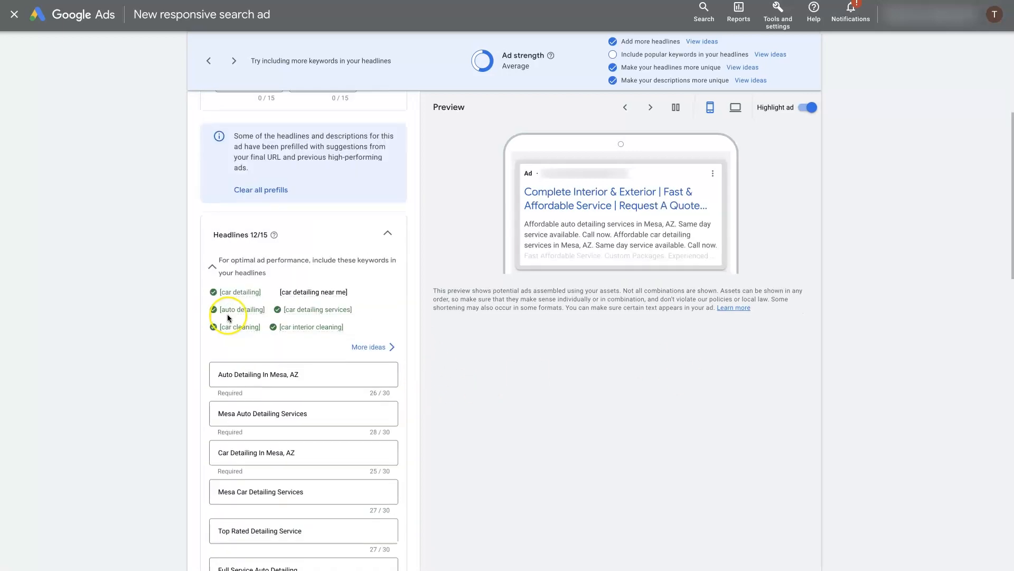
pyautogui.scroll(-3)
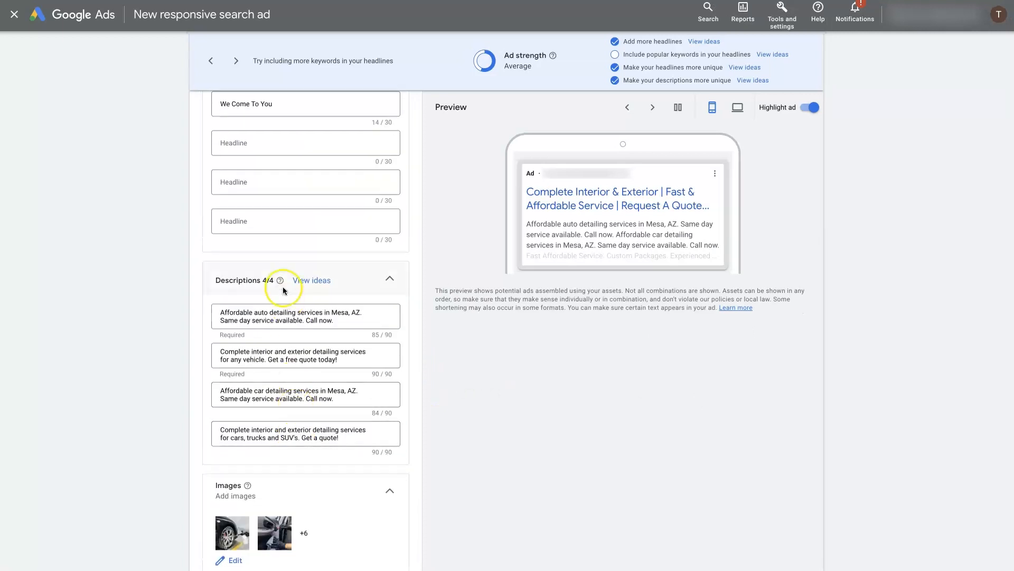
pyautogui.moveTo(138, 346)
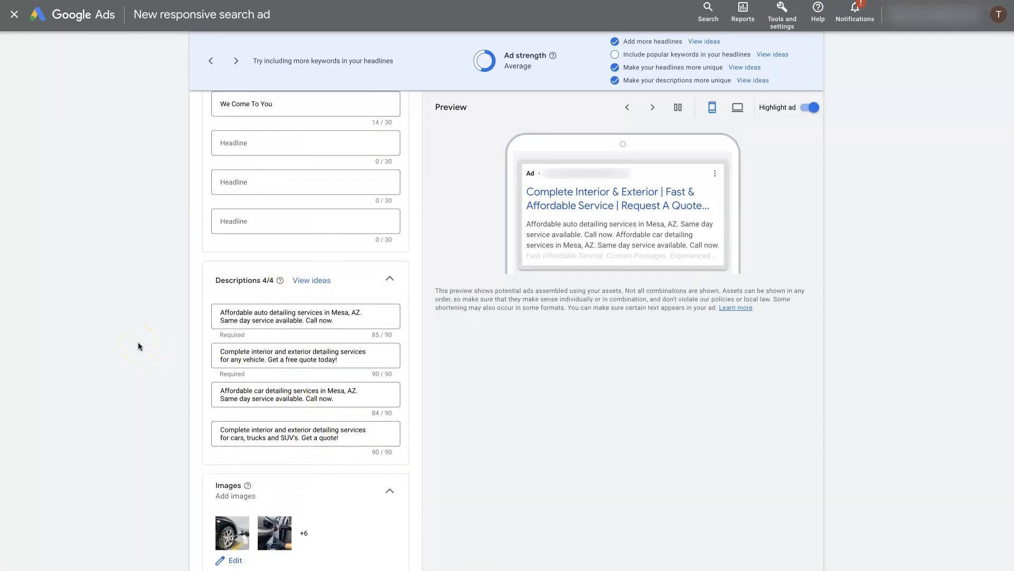
pyautogui.click(651, 106)
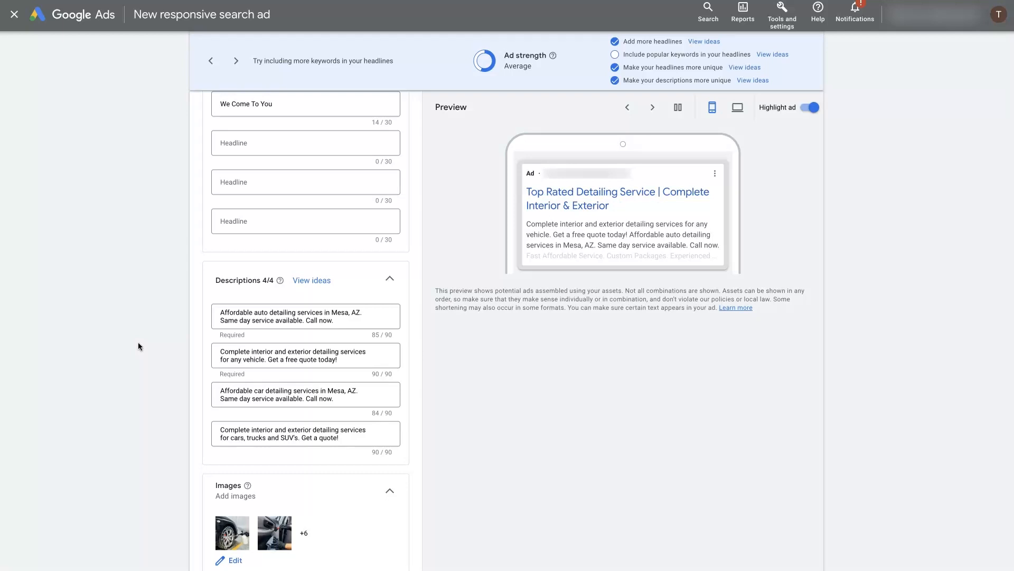
pyautogui.click(652, 107)
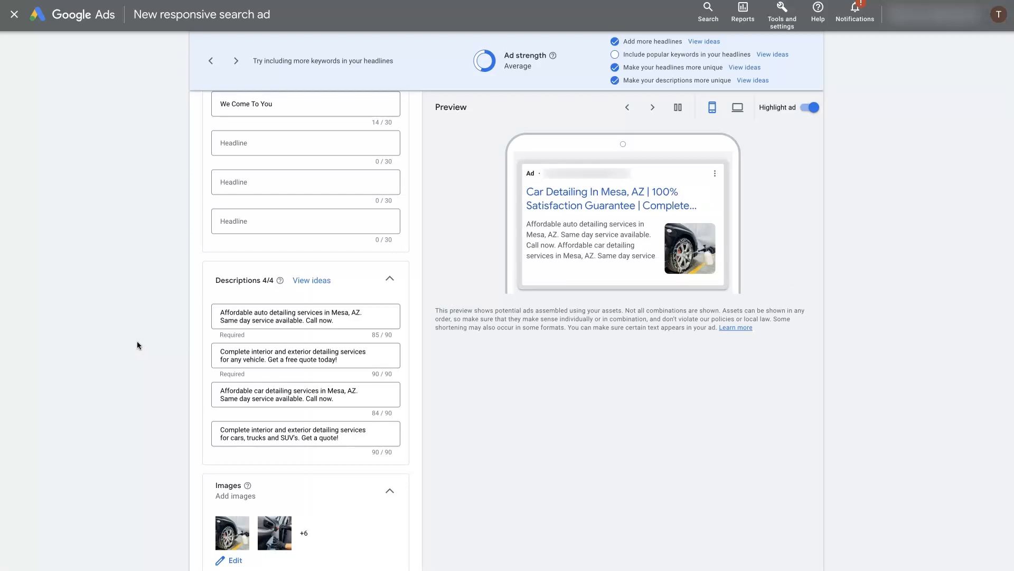
pyautogui.click(652, 106)
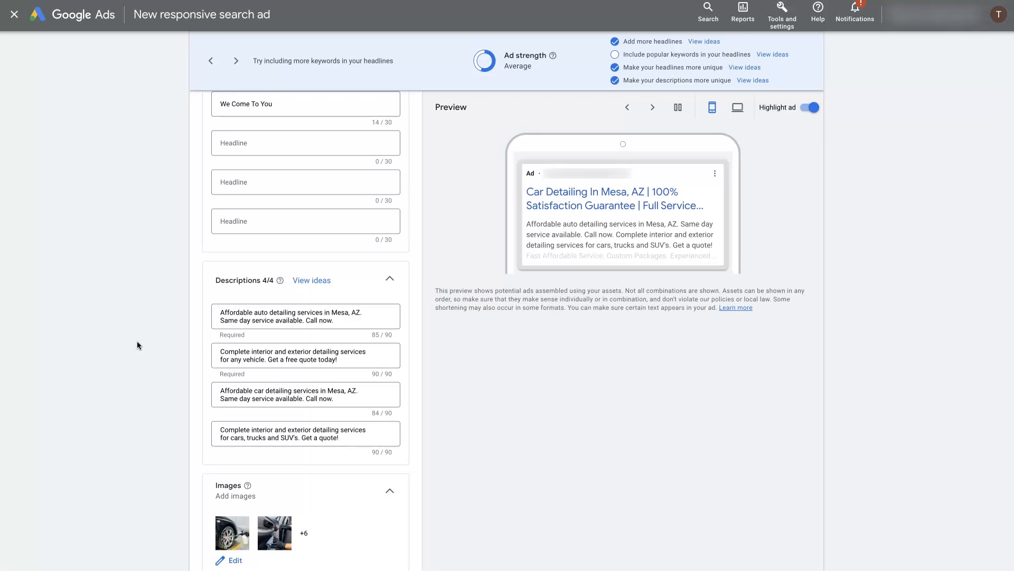
pyautogui.click(651, 107)
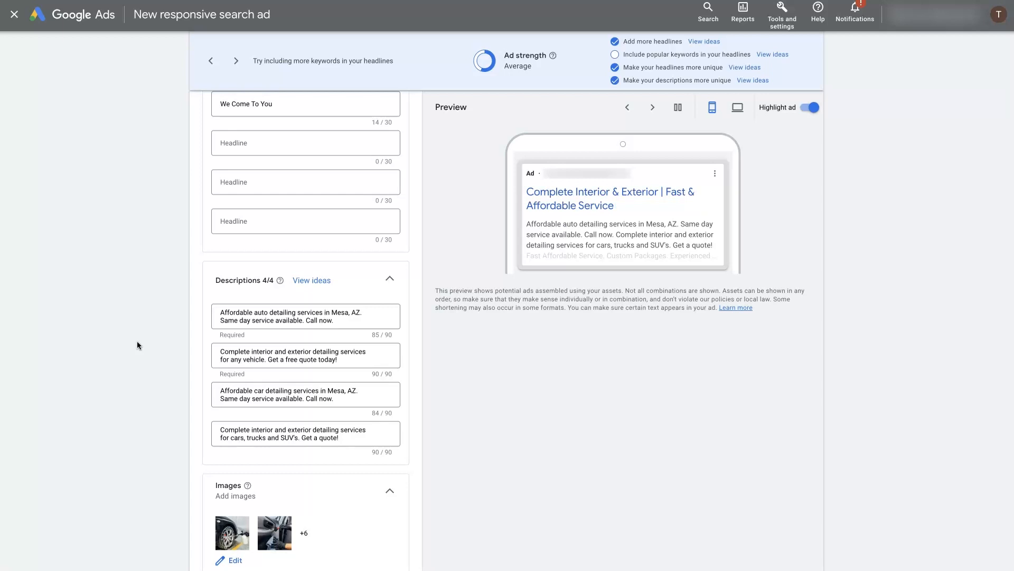
pyautogui.scroll(3)
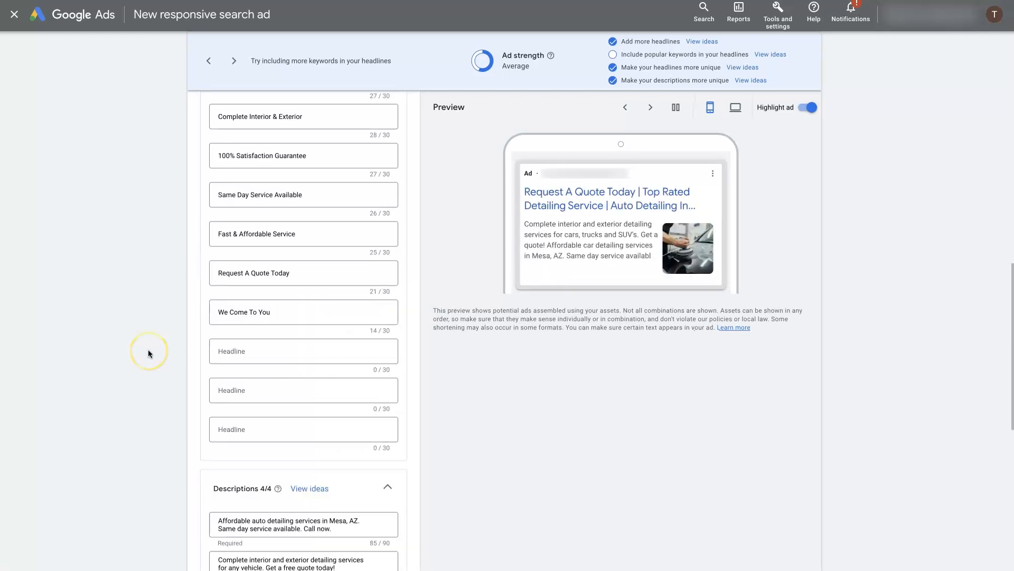
pyautogui.scroll(3)
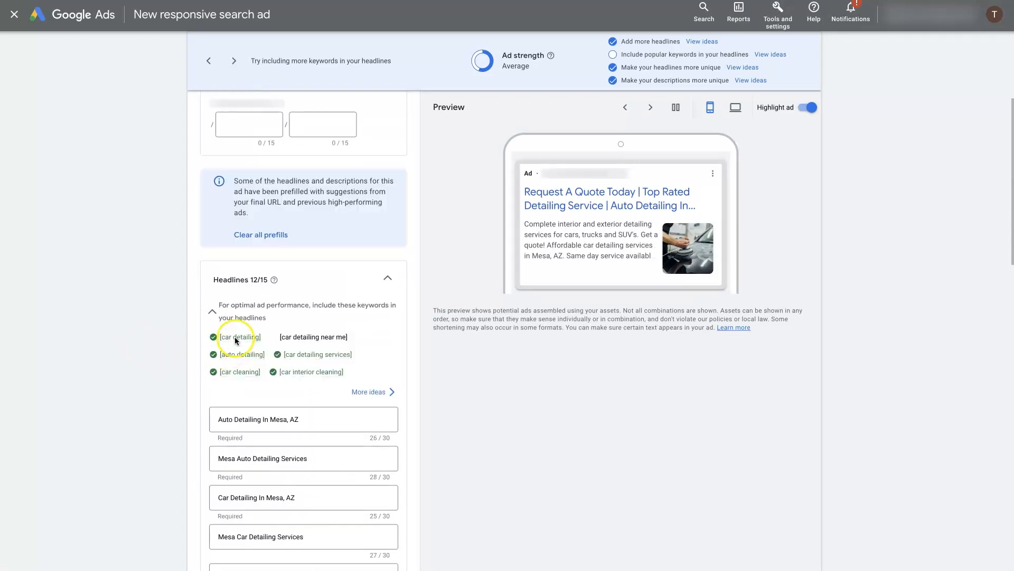
pyautogui.scroll(-3)
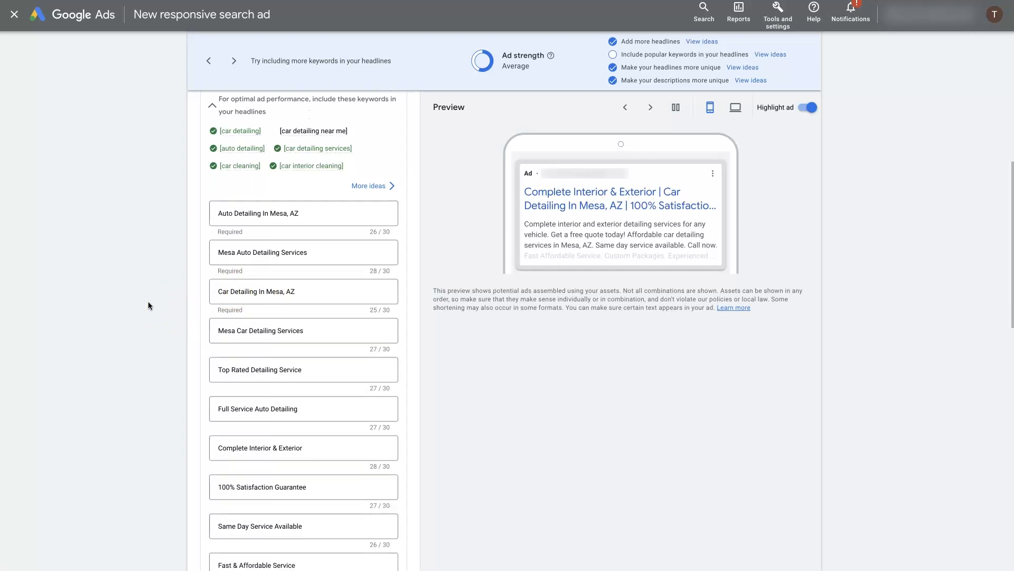
pyautogui.scroll(-3)
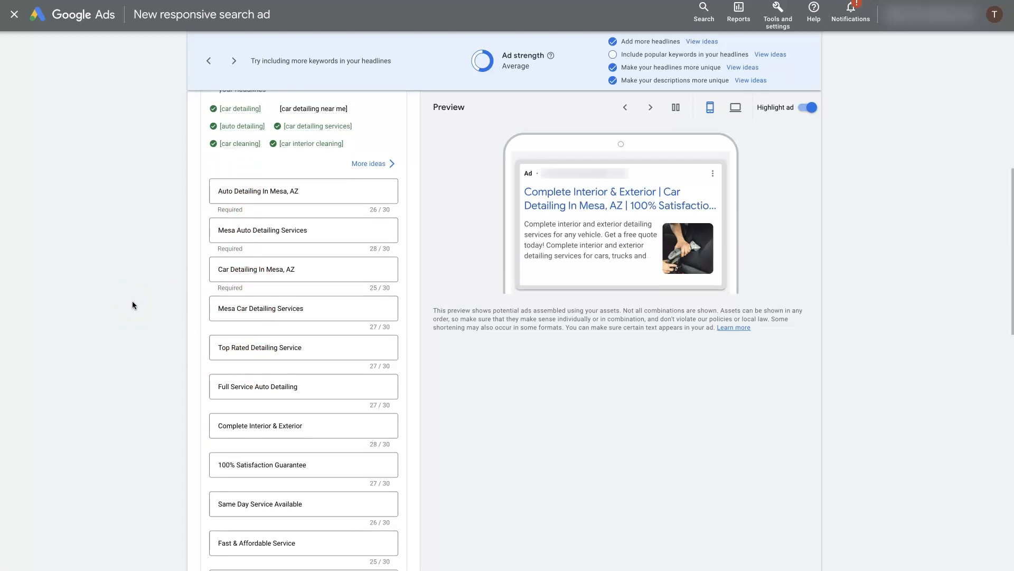
pyautogui.click(651, 106)
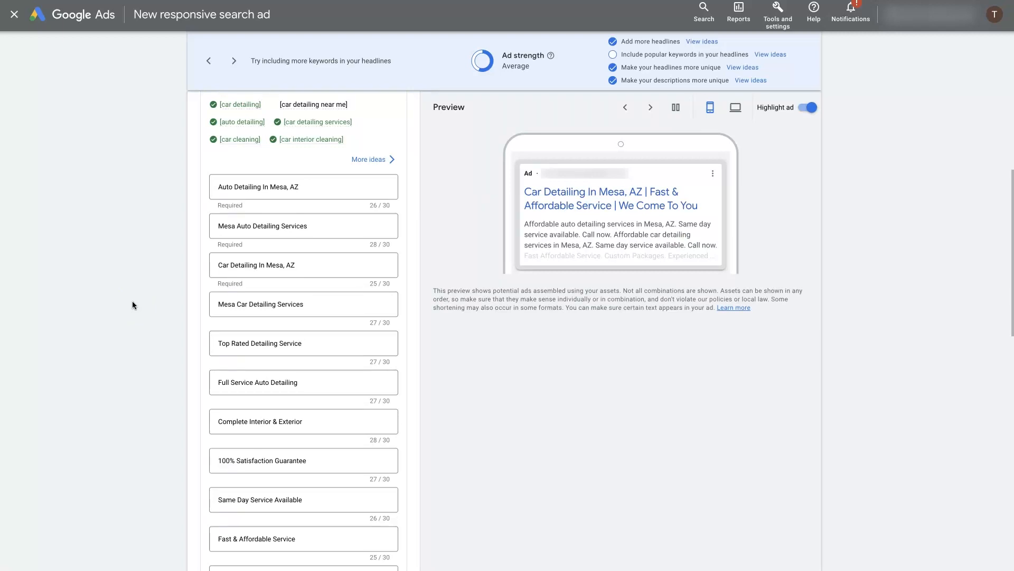
pyautogui.click(649, 107)
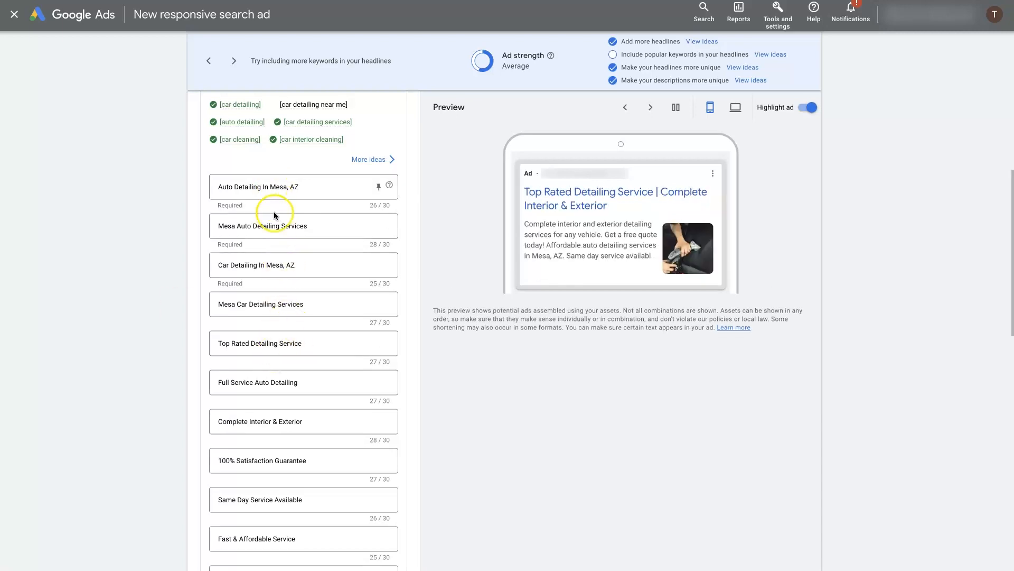
pyautogui.moveTo(142, 237)
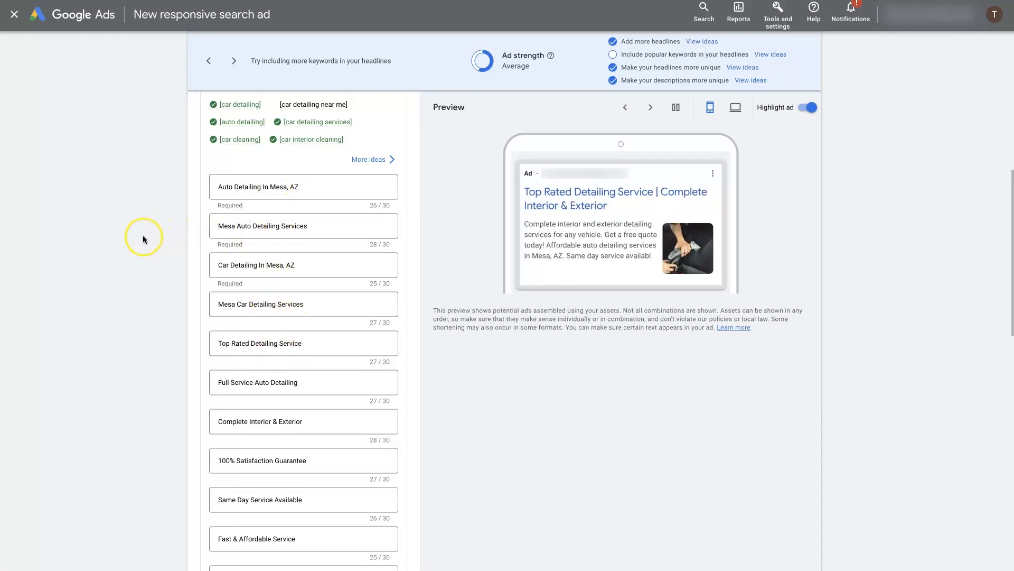
pyautogui.moveTo(143, 237)
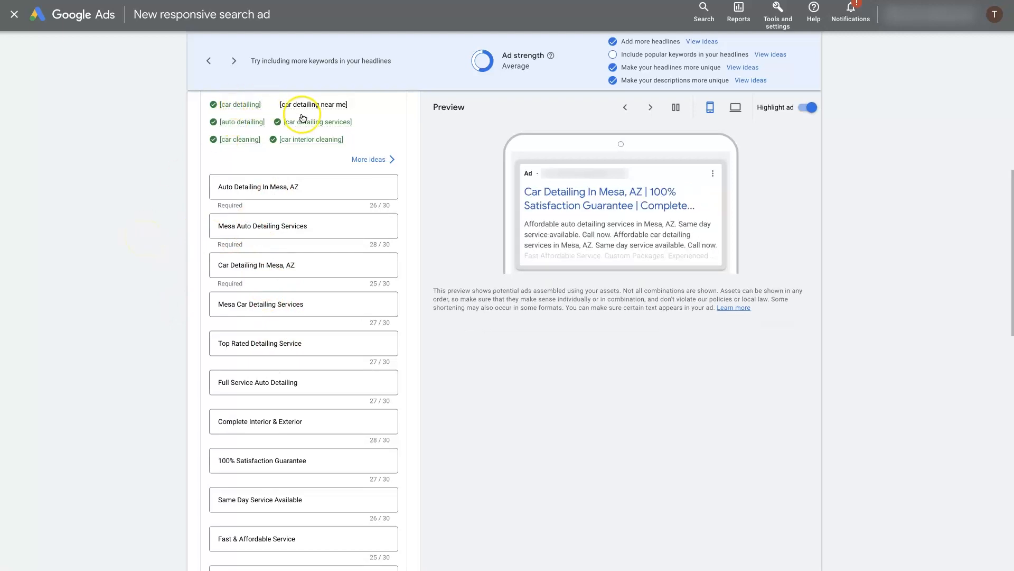
pyautogui.moveTo(141, 223)
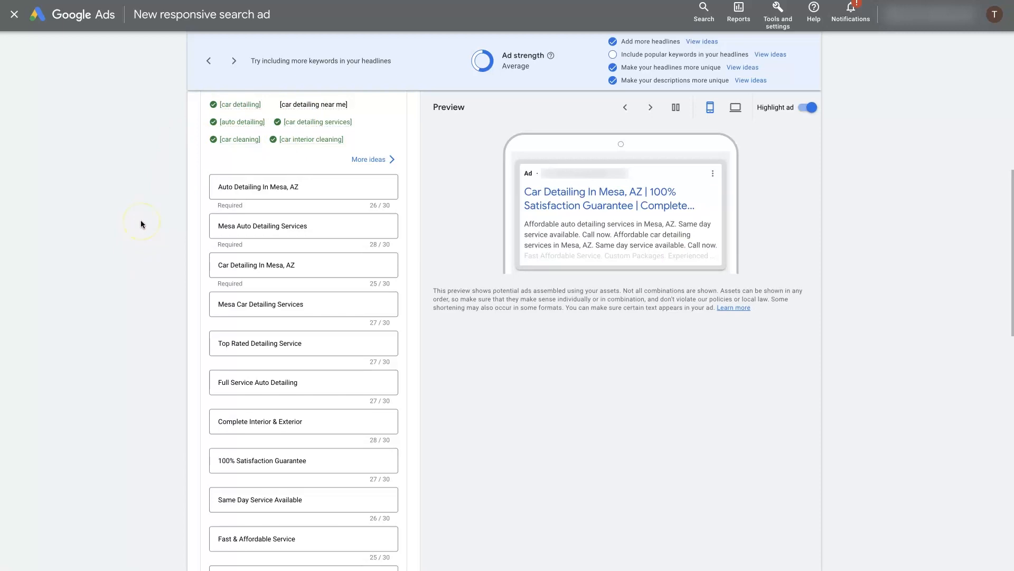
pyautogui.click(650, 106)
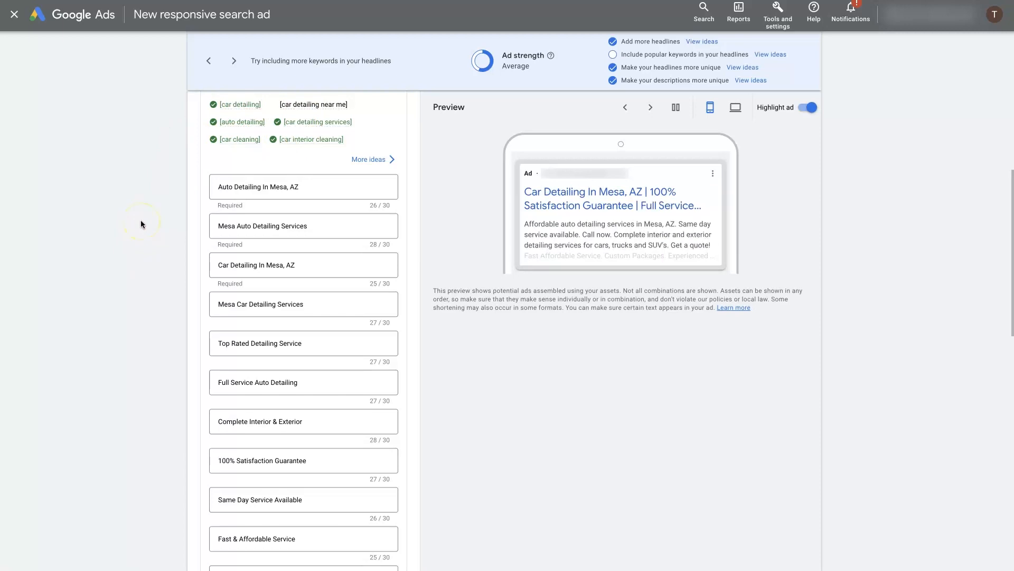
pyautogui.moveTo(203, 193)
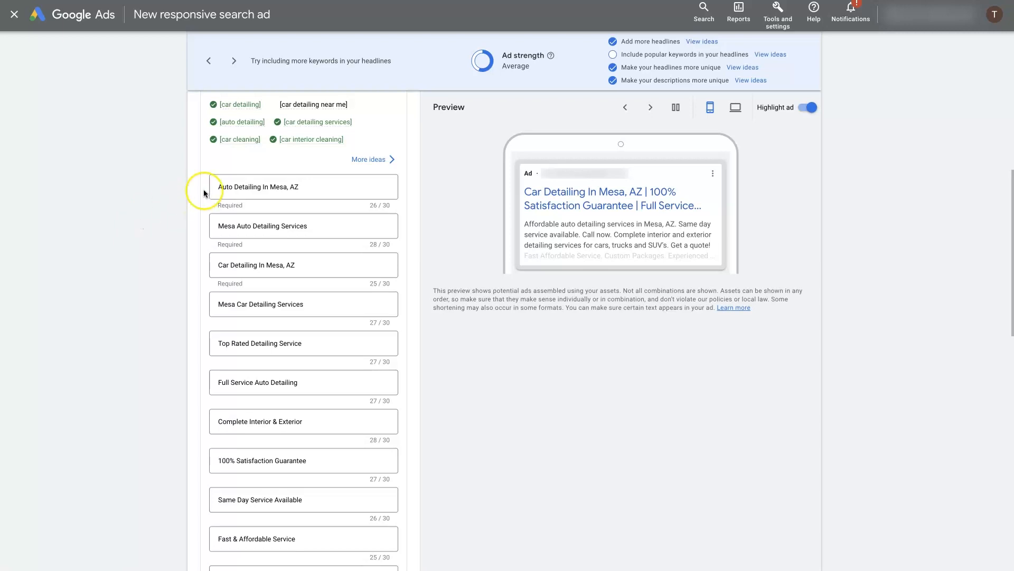
pyautogui.scroll(-3)
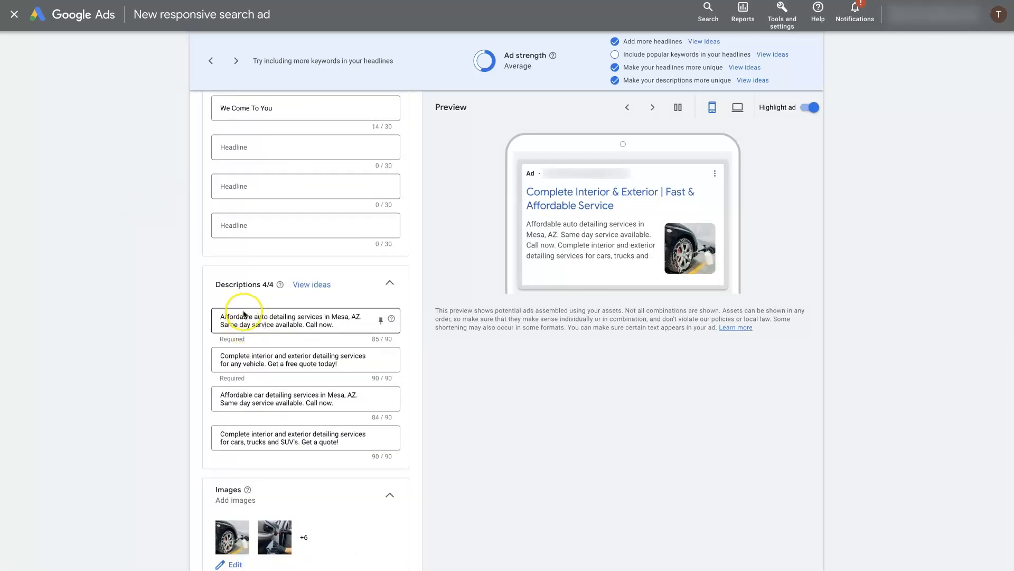
pyautogui.moveTo(132, 314)
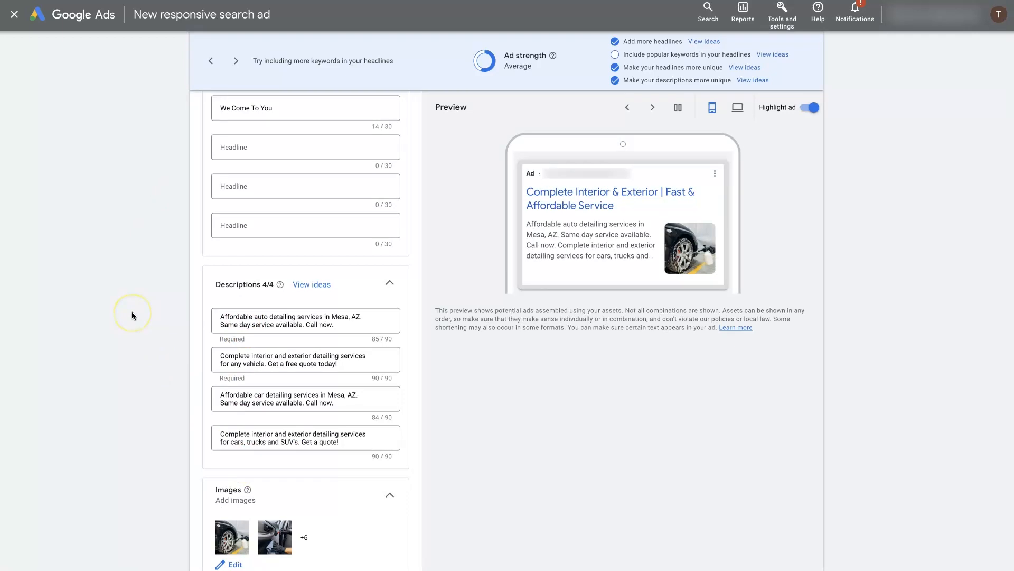
pyautogui.click(652, 106)
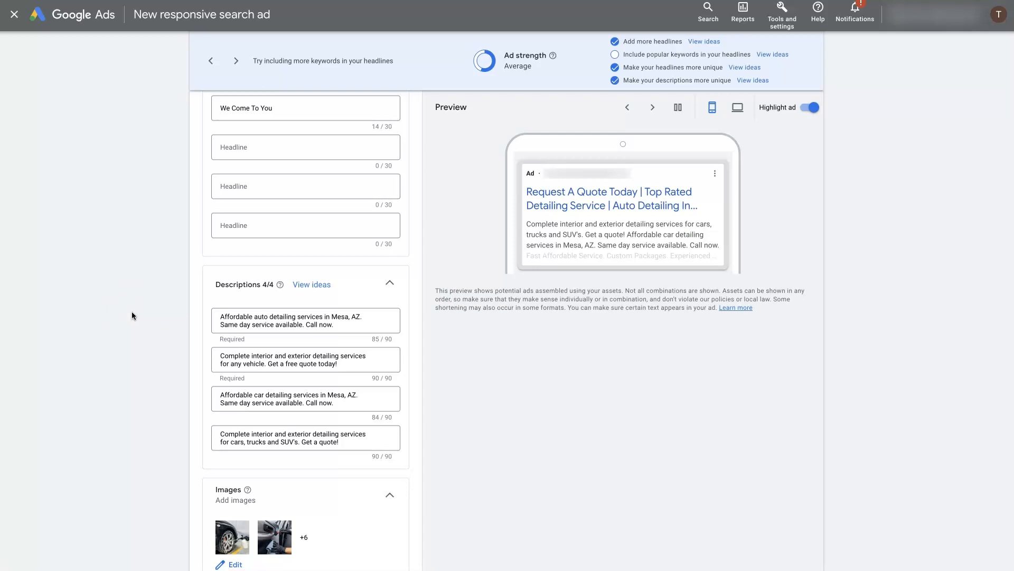
pyautogui.click(652, 107)
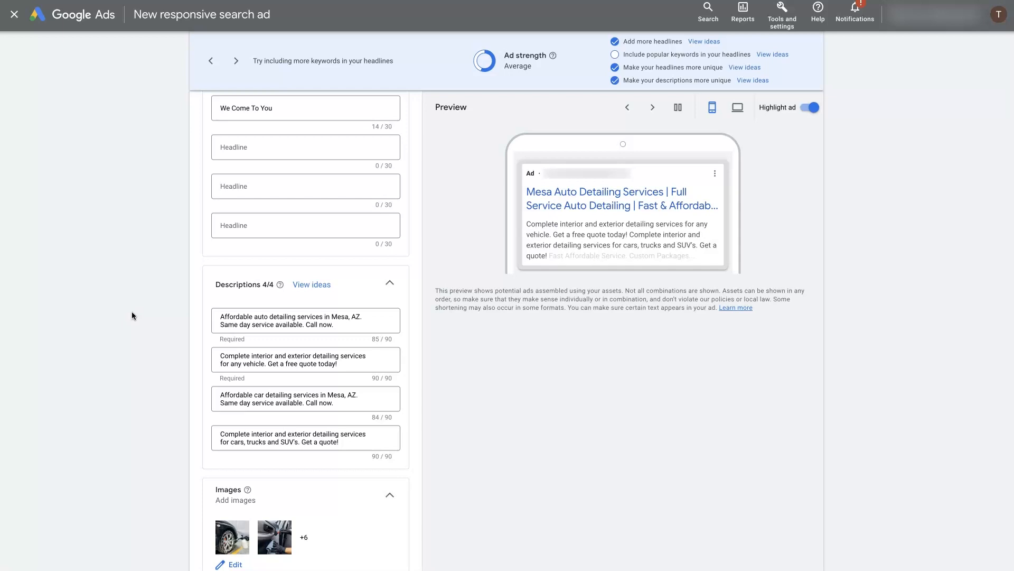
pyautogui.click(652, 106)
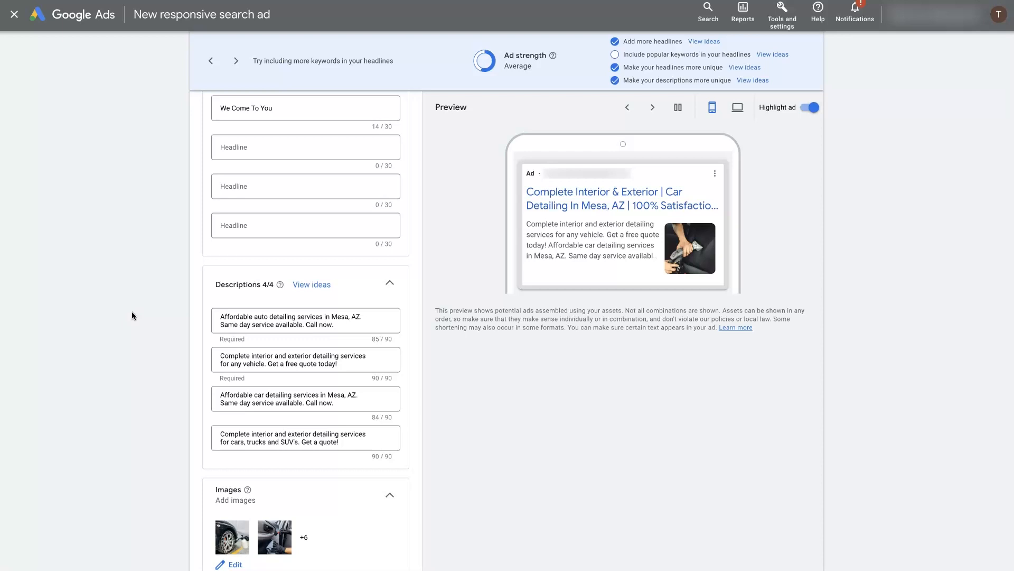
pyautogui.click(652, 107)
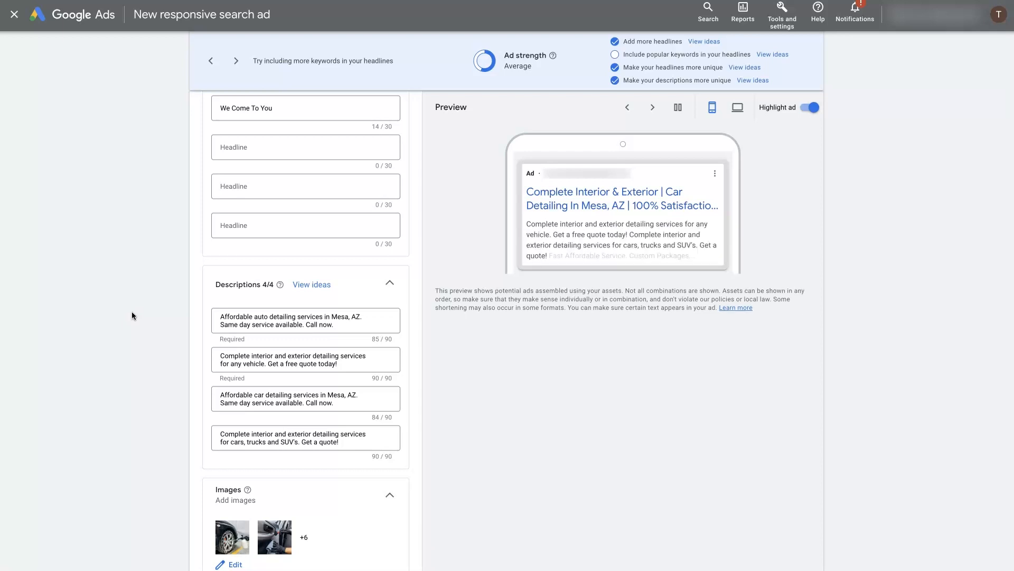
pyautogui.click(652, 107)
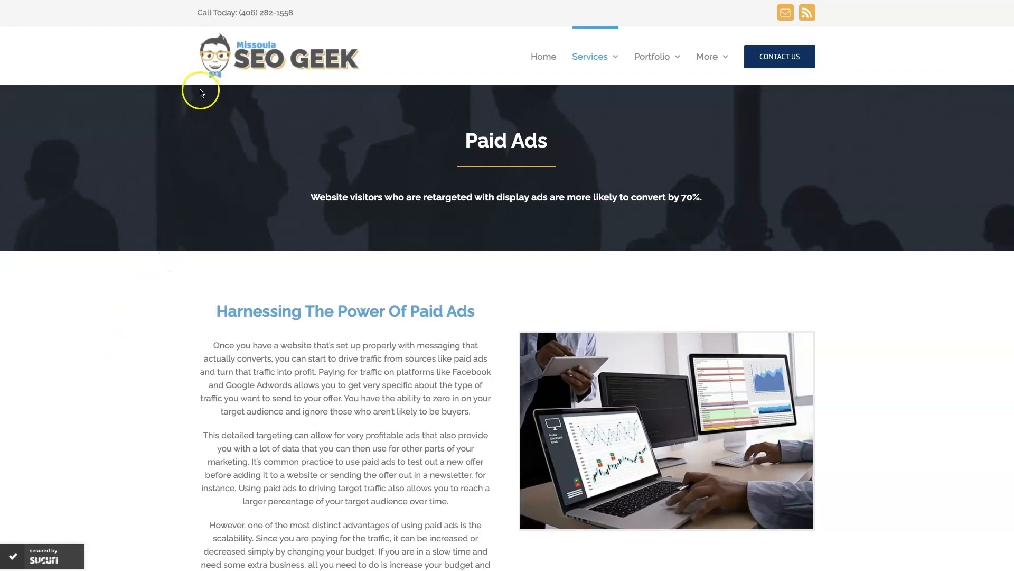
pyautogui.moveTo(917, 356)
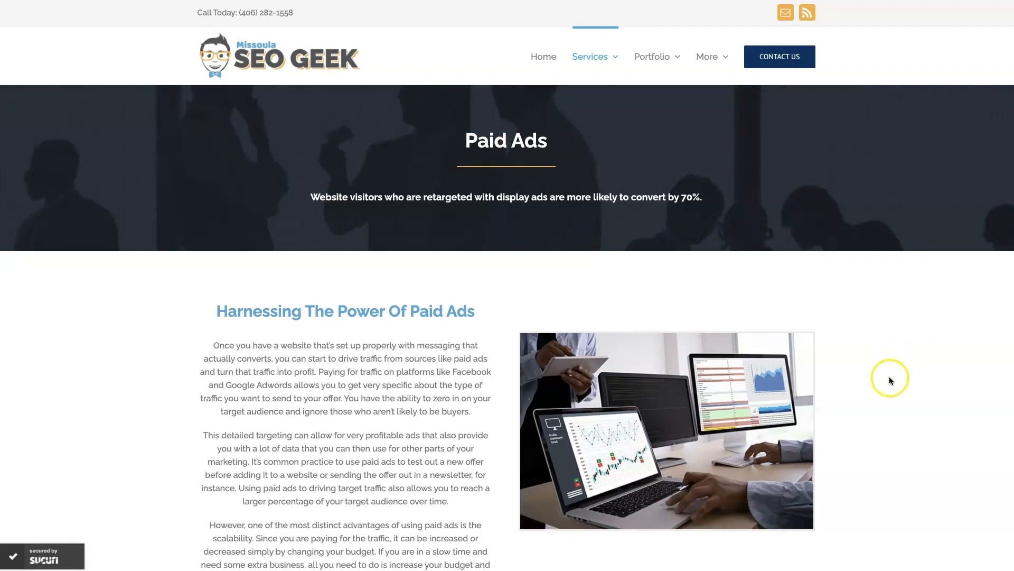
# - Scroll through the Paid Ads page's Facebook Ads, Google Ads and reviews, then back up
pyautogui.scroll(-3)
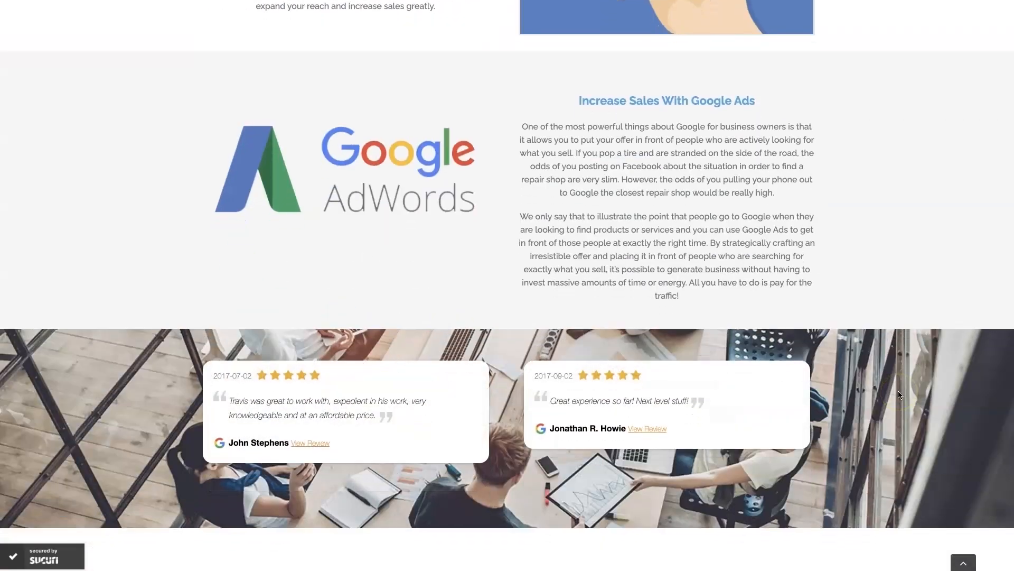
pyautogui.scroll(-3)
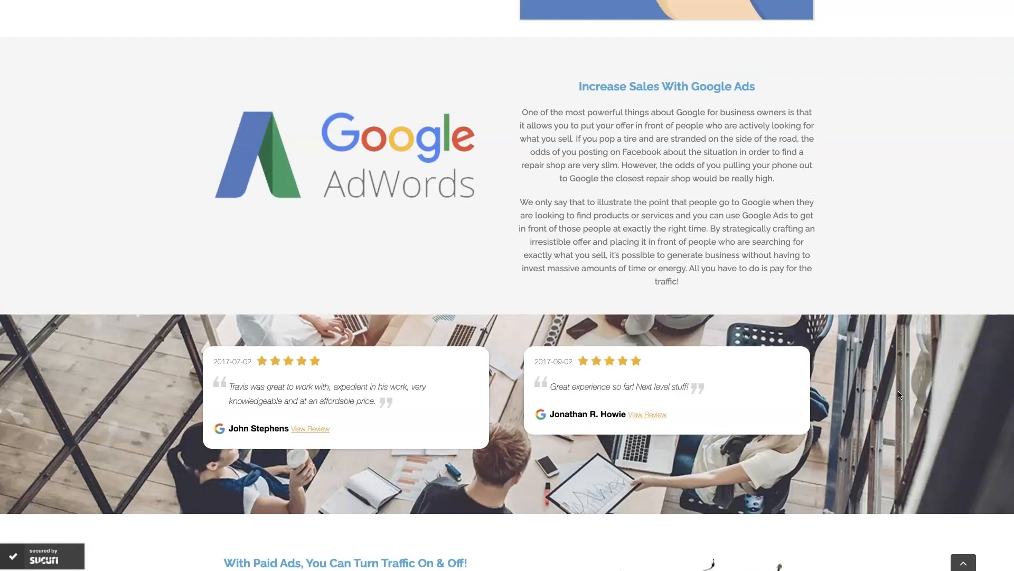
pyautogui.scroll(-3)
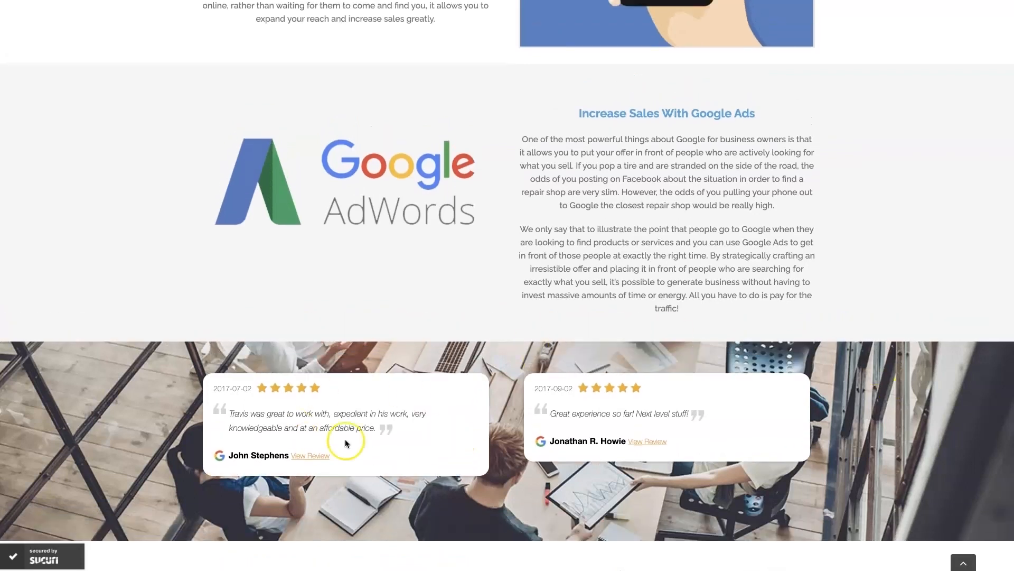
pyautogui.moveTo(898, 285)
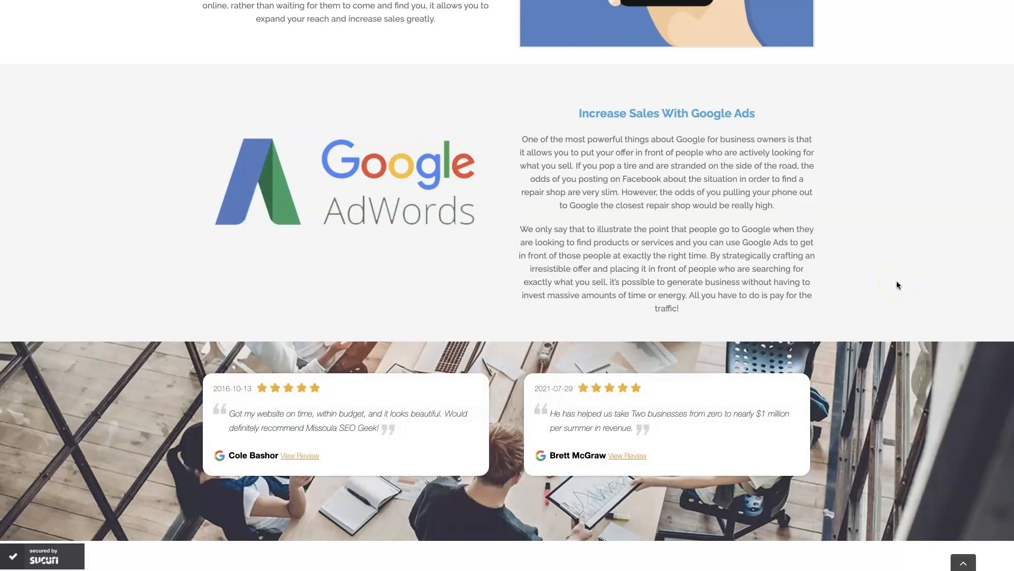
pyautogui.moveTo(561, 452)
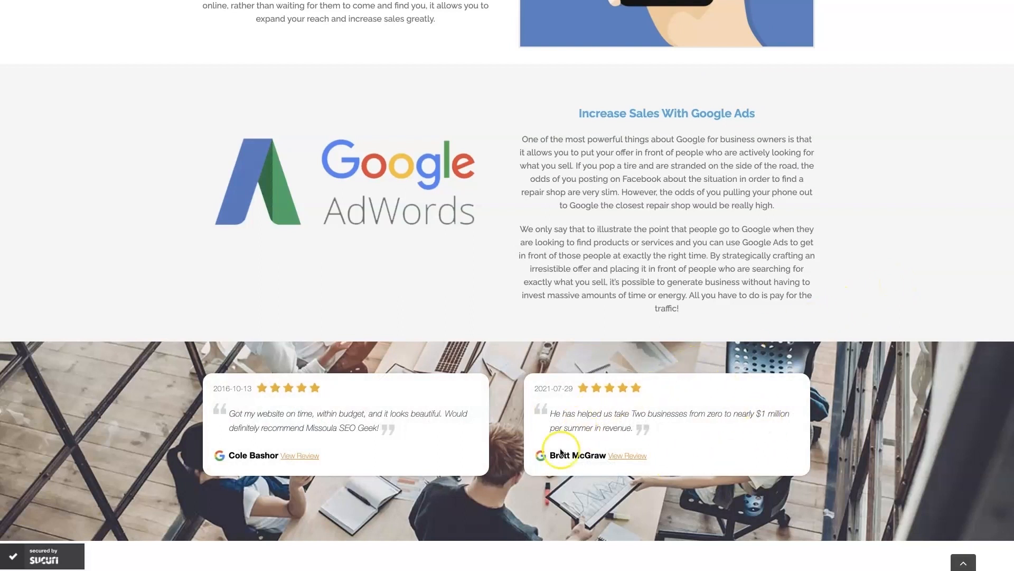
pyautogui.moveTo(958, 238)
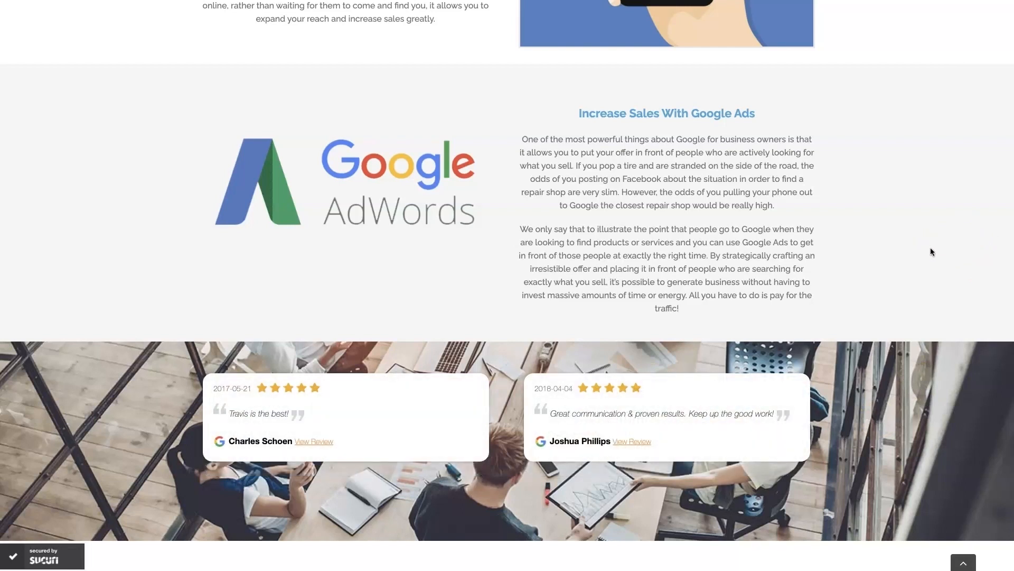
pyautogui.scroll(3)
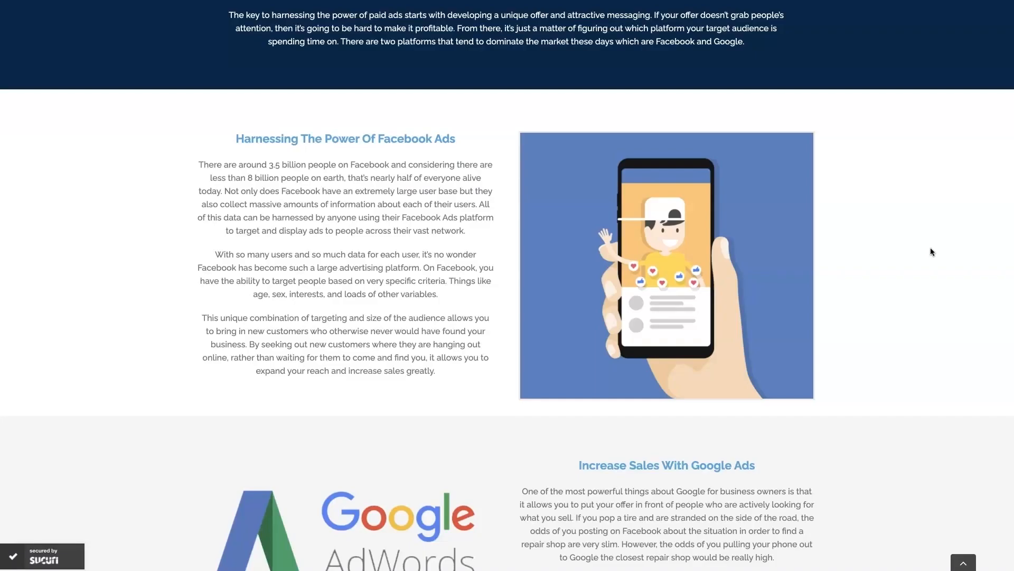
pyautogui.scroll(3)
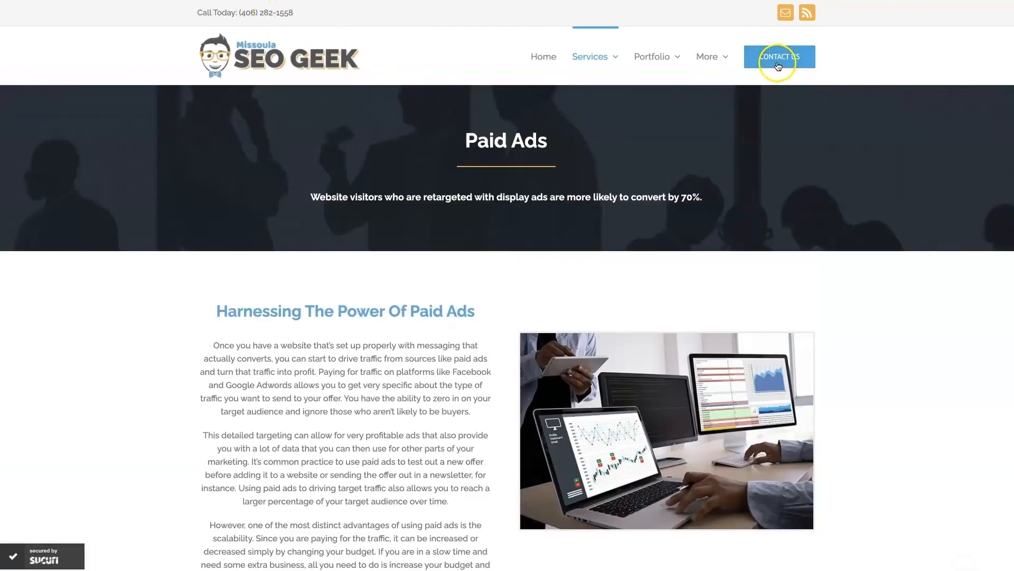